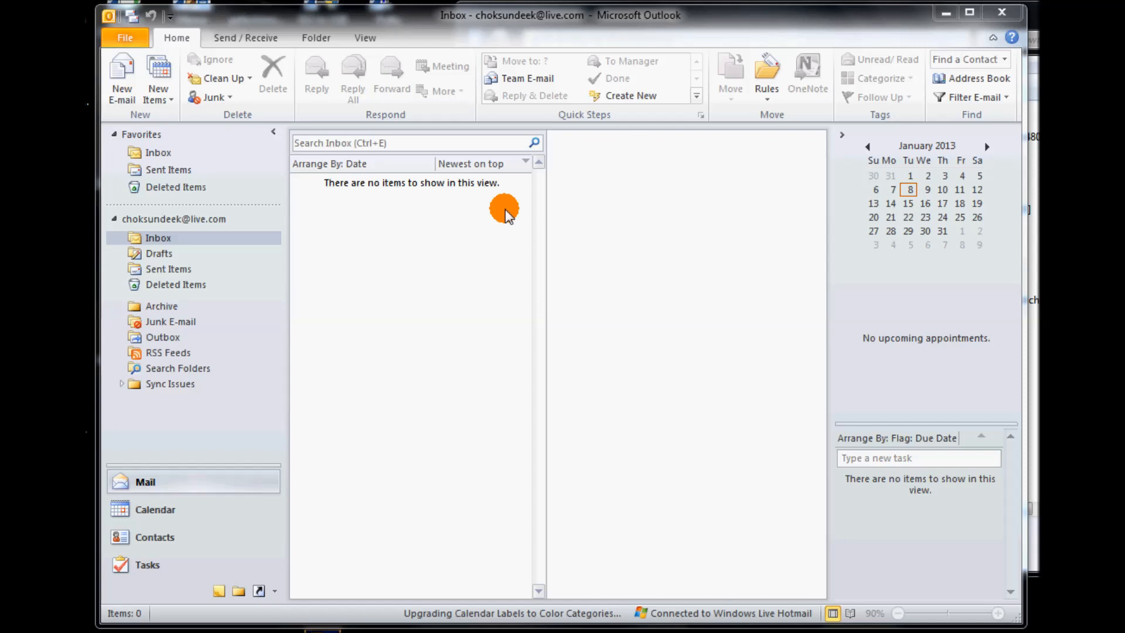
mouse_move(463, 222)
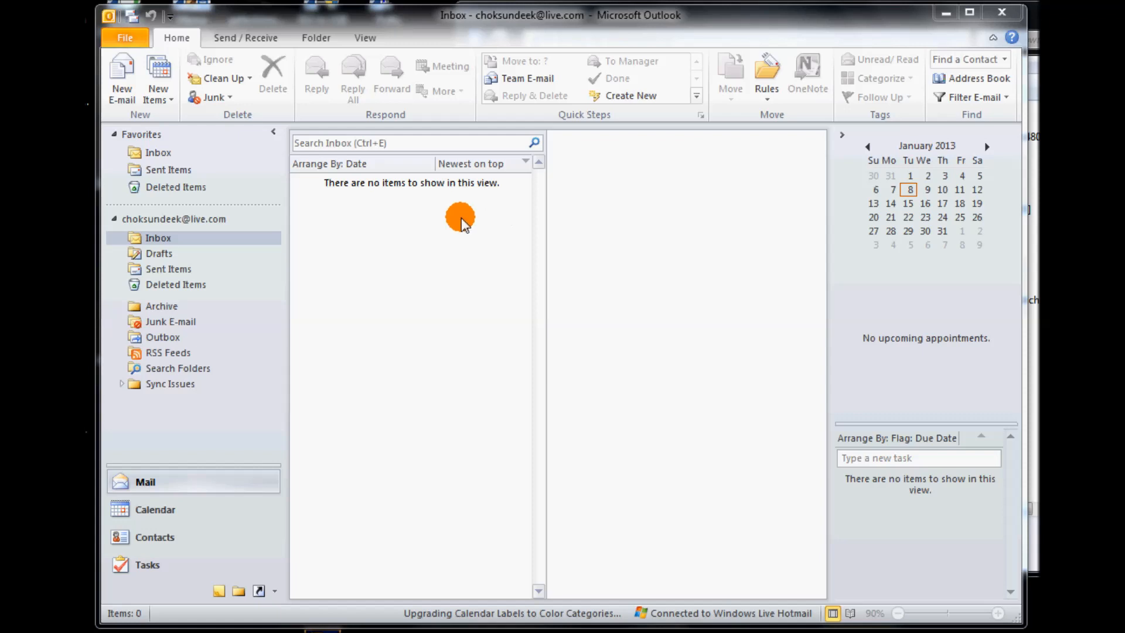
mouse_move(162, 306)
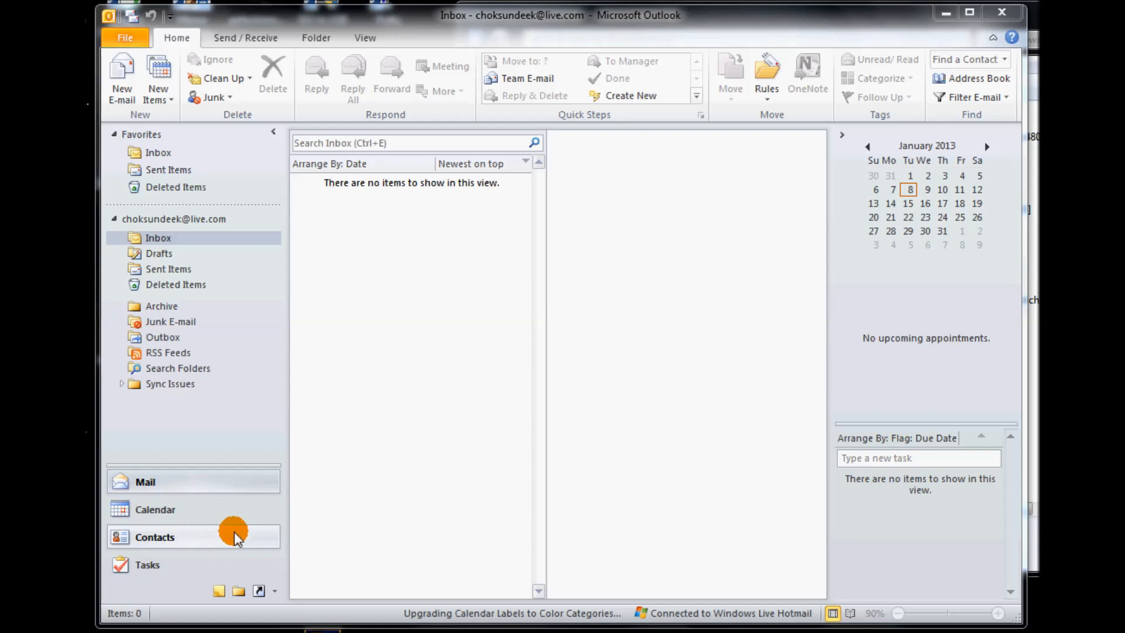
Show the Contacts folder with the Gmail and Hotmail contact cards
left_click(154, 537)
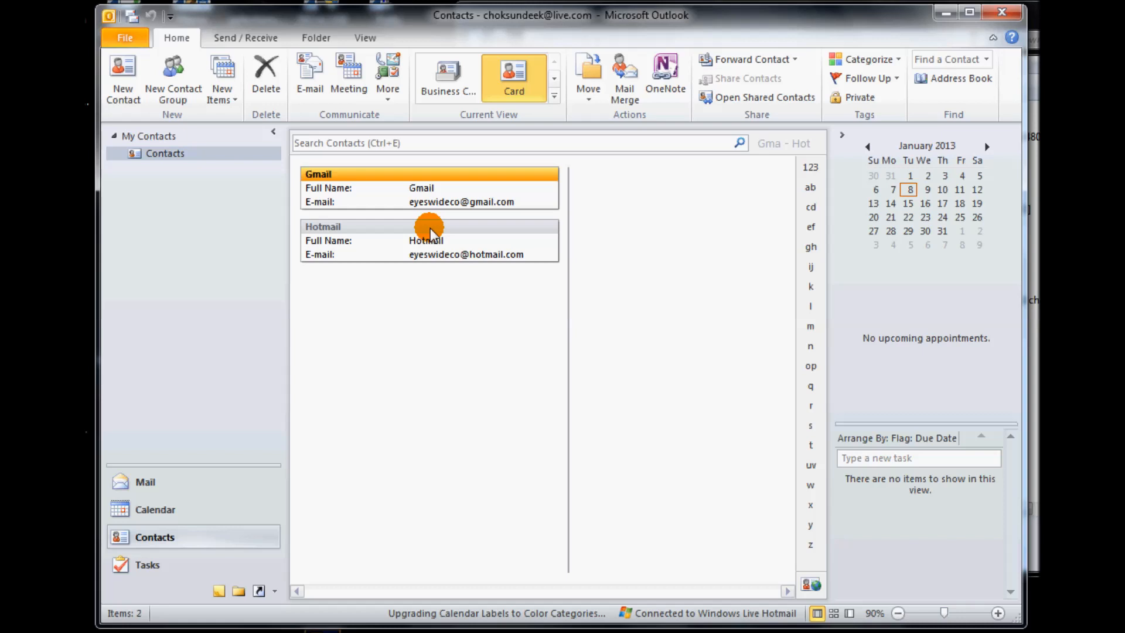
Start the export wizard from Options > Advanced, exporting to a Microsoft Excel 97-2003 file
left_click(125, 37)
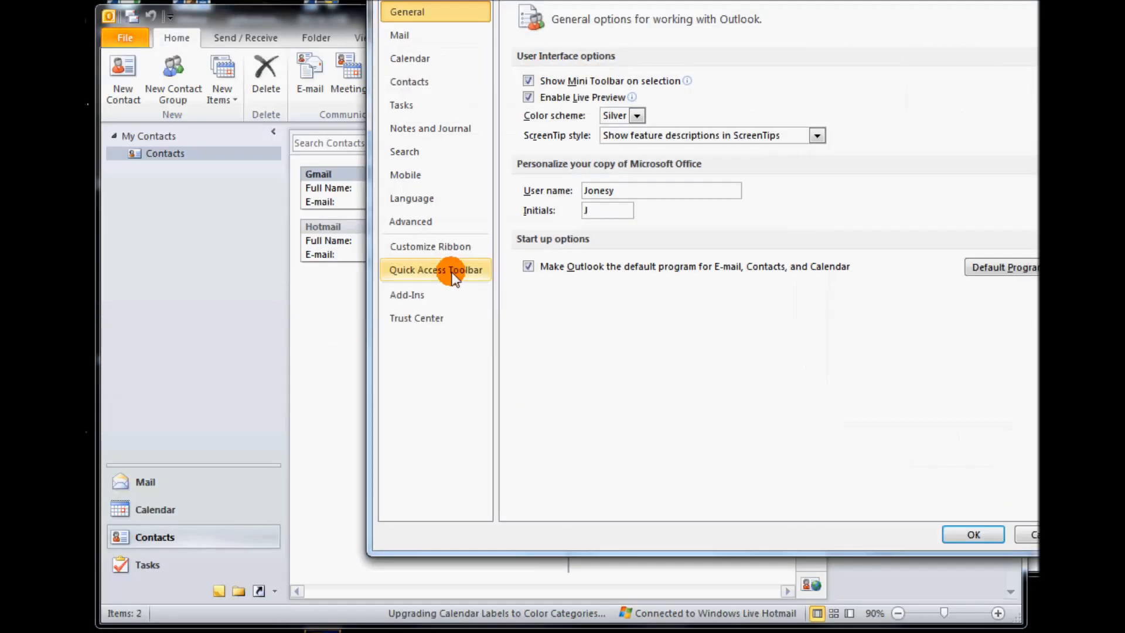
left_click(410, 221)
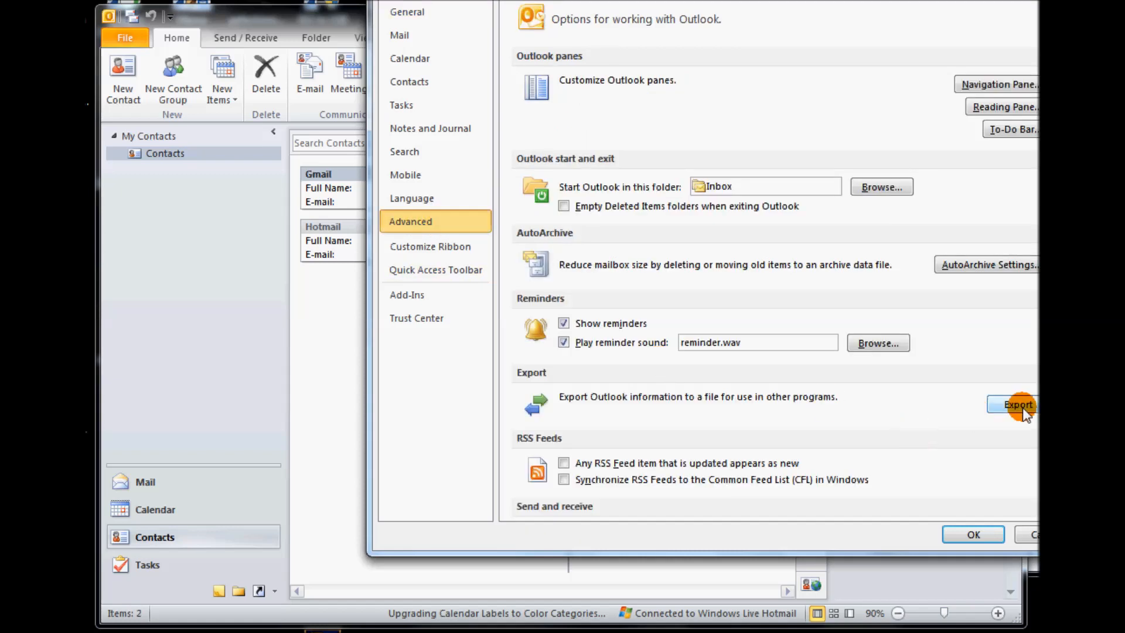
left_click(1017, 404)
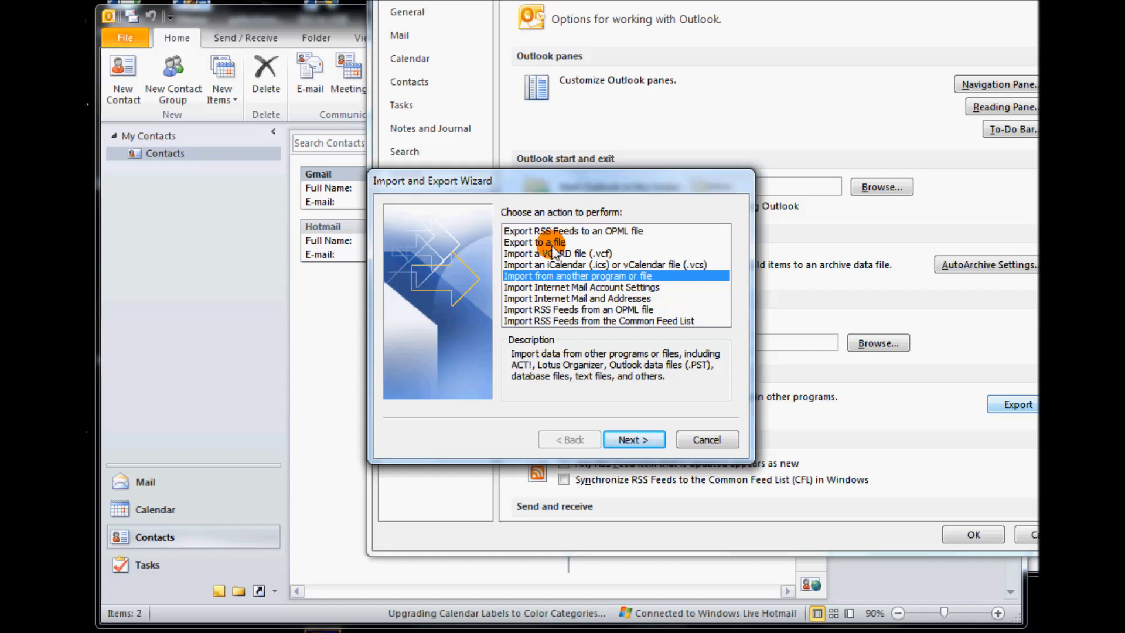
left_click(534, 241)
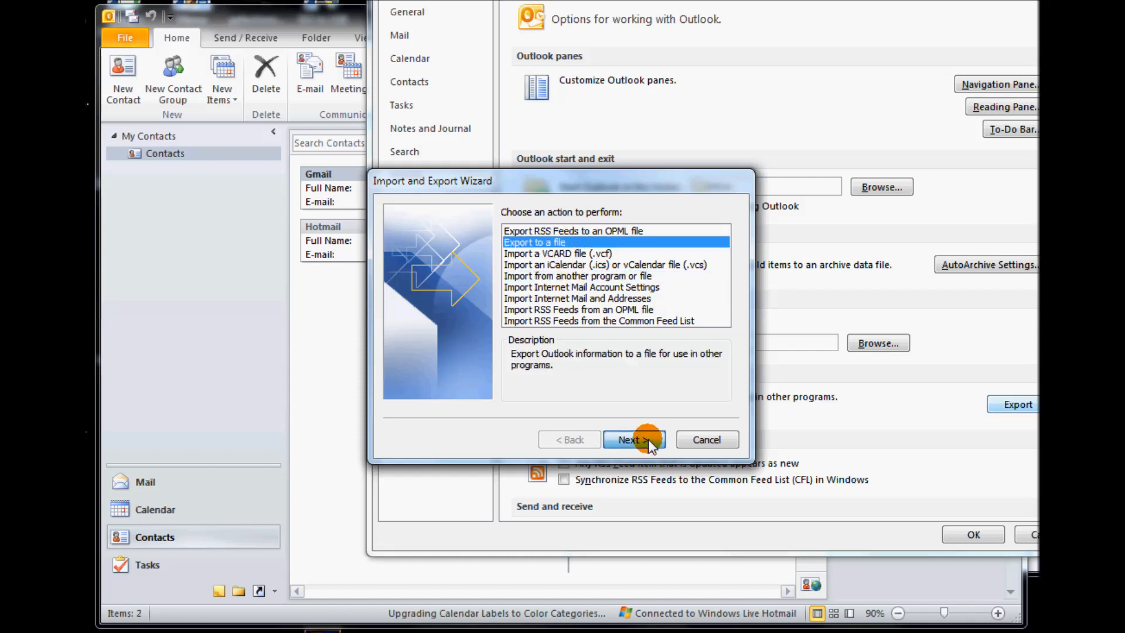
left_click(628, 440)
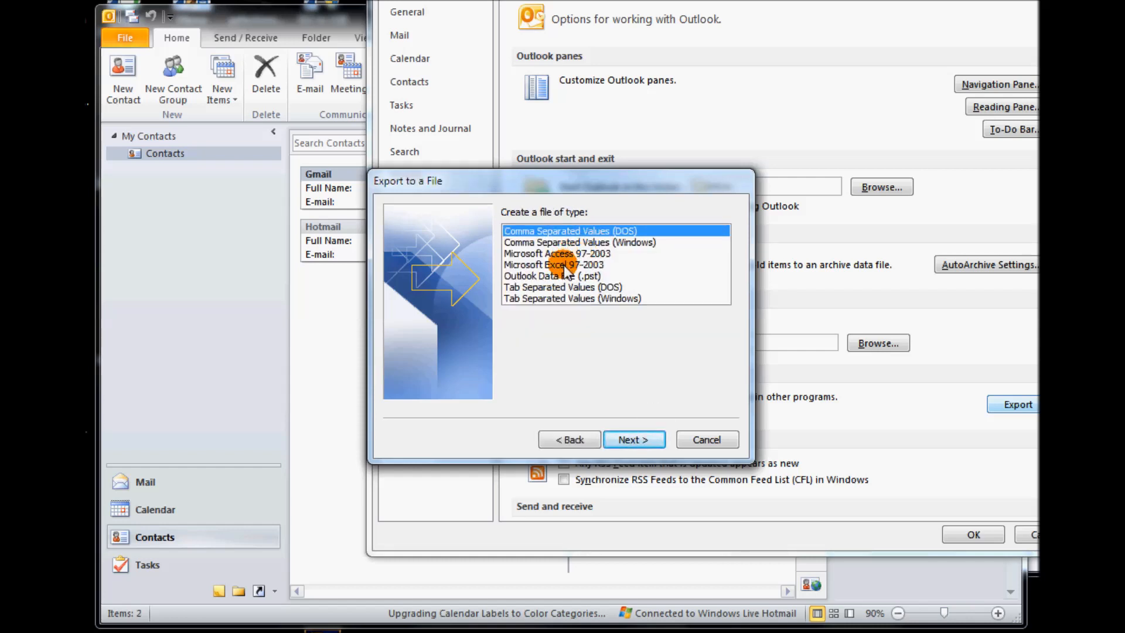
left_click(551, 263)
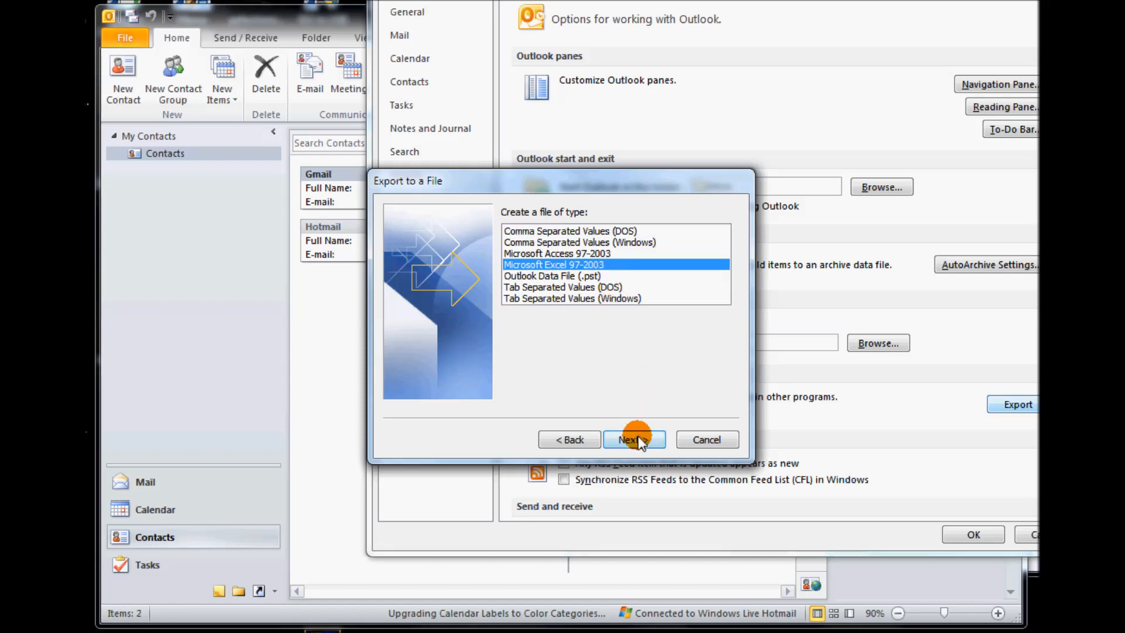
Export the Contacts folder as outlook-contacts-group1.xls in Downloads
left_click(628, 439)
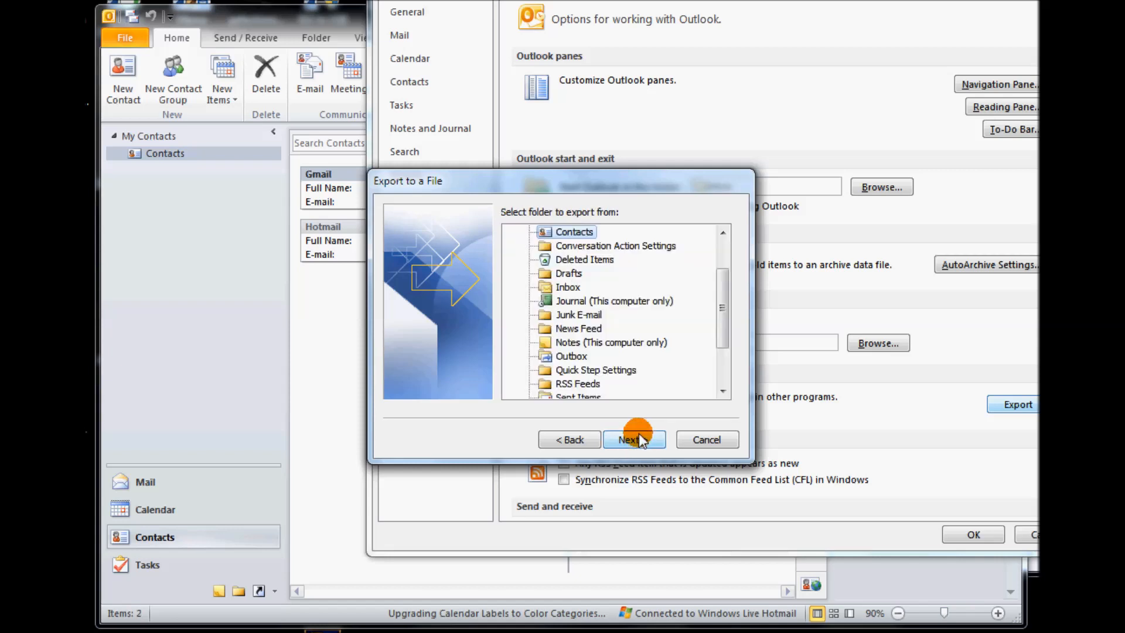
left_click(629, 439)
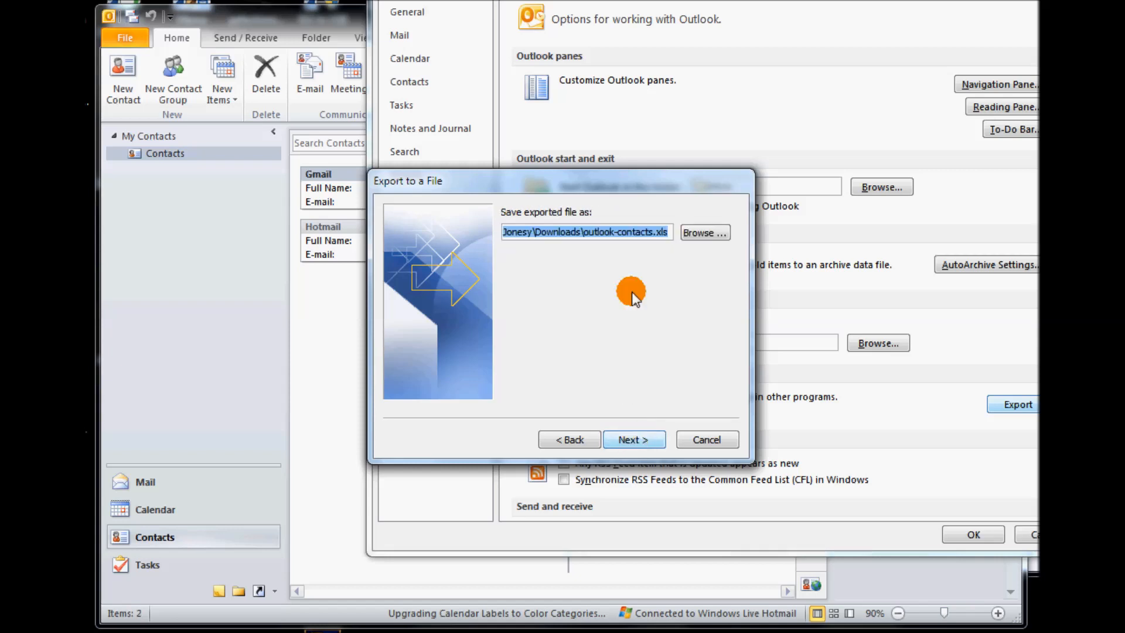
left_click(703, 232)
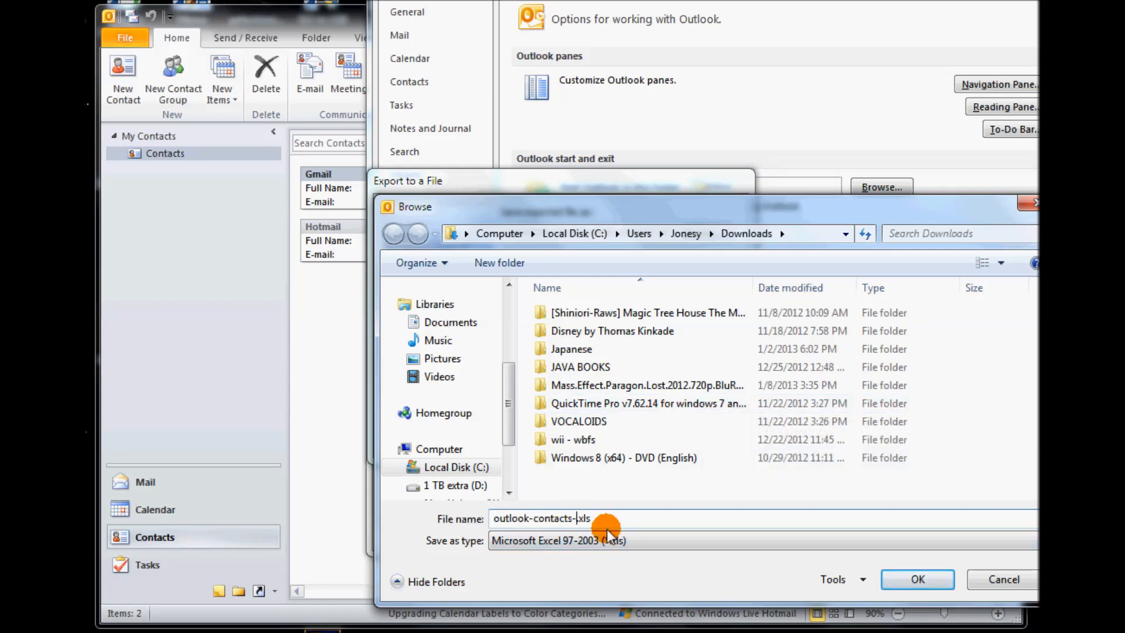
type("group1")
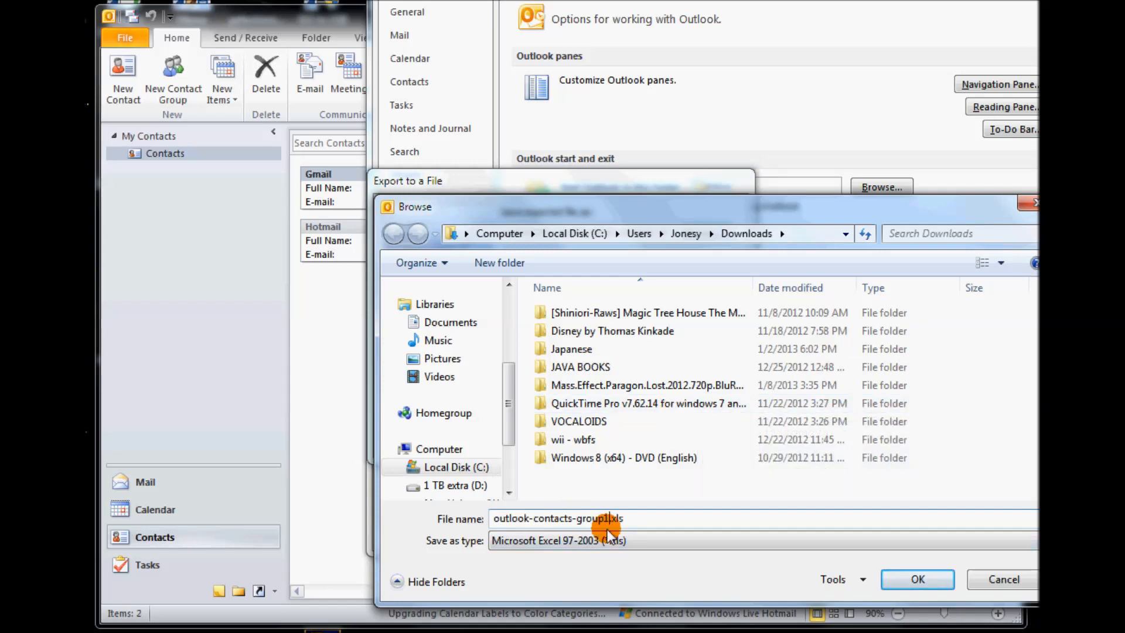
left_click(916, 579)
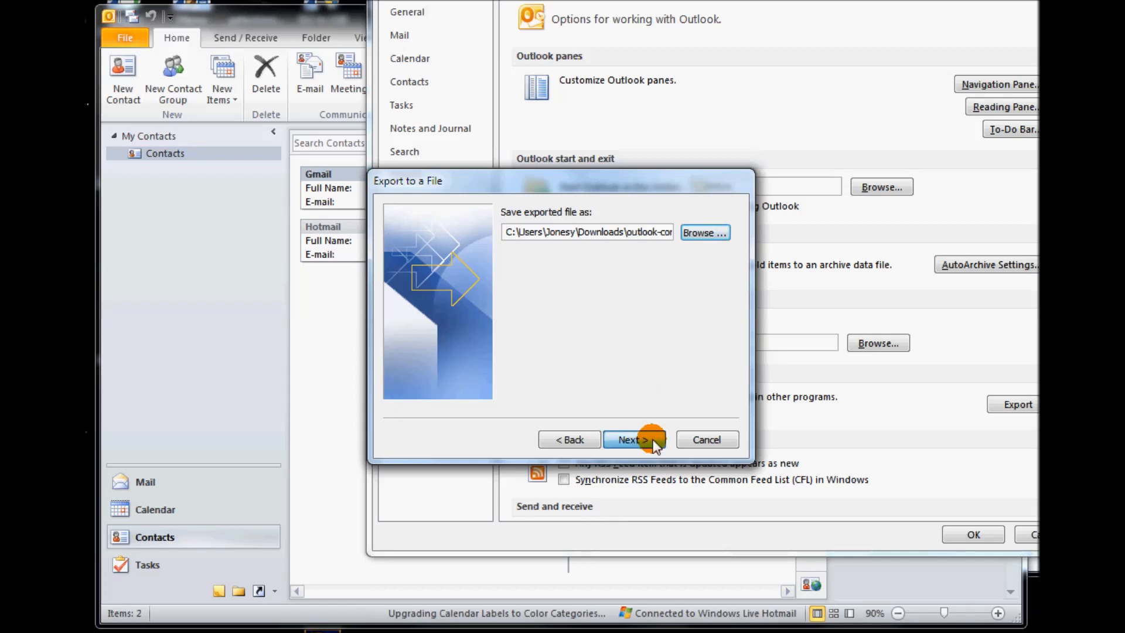
left_click(631, 439)
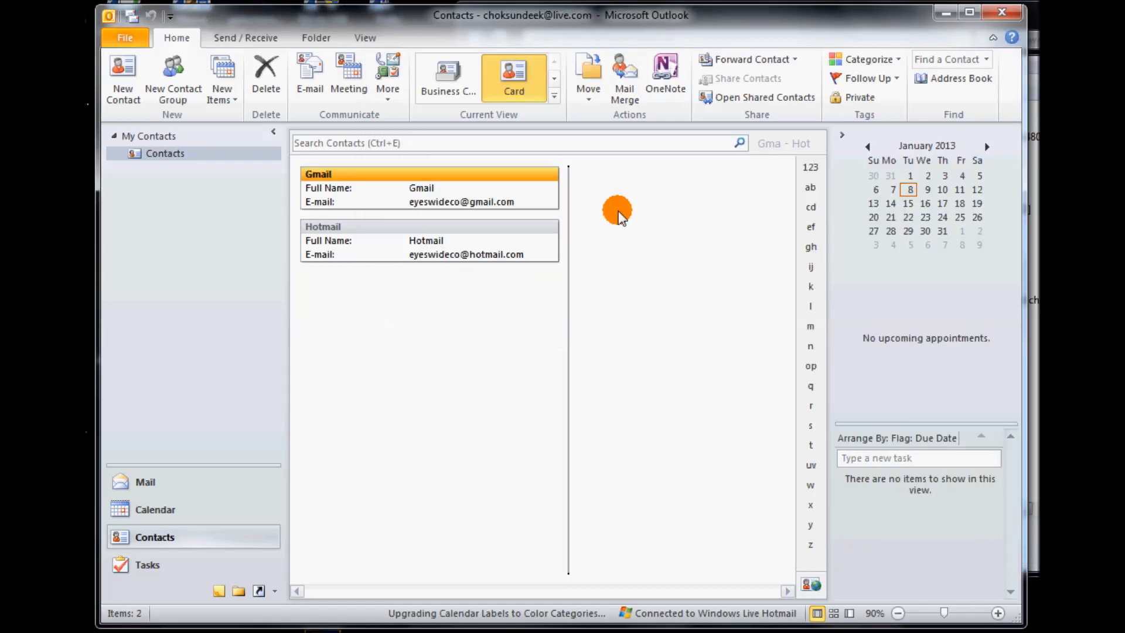
mouse_move(121, 347)
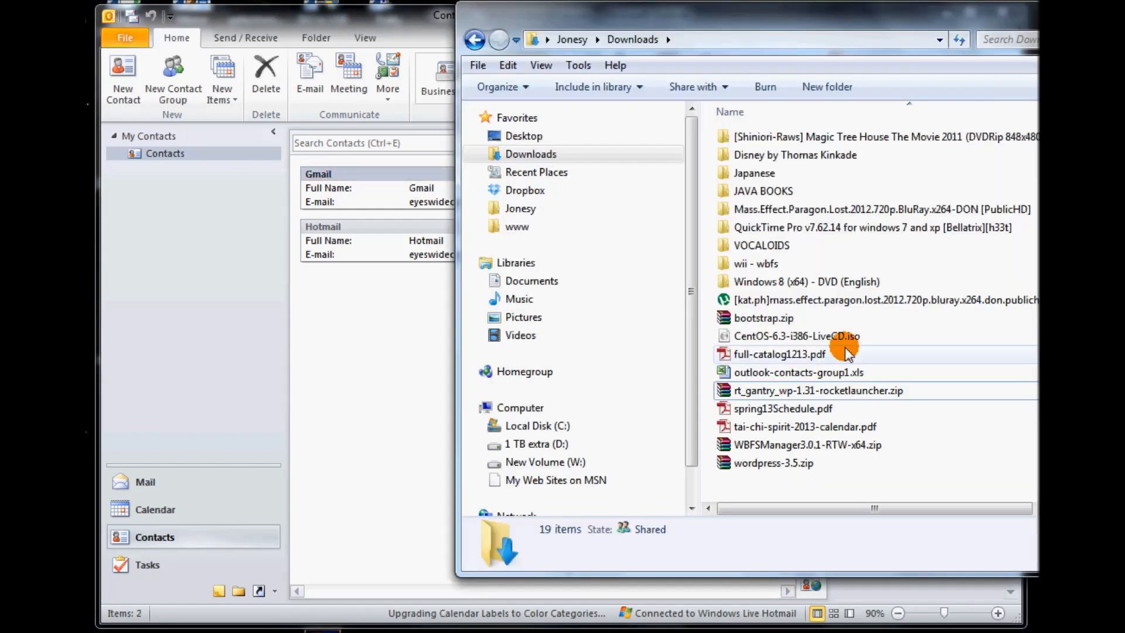
Select and open outlook-contacts-group1.xls in the Downloads folder
left_click(798, 372)
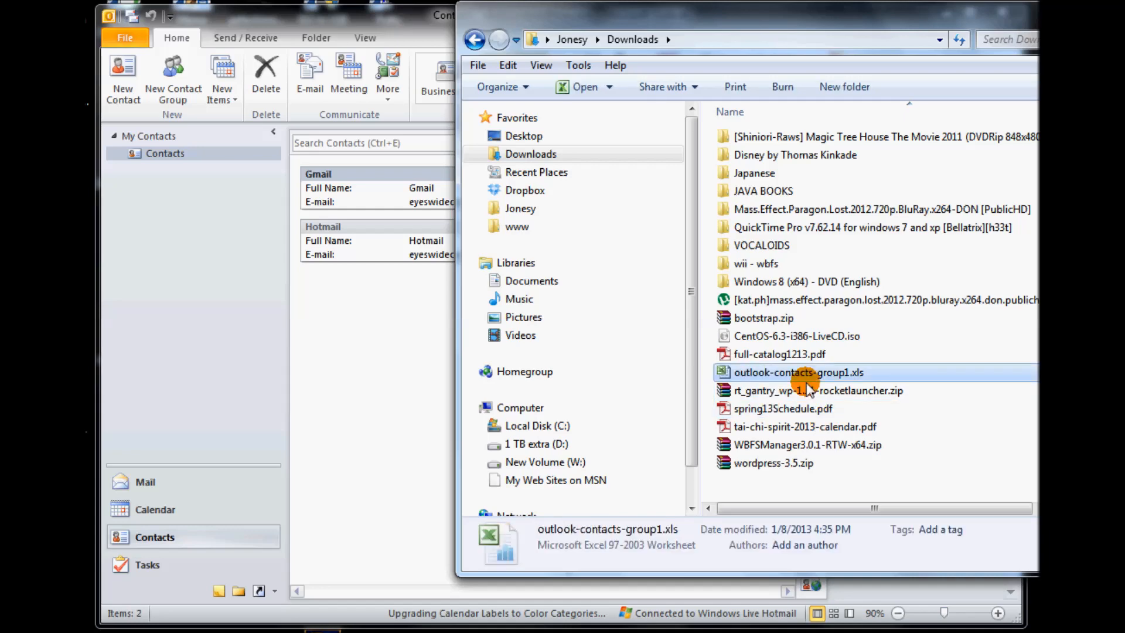
double_click(798, 372)
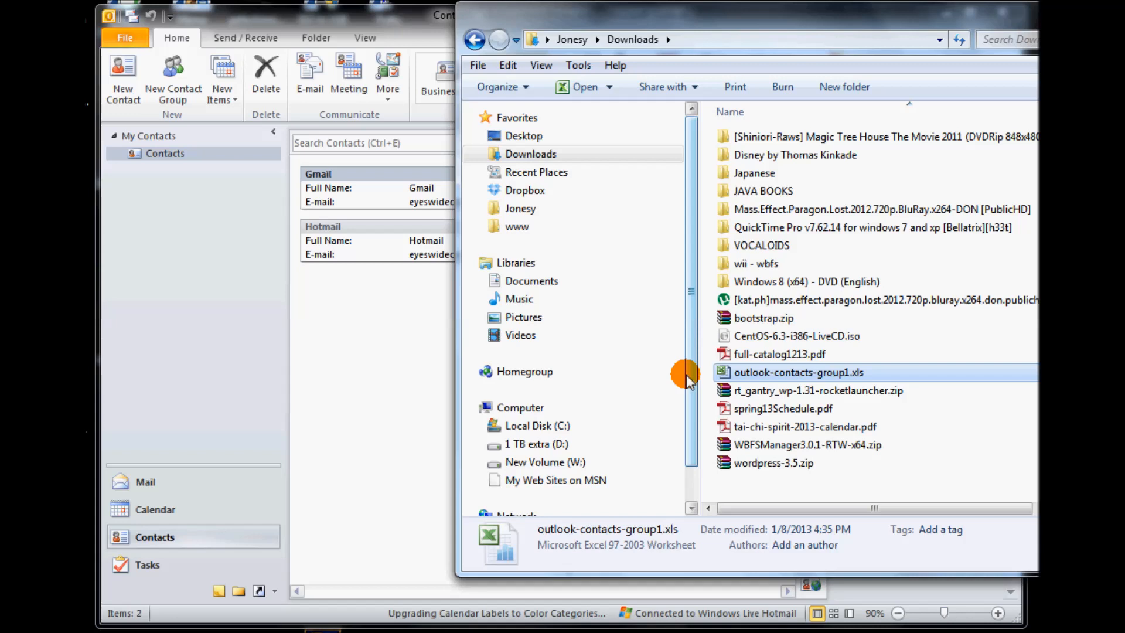
mouse_move(753, 373)
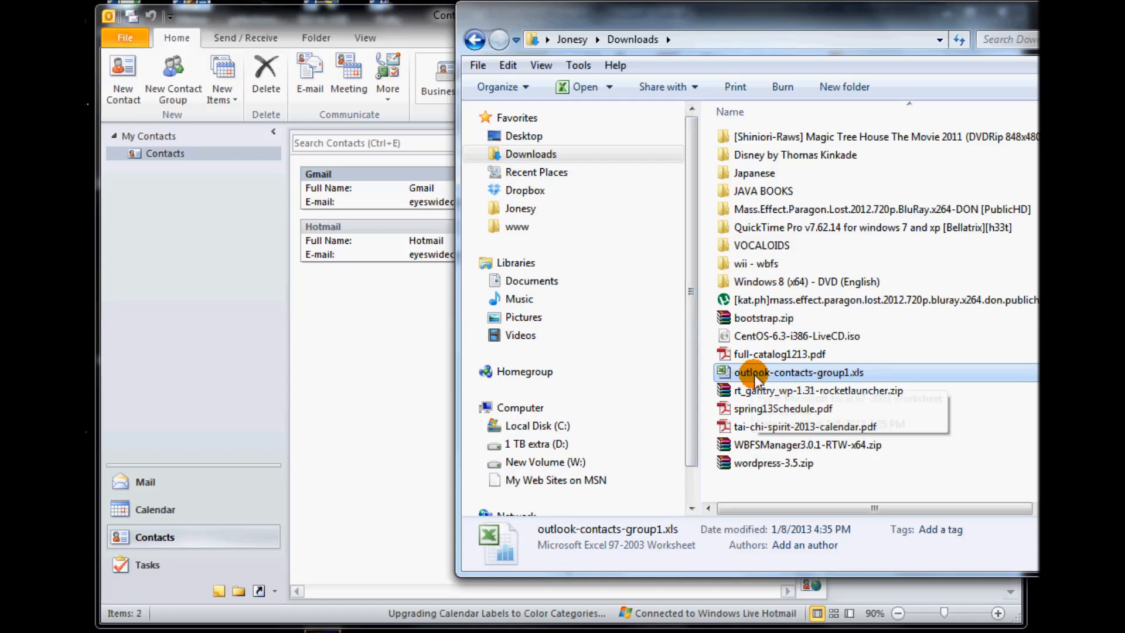
mouse_move(788, 376)
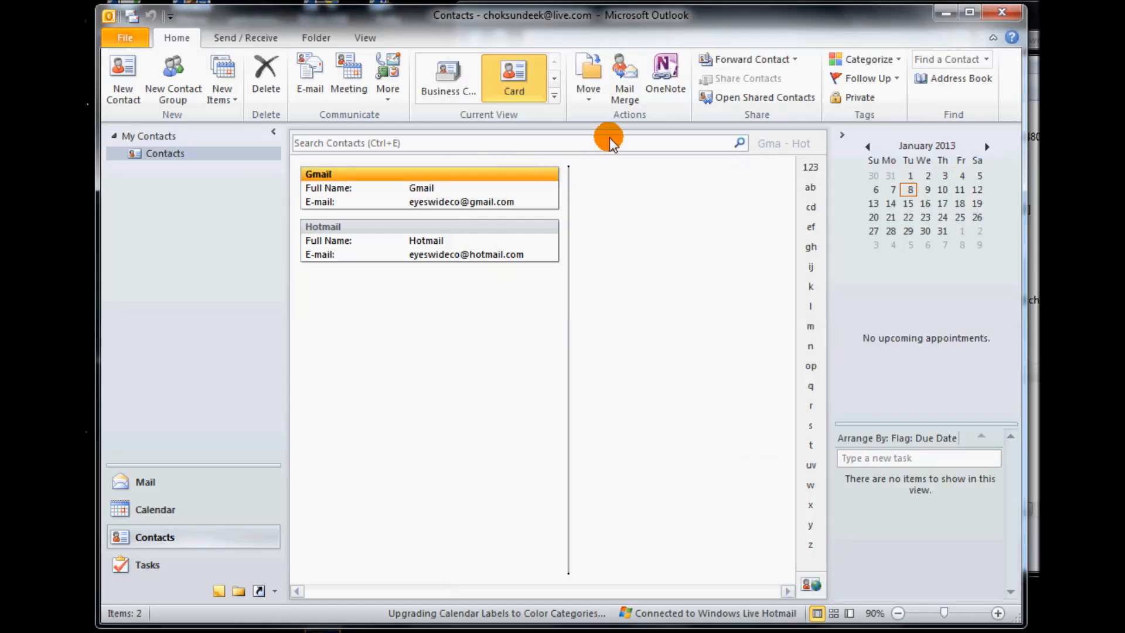
mouse_move(622, 138)
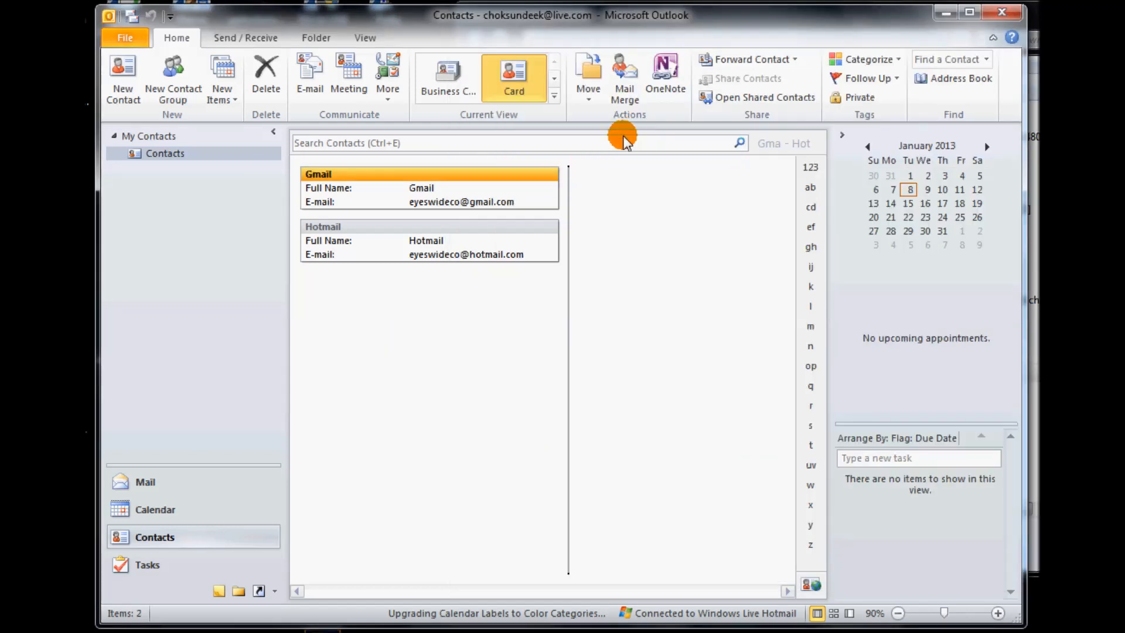
mouse_move(624, 78)
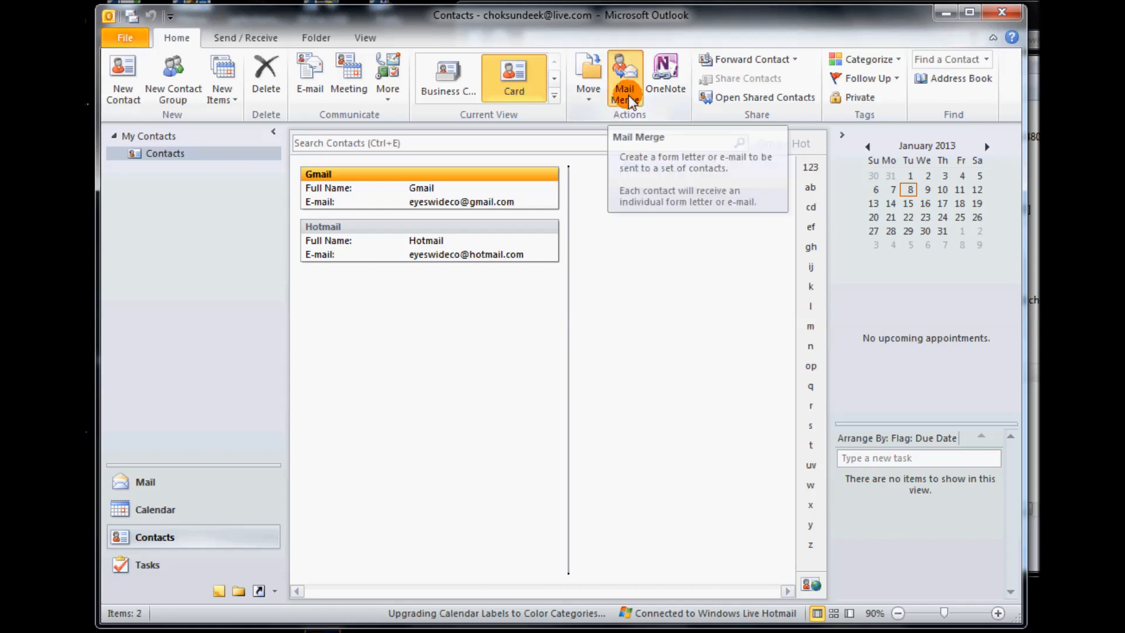
Mail merge all contacts to e-mail with subject 'Newsletter Layout Test' into a new document
left_click(624, 78)
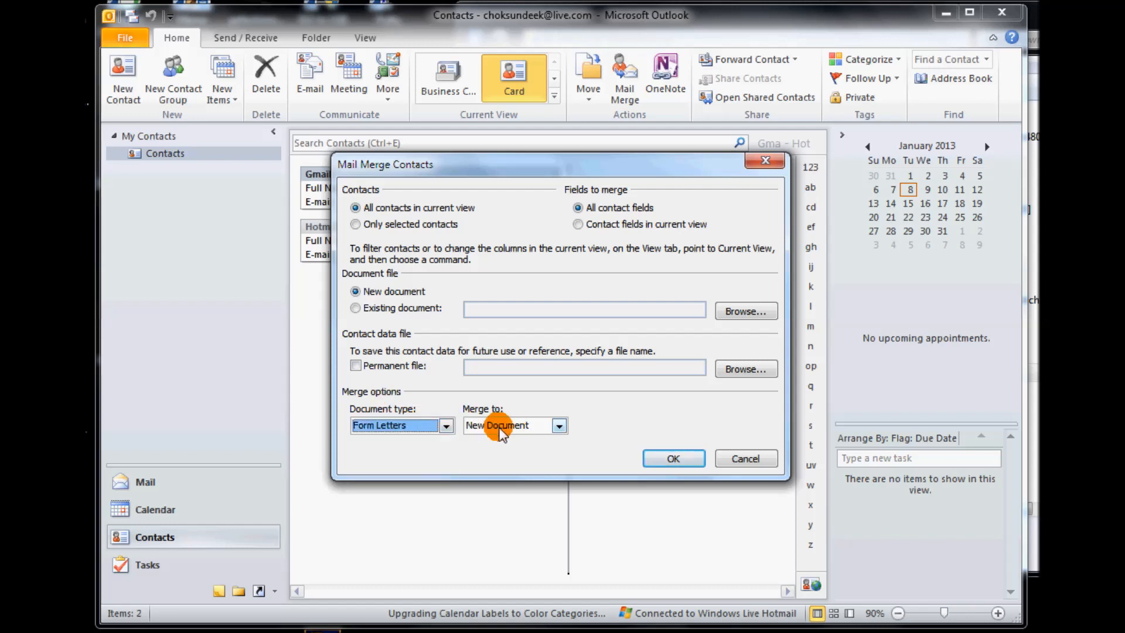
left_click(559, 425)
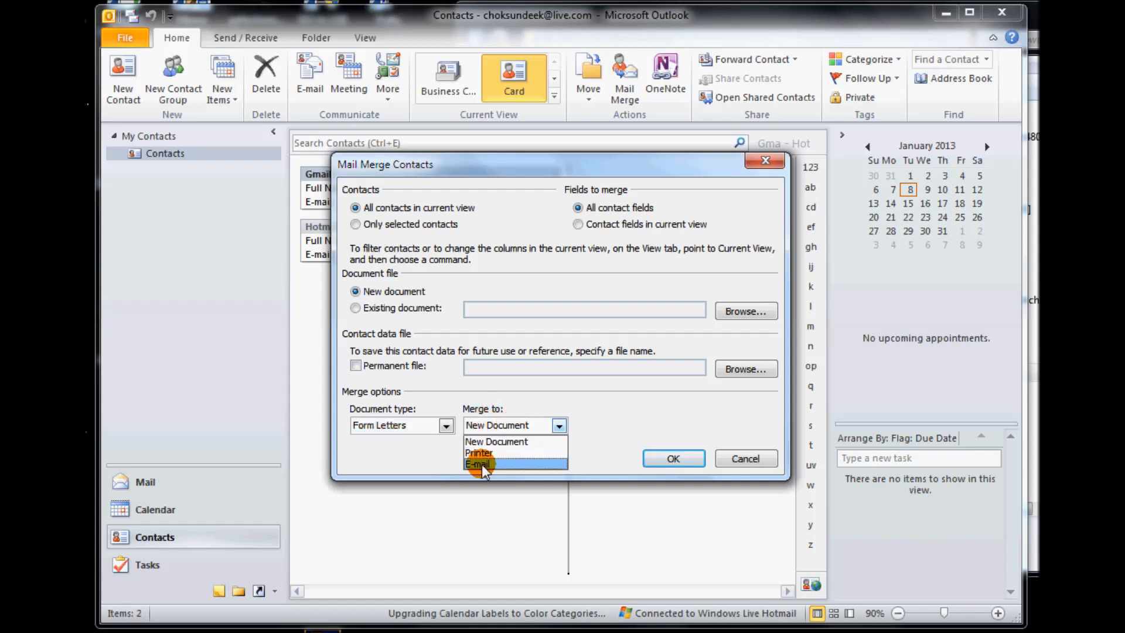
left_click(476, 464)
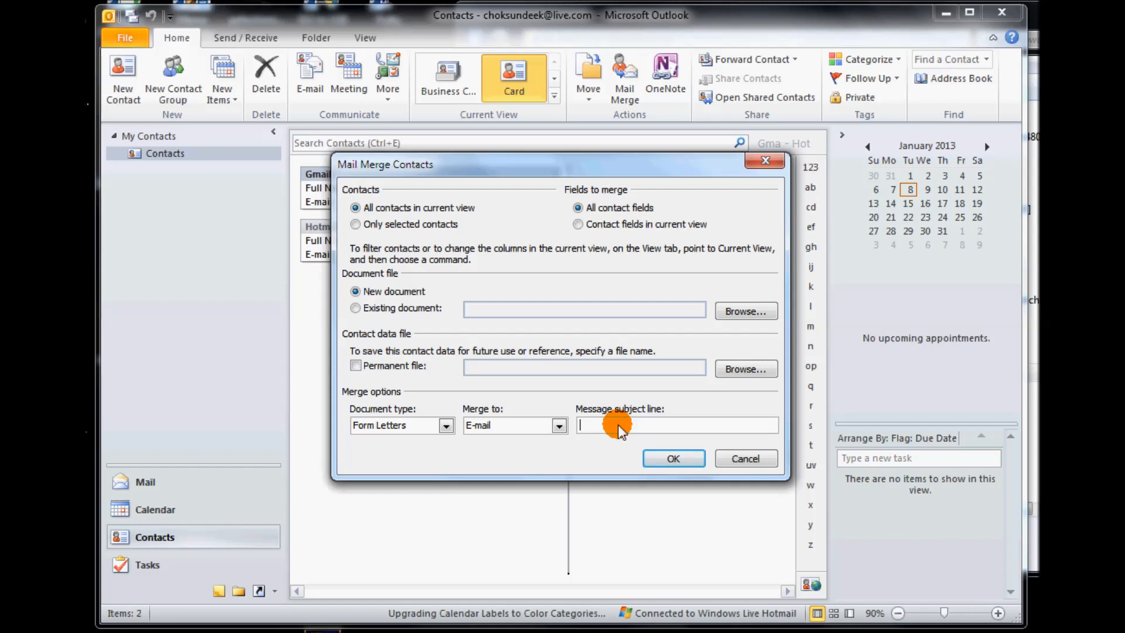
type("Newslett")
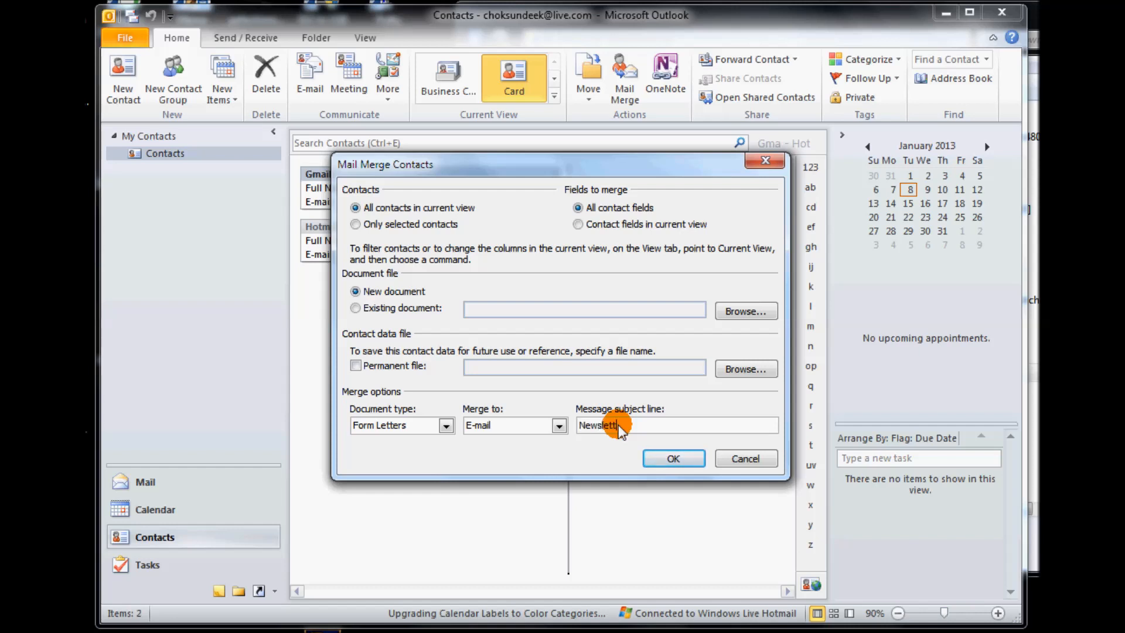
type("Layout Test")
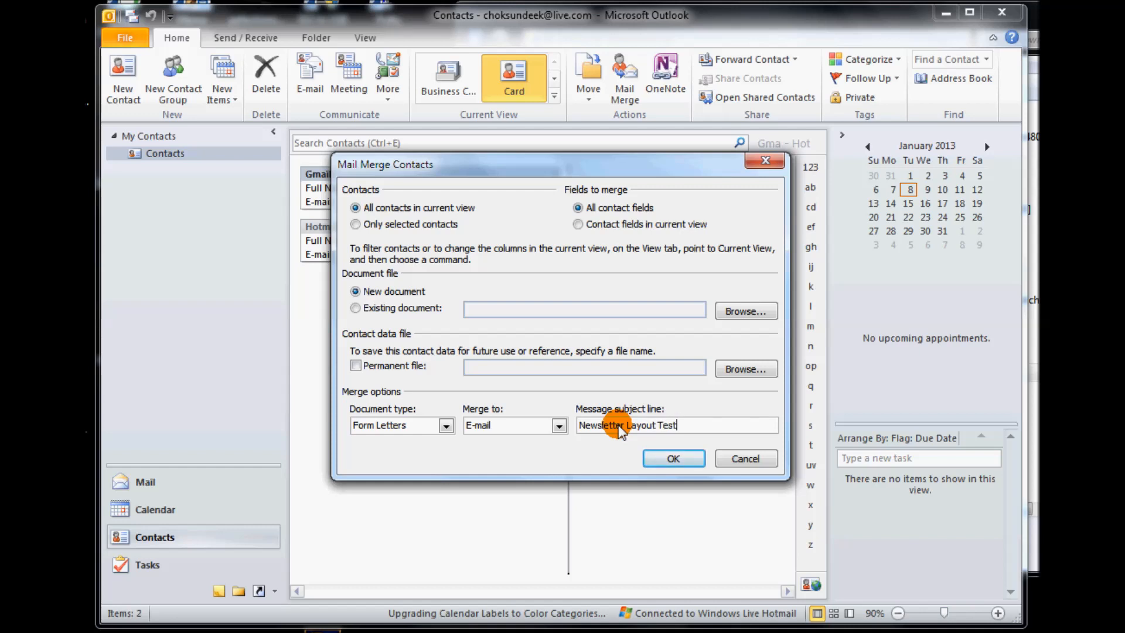
left_click(673, 458)
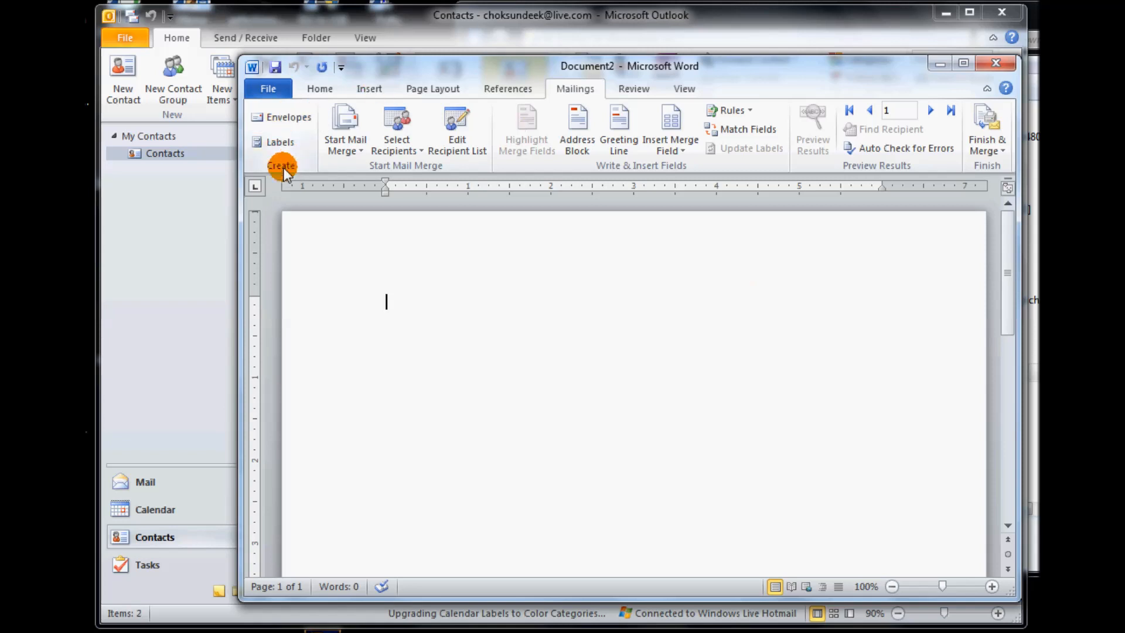
mouse_move(521, 277)
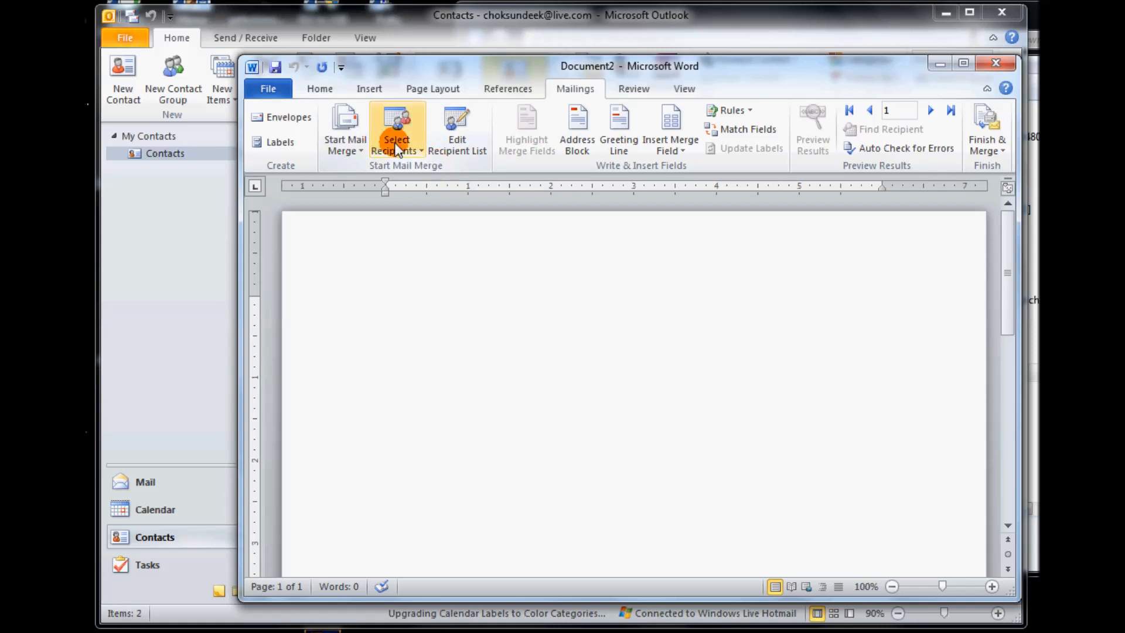
mouse_move(396, 130)
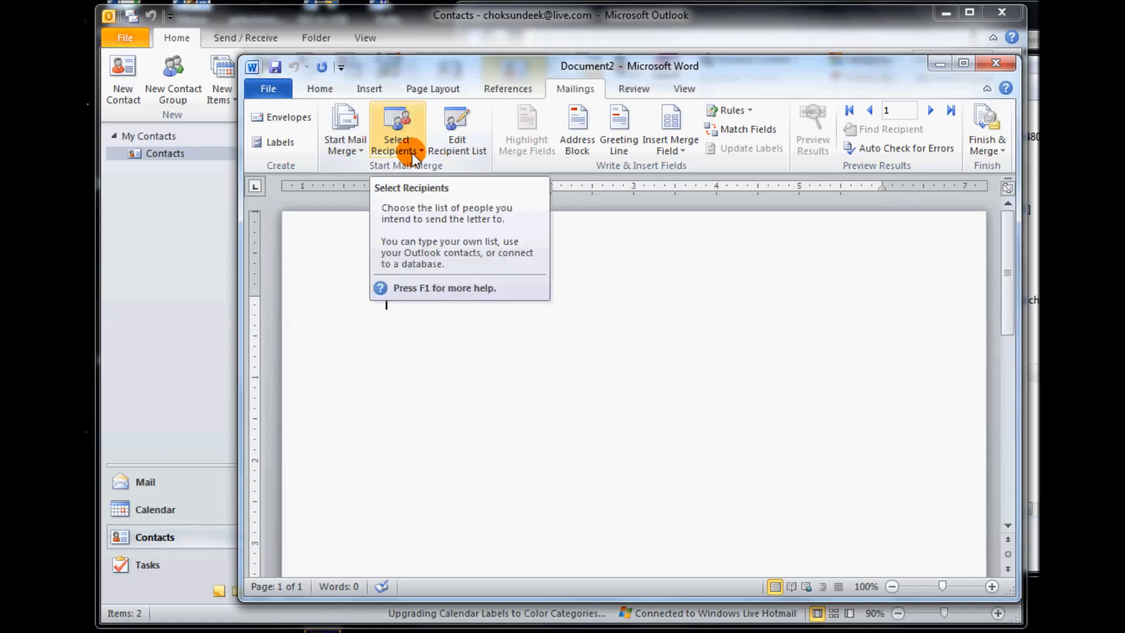
Use outlook-contacts-group1.xls (Contacts table) as the recipient list, keeping Gmail and Hotmail included
left_click(398, 130)
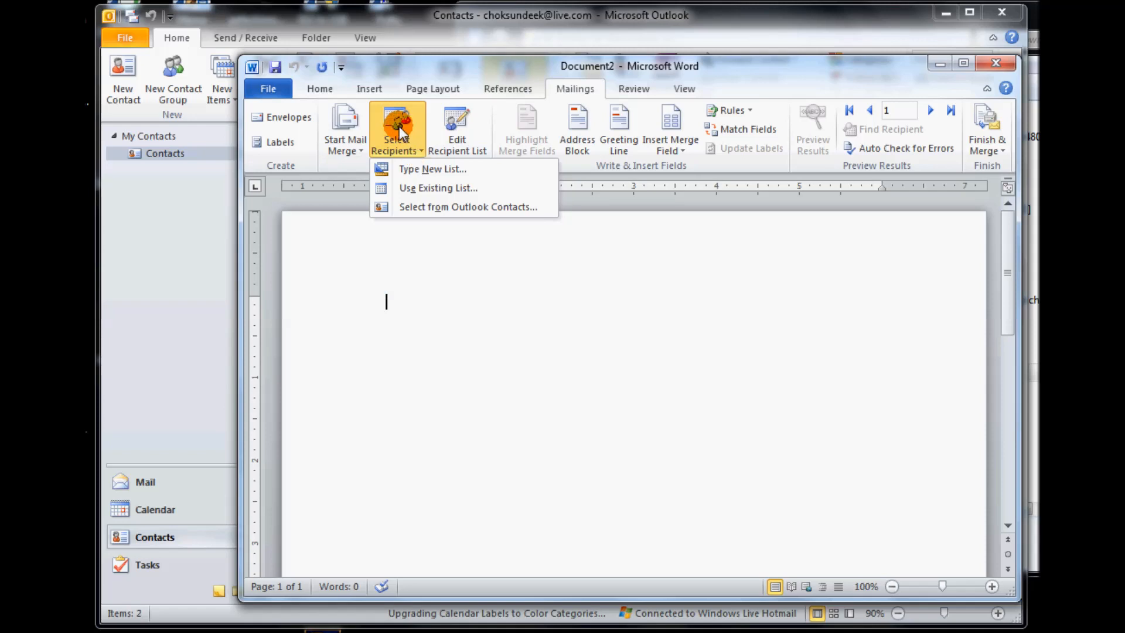
mouse_move(468, 206)
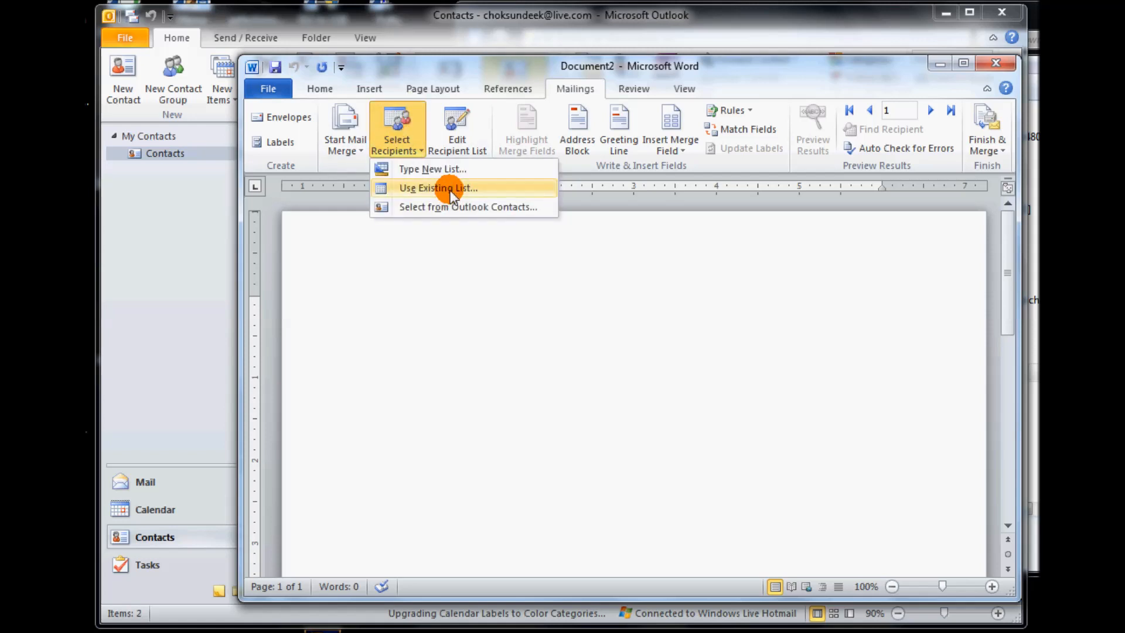
left_click(437, 187)
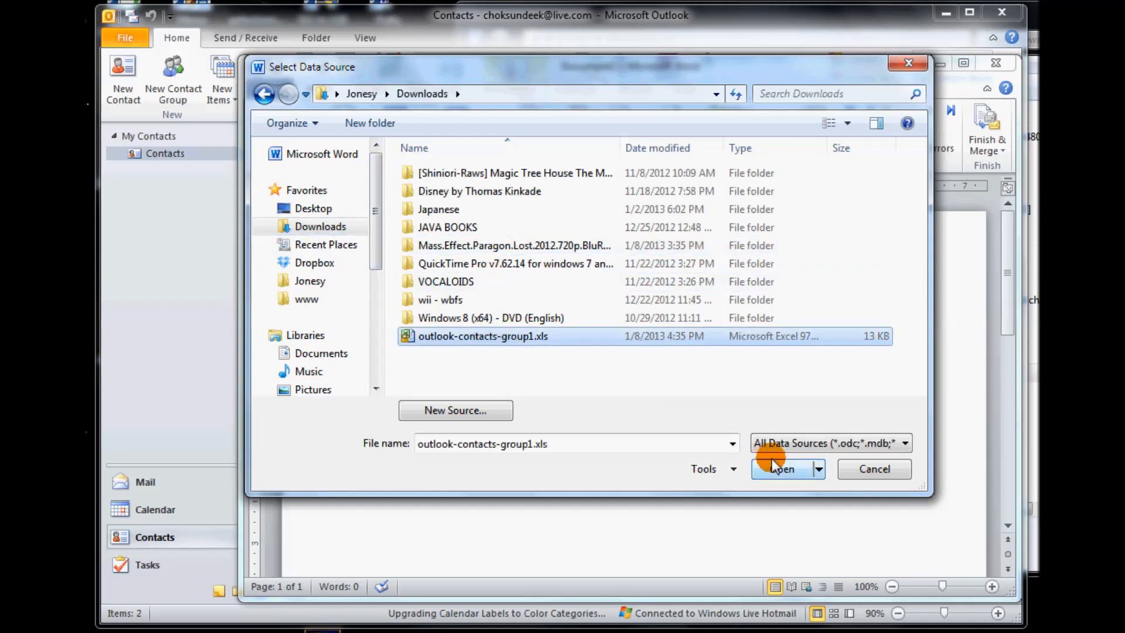
left_click(781, 469)
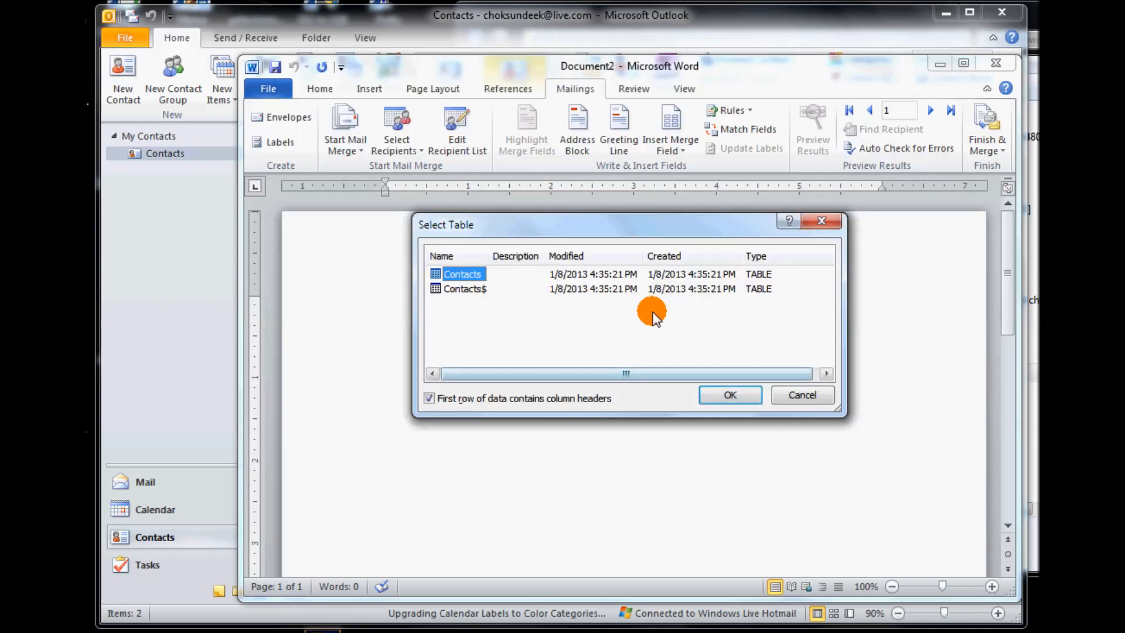
left_click(728, 395)
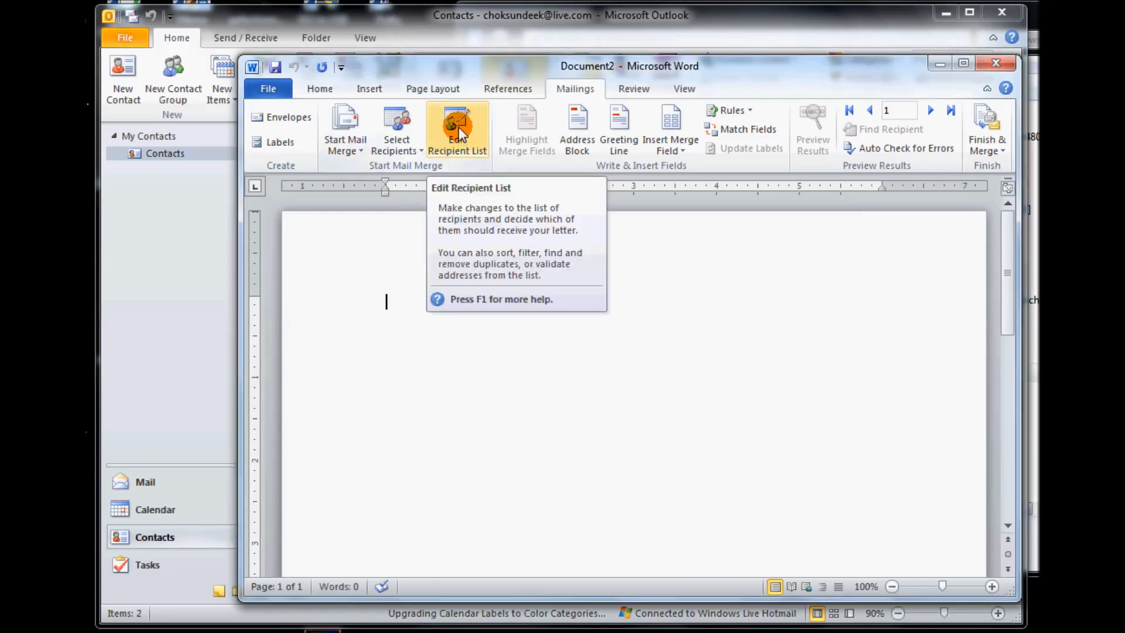
left_click(457, 129)
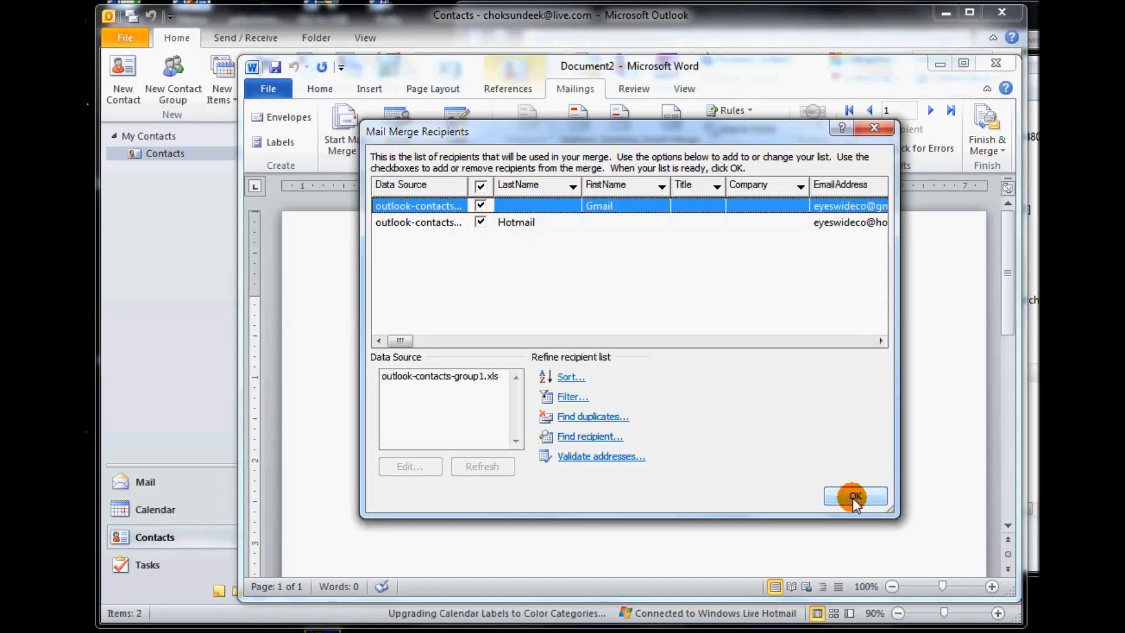
left_click(854, 496)
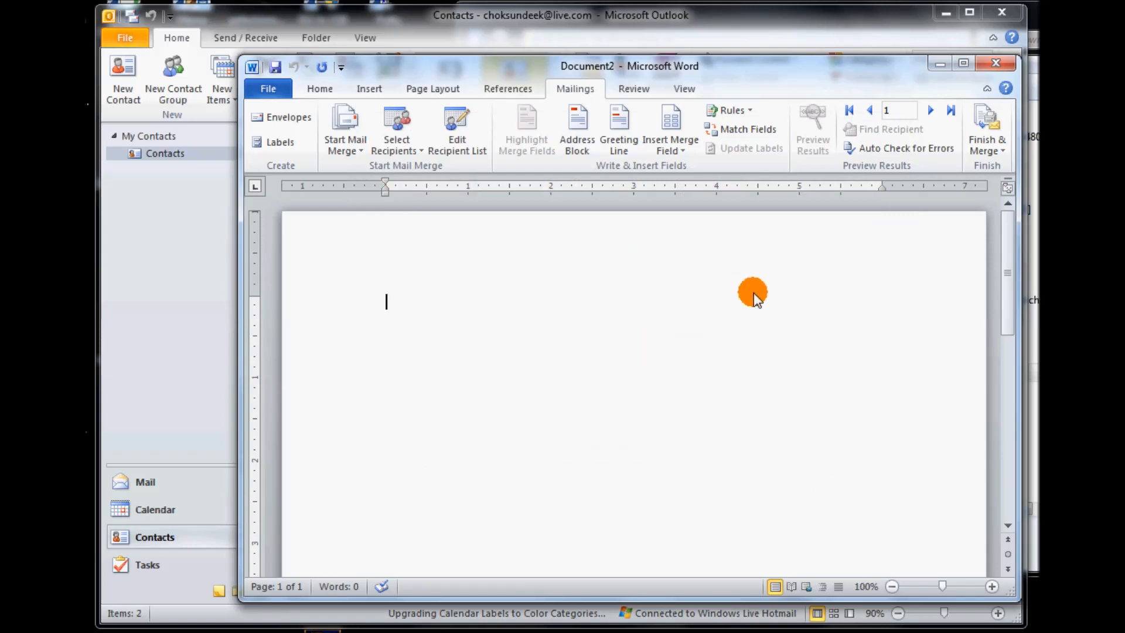
mouse_move(672, 295)
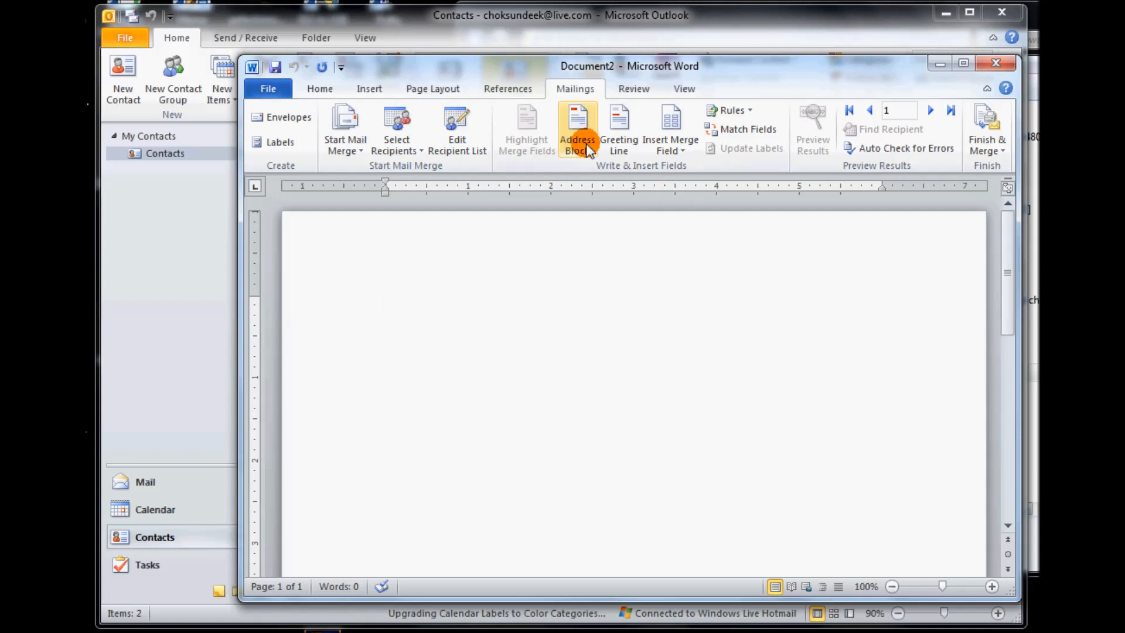
Insert a Greeting Line and an Address Block merge field at the top of the letter
left_click(619, 128)
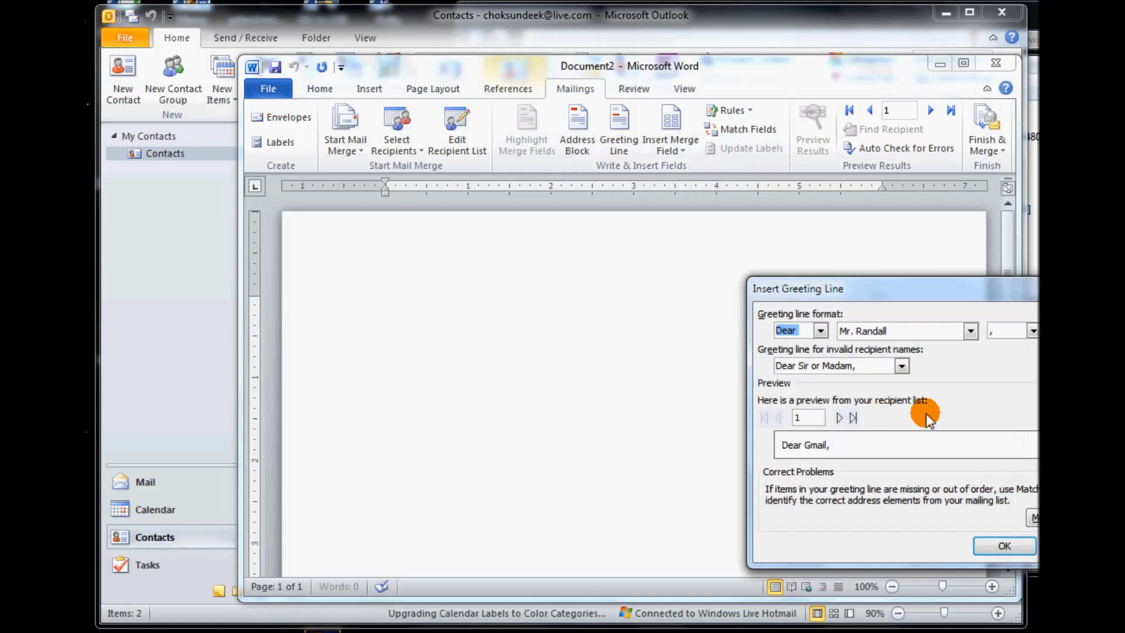
left_click(1004, 544)
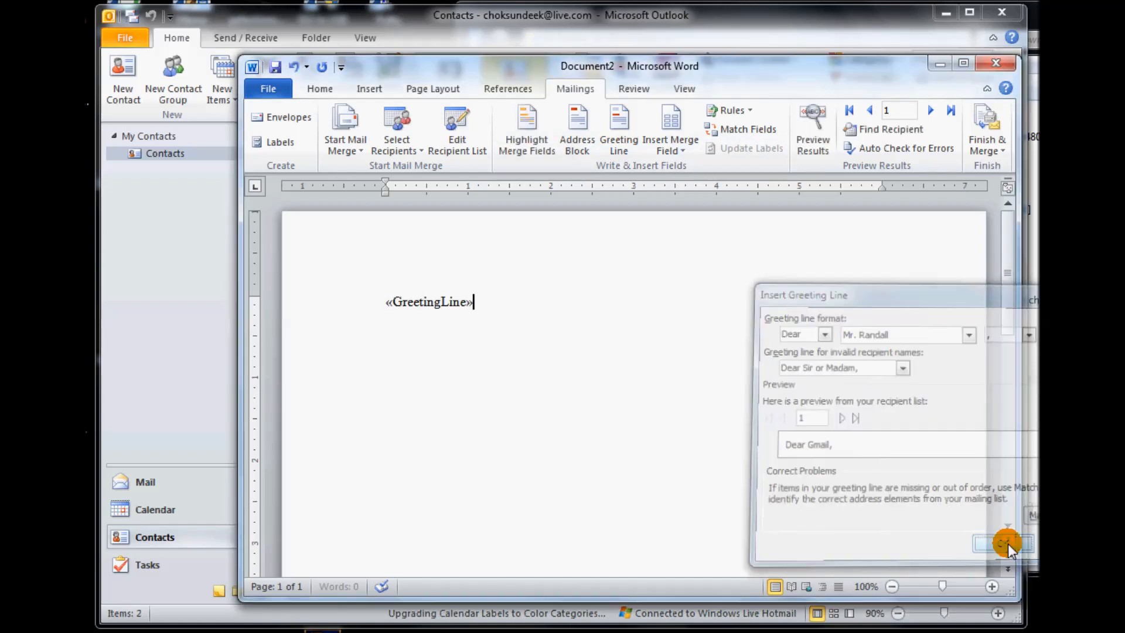
left_click(1003, 542)
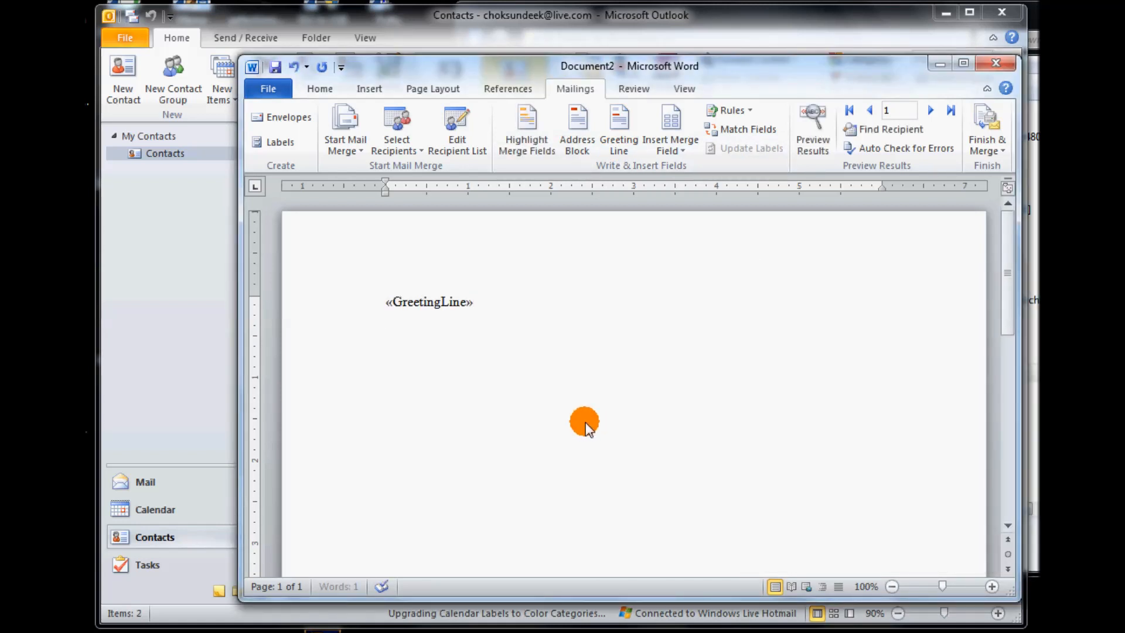
left_click(576, 122)
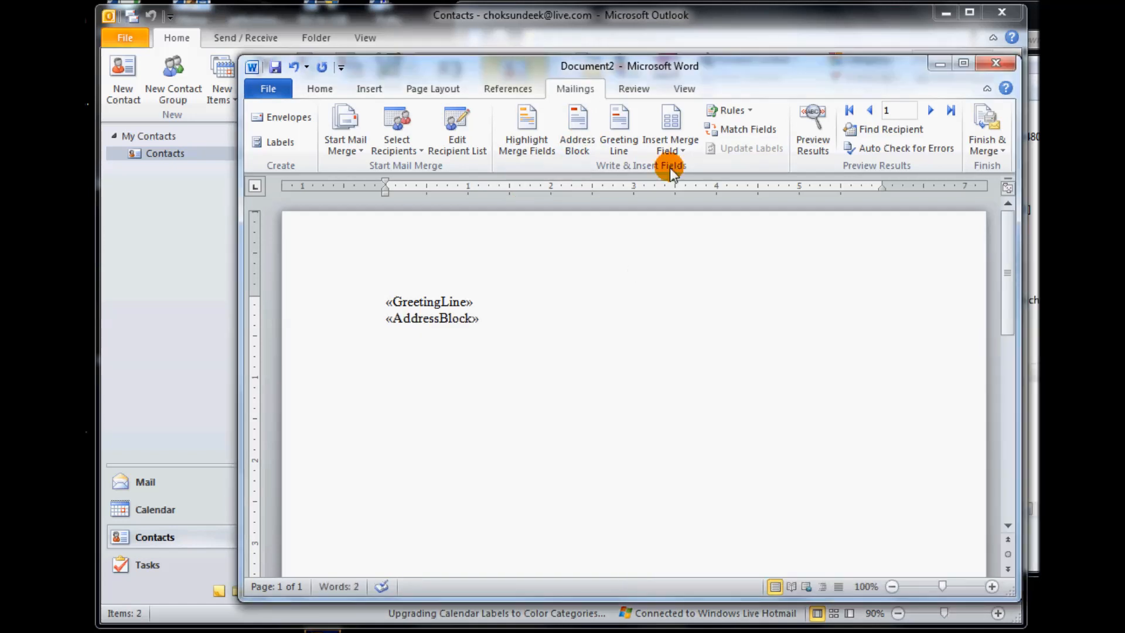
left_click(669, 129)
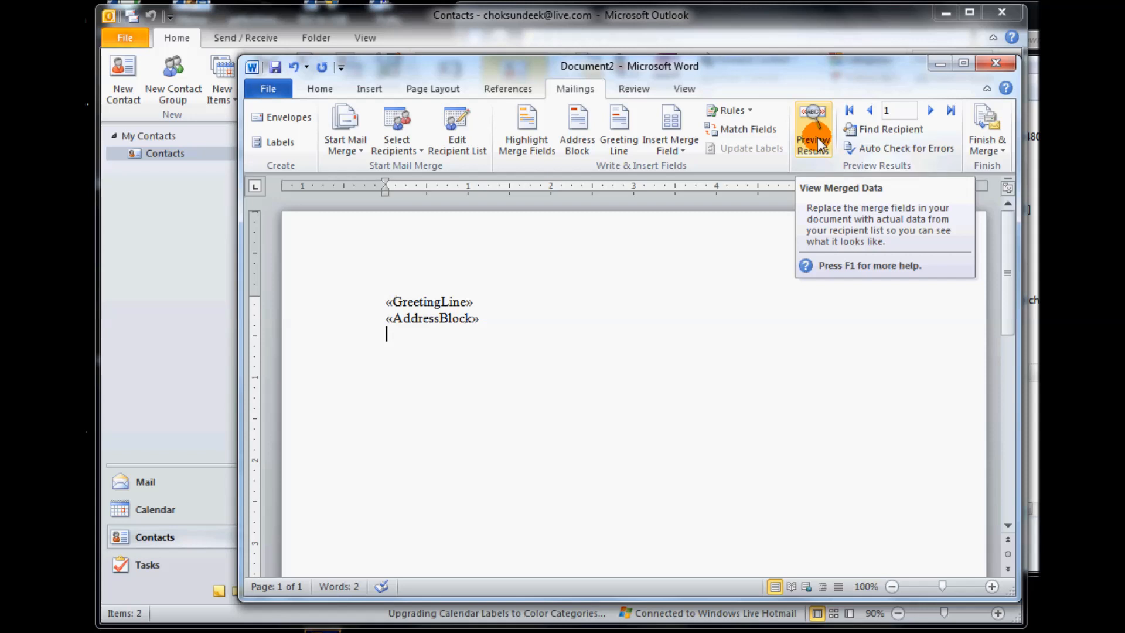
Preview the letter showing 'Dear Gmail,' then return to the merge field codes
left_click(813, 131)
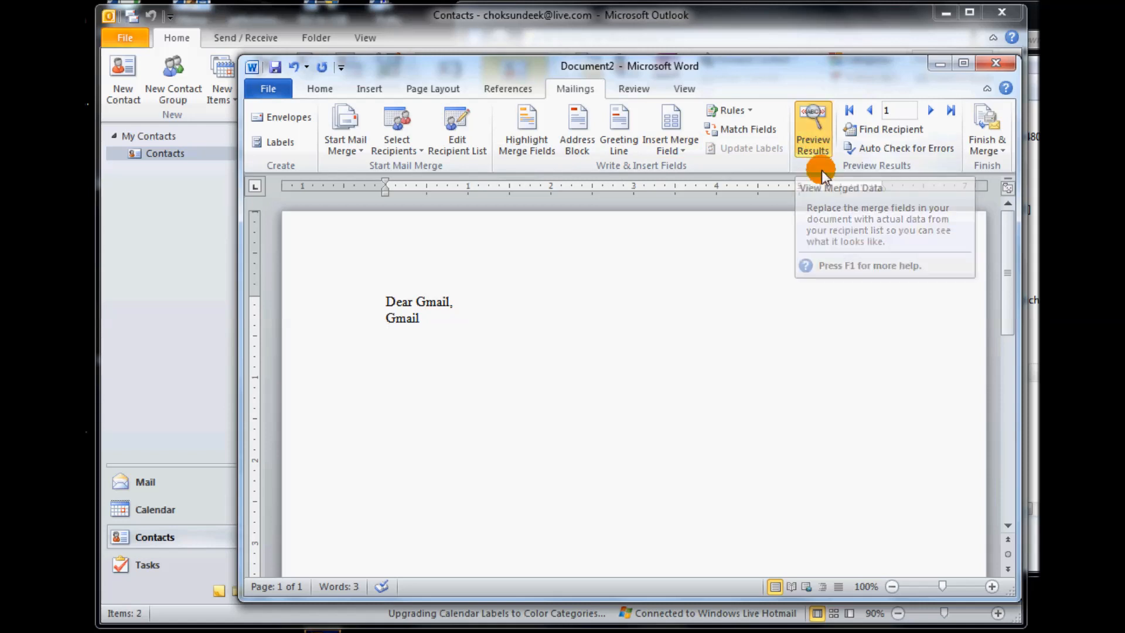
left_click(813, 128)
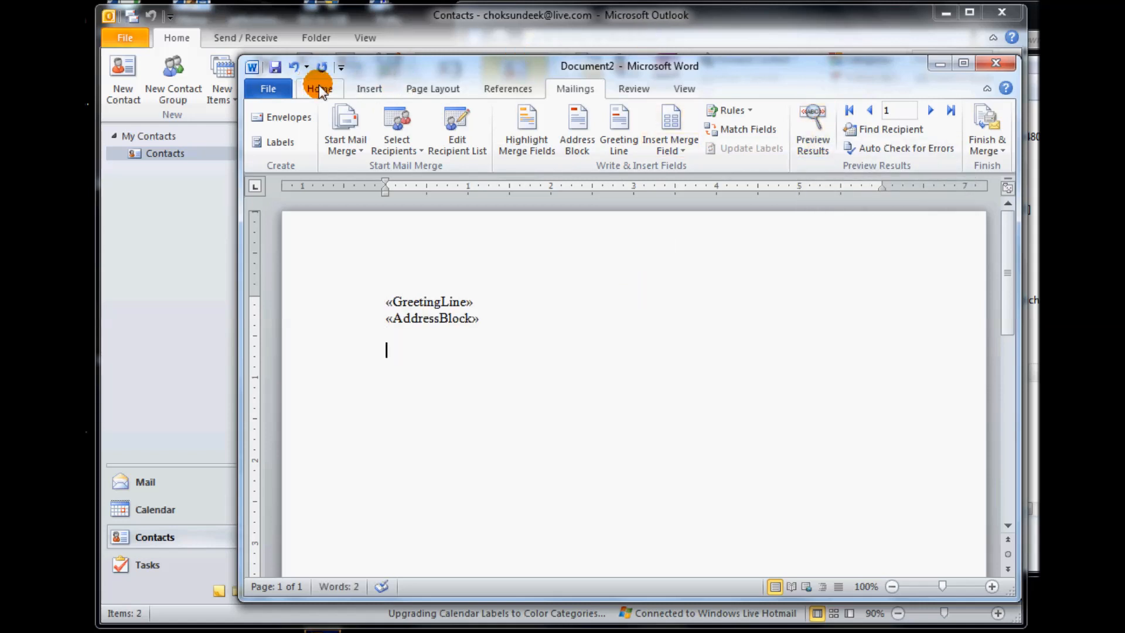
Add the word 'Title' below the merge fields and style it as Heading 1
left_click(319, 88)
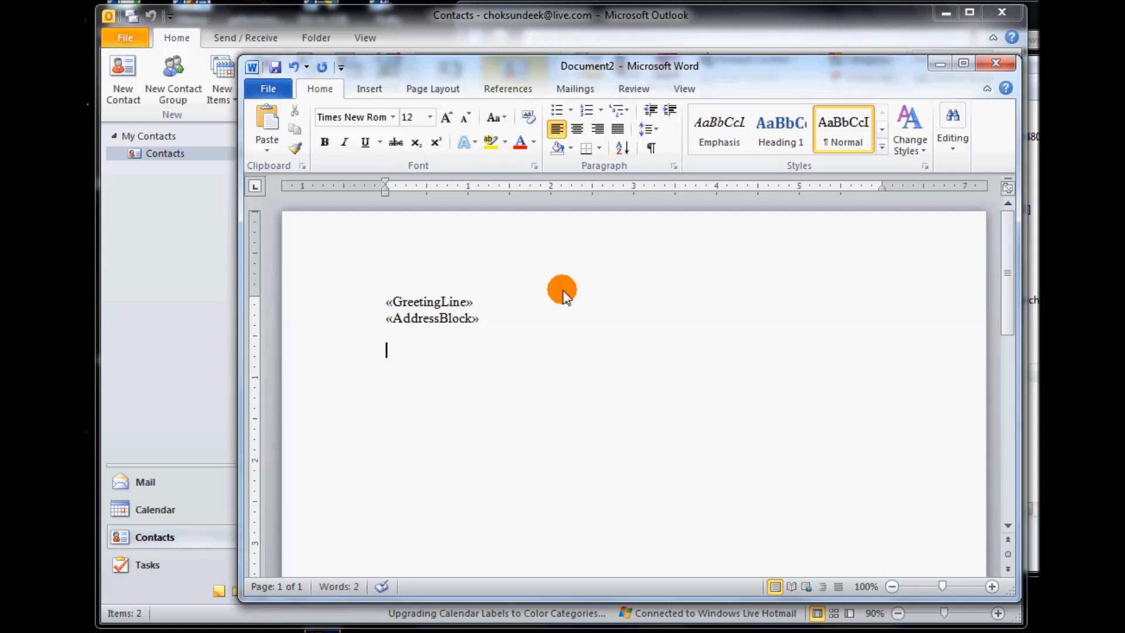
mouse_move(569, 301)
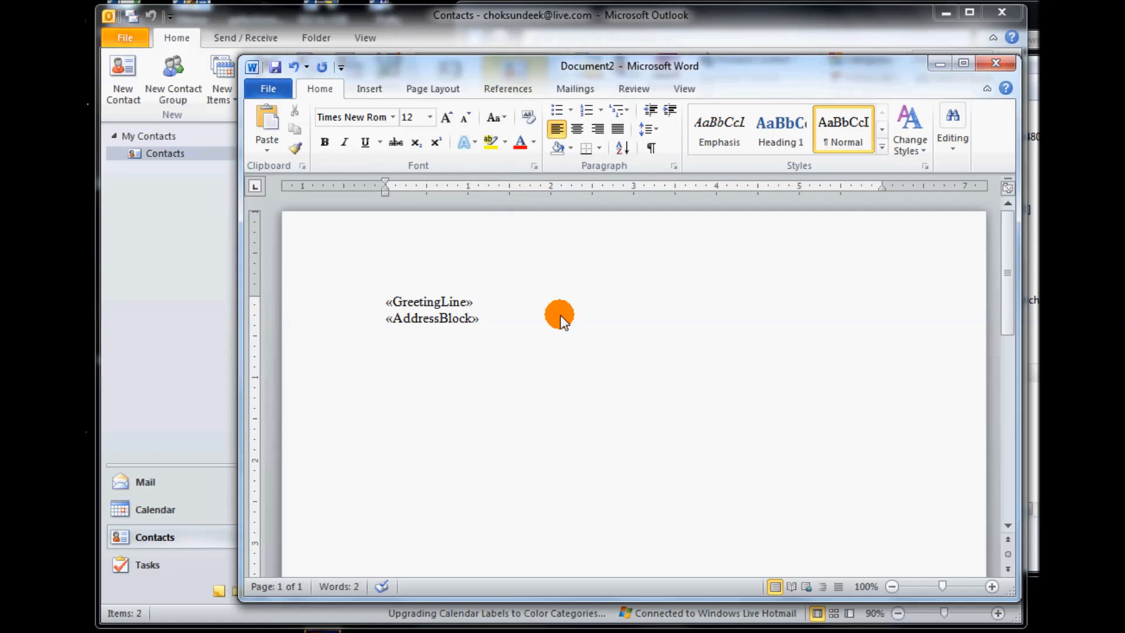
type("Title")
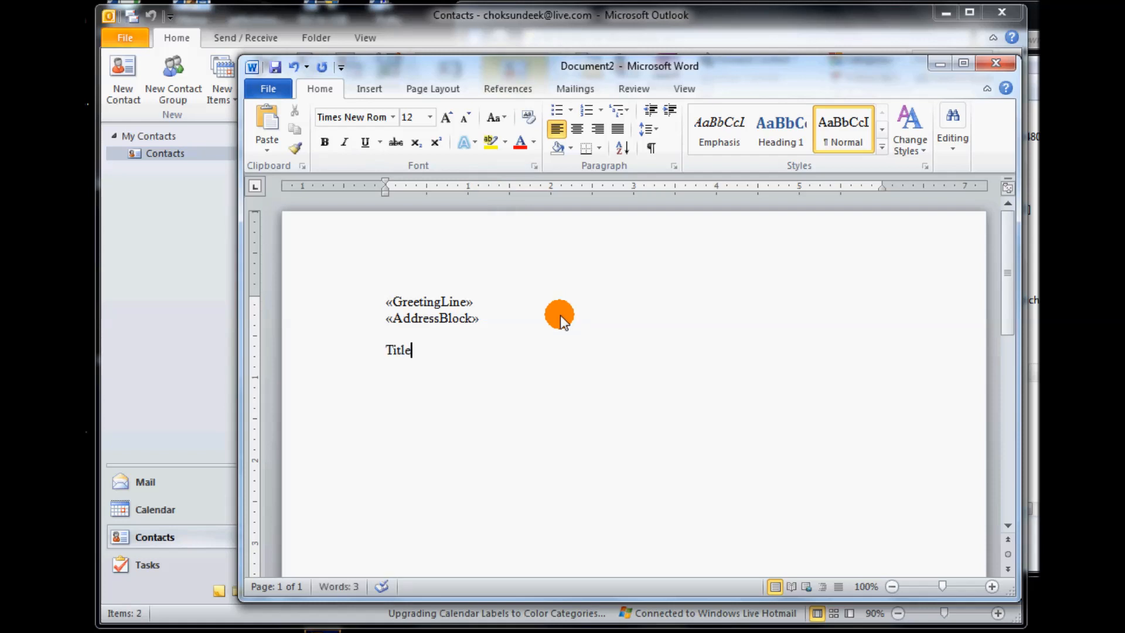
double_click(399, 351)
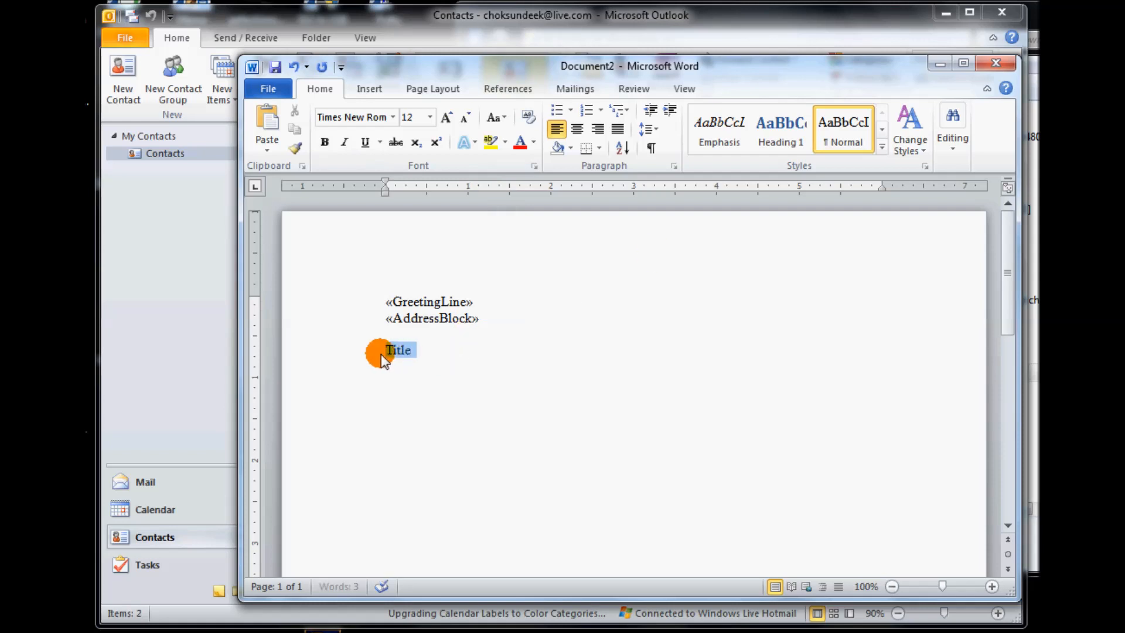
left_click(780, 129)
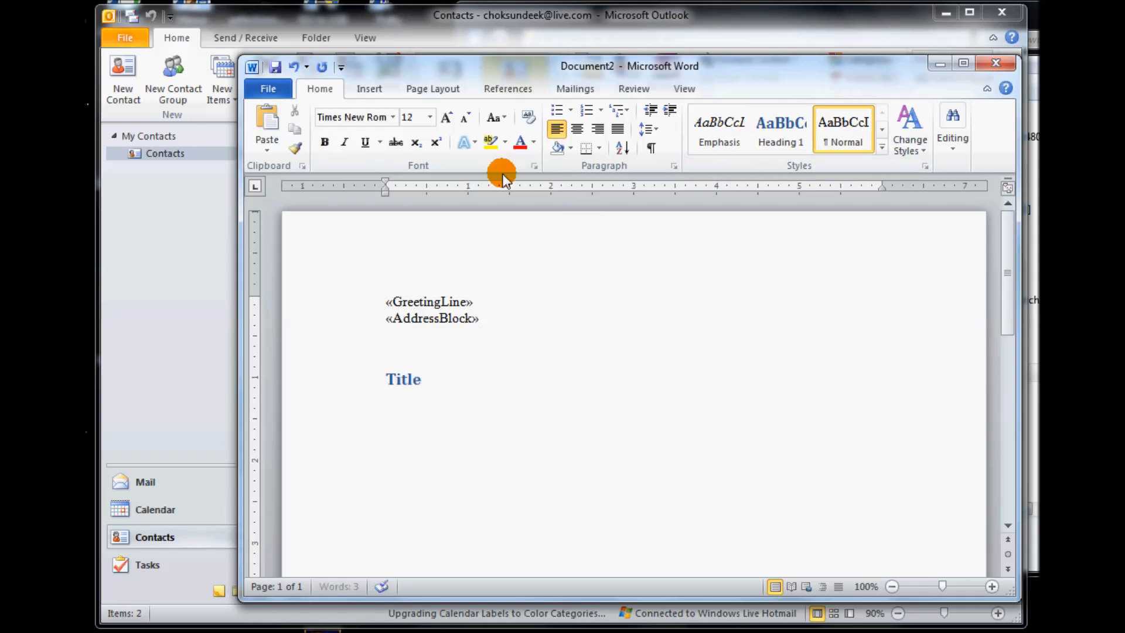
mouse_move(670, 280)
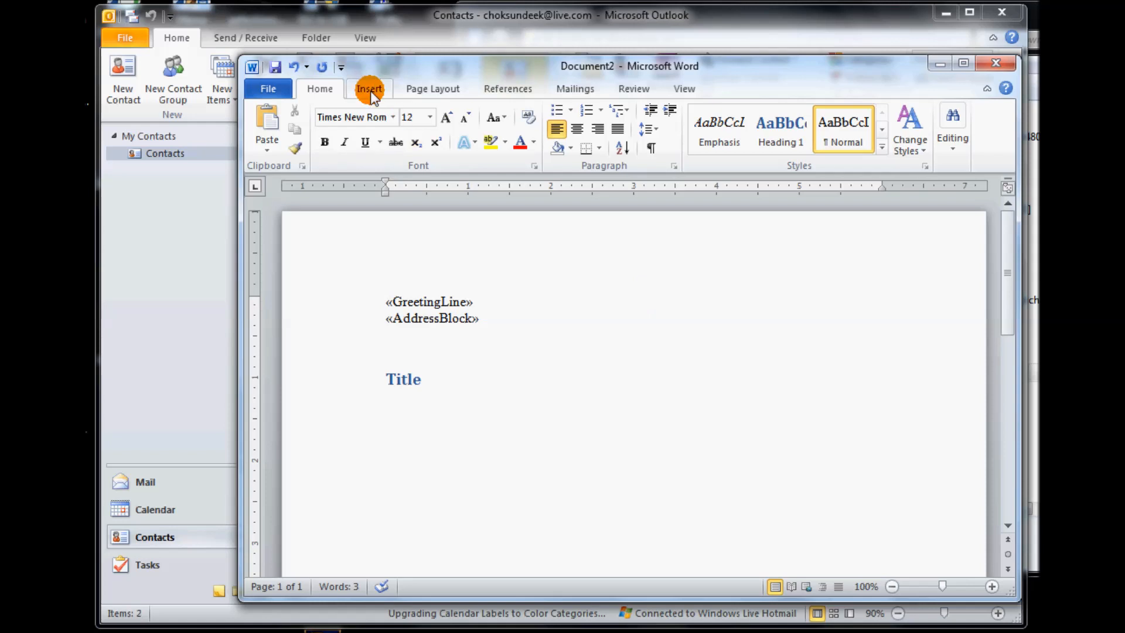
Insert a two-by-two table under the Title heading
left_click(369, 88)
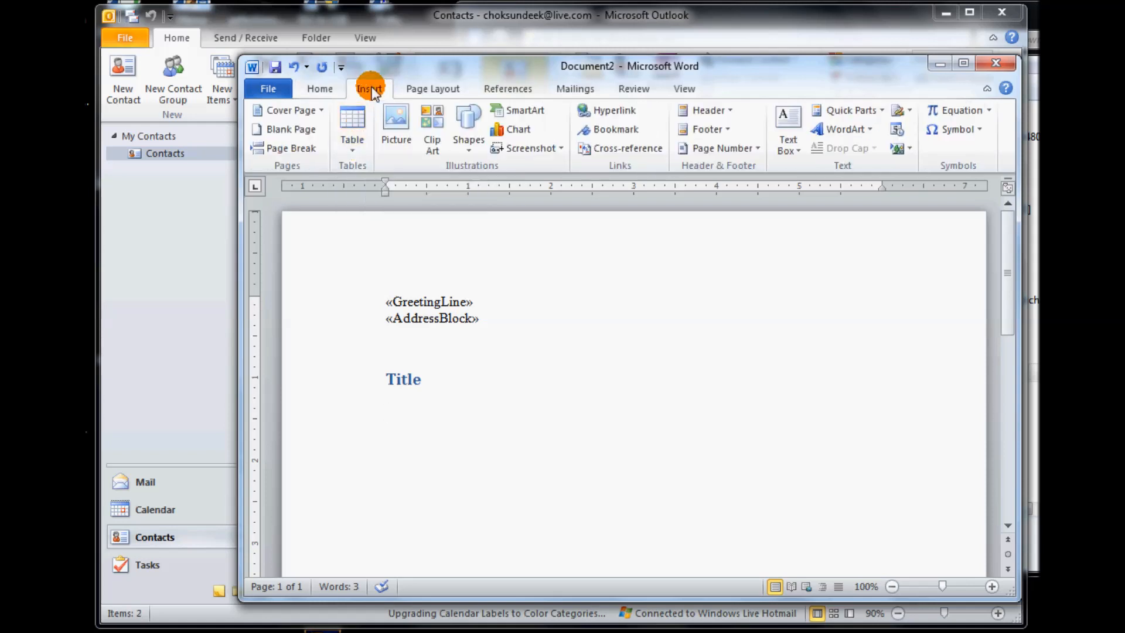
left_click(351, 129)
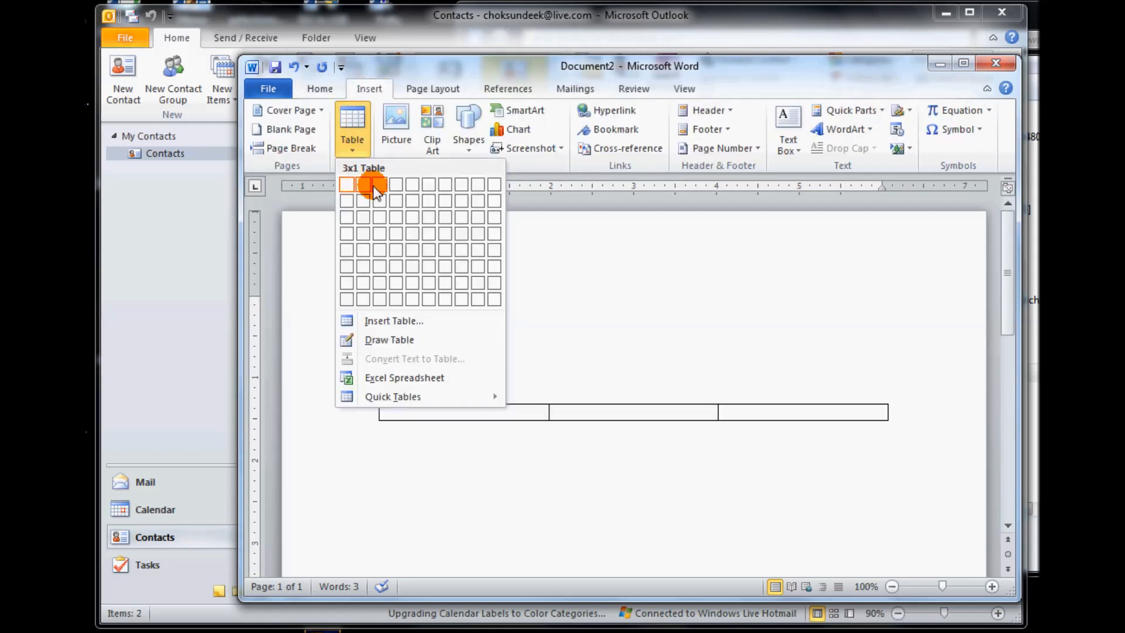
mouse_move(401, 233)
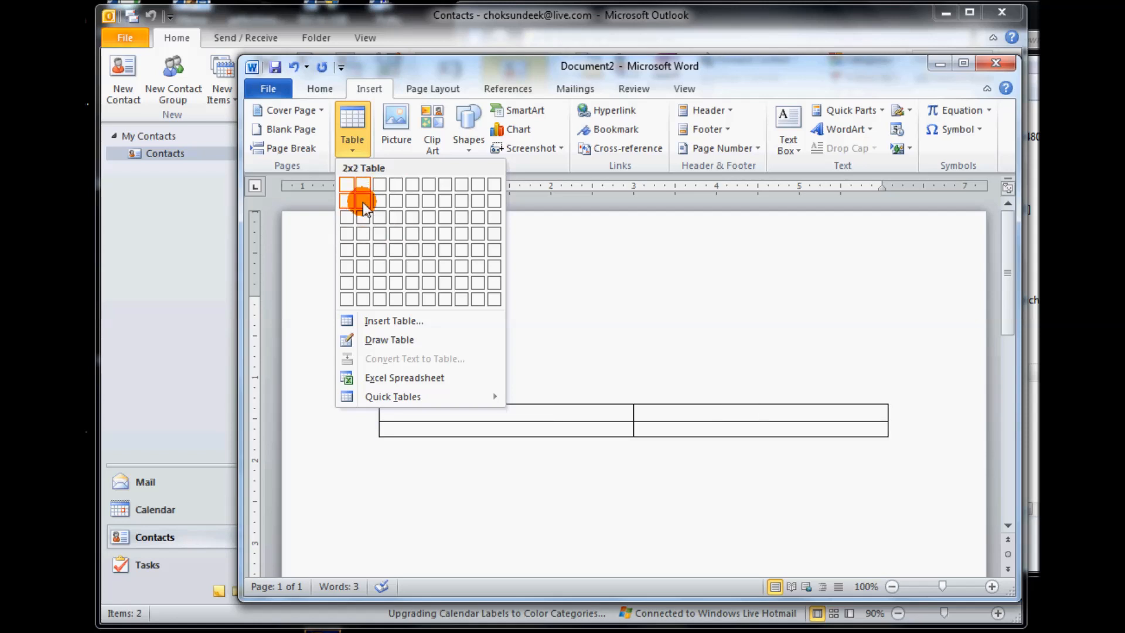
left_click(362, 200)
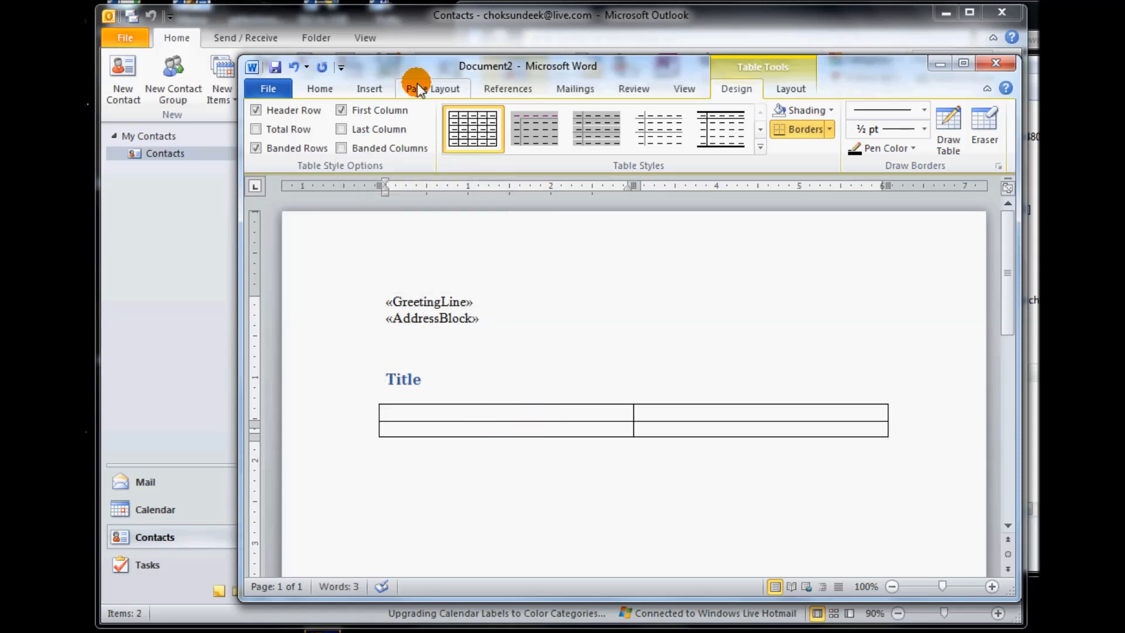
left_click(432, 129)
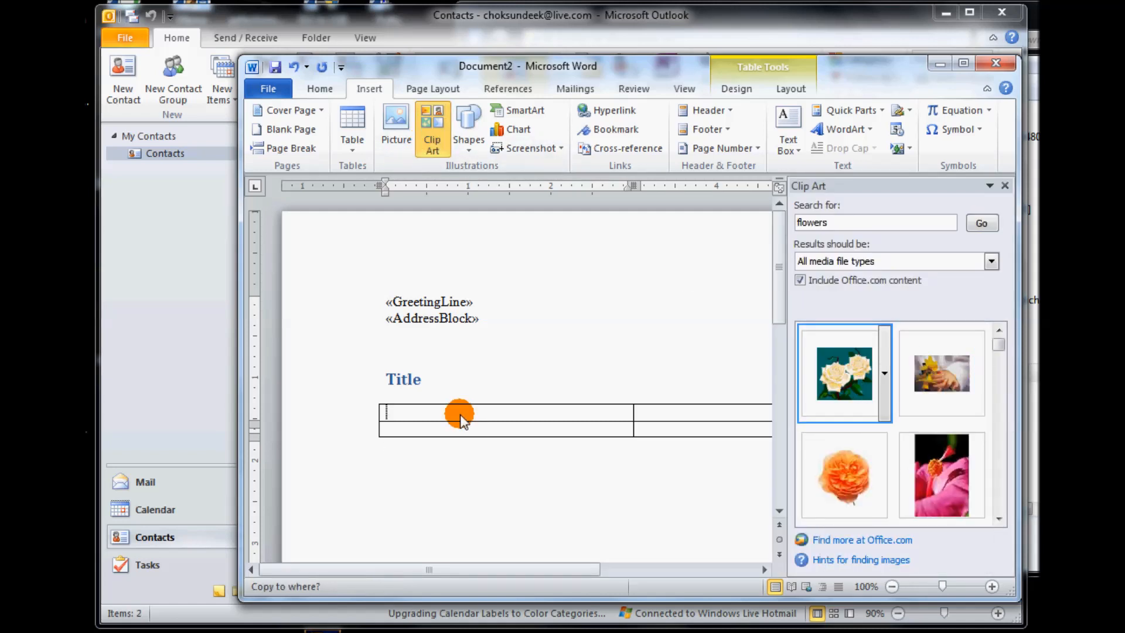
Put the roses clip art in the first cell and 'About This Photo' in the cell beside it
left_click(842, 373)
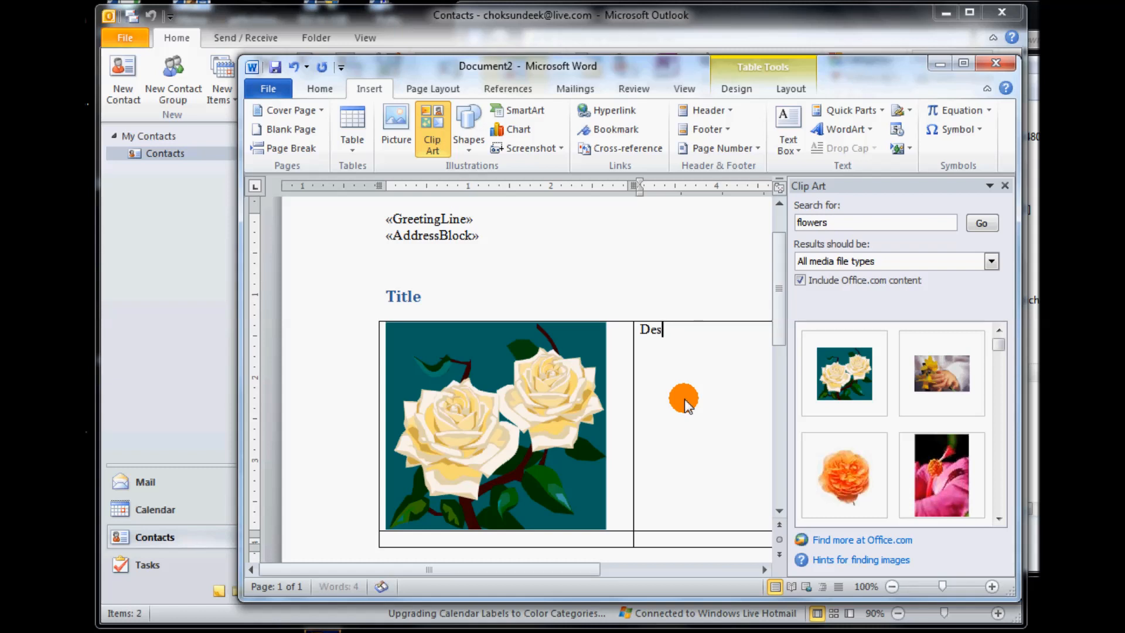
type("About Th")
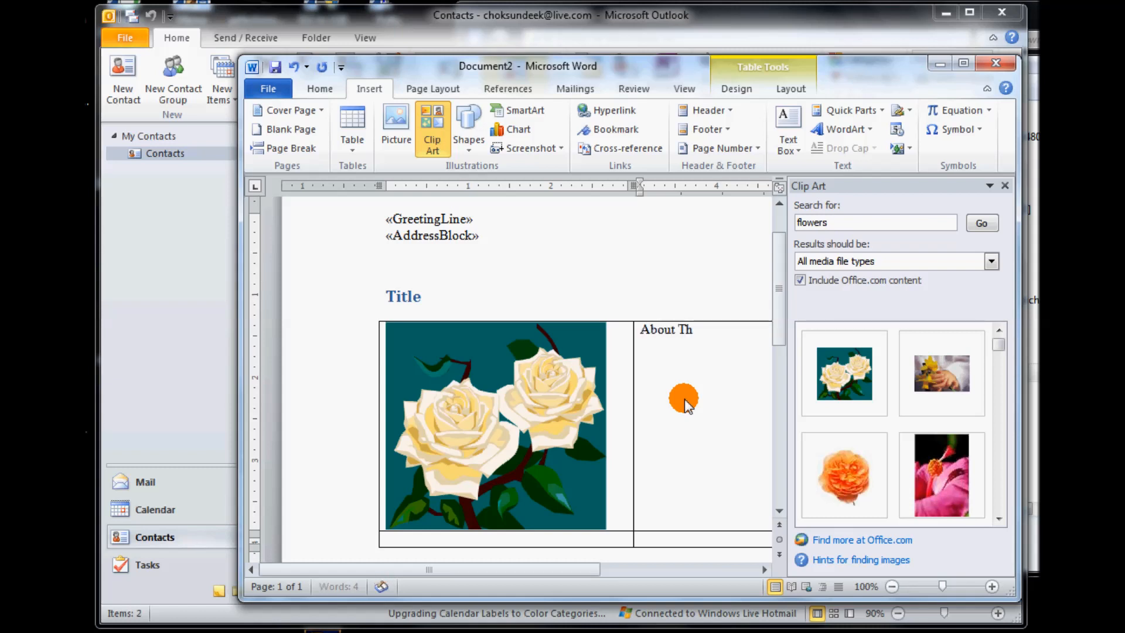
type("is")
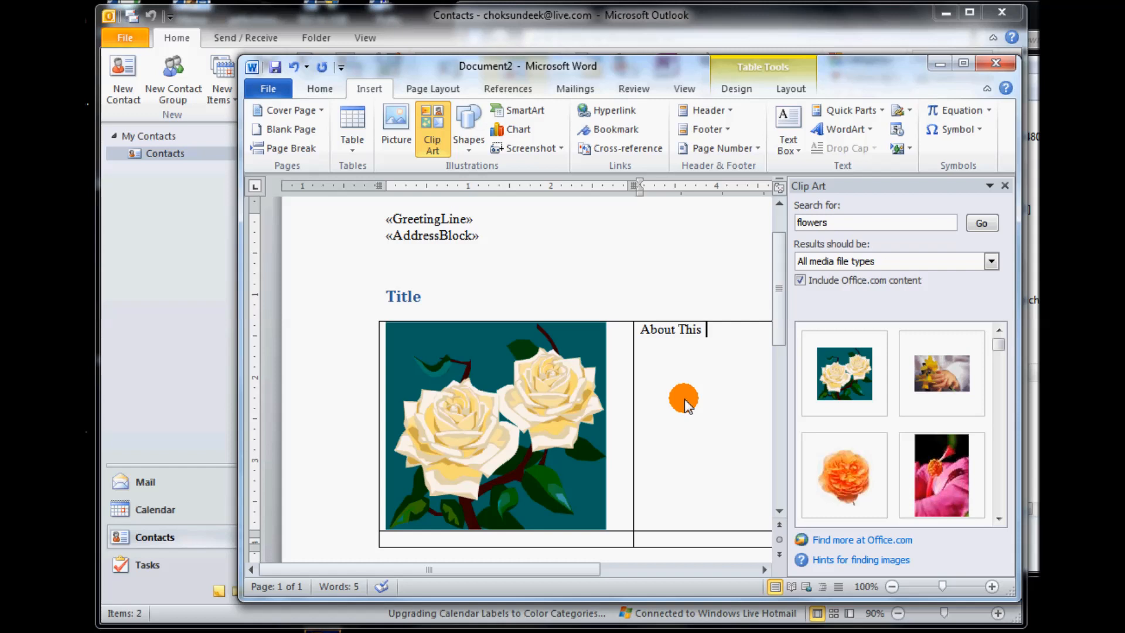
type("Photo")
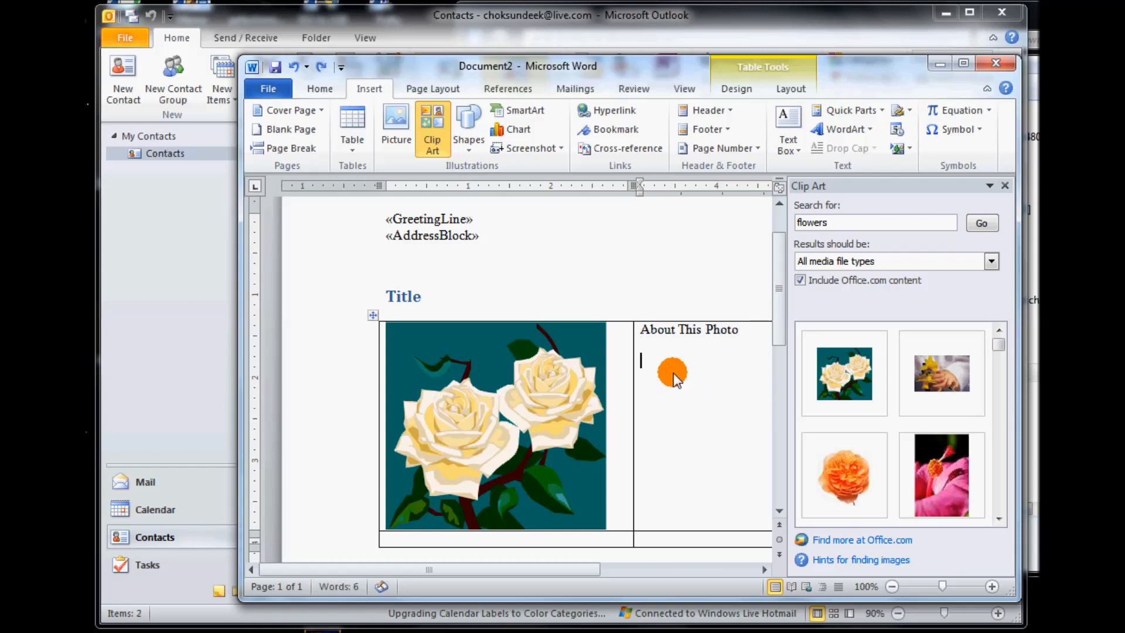
mouse_move(646, 407)
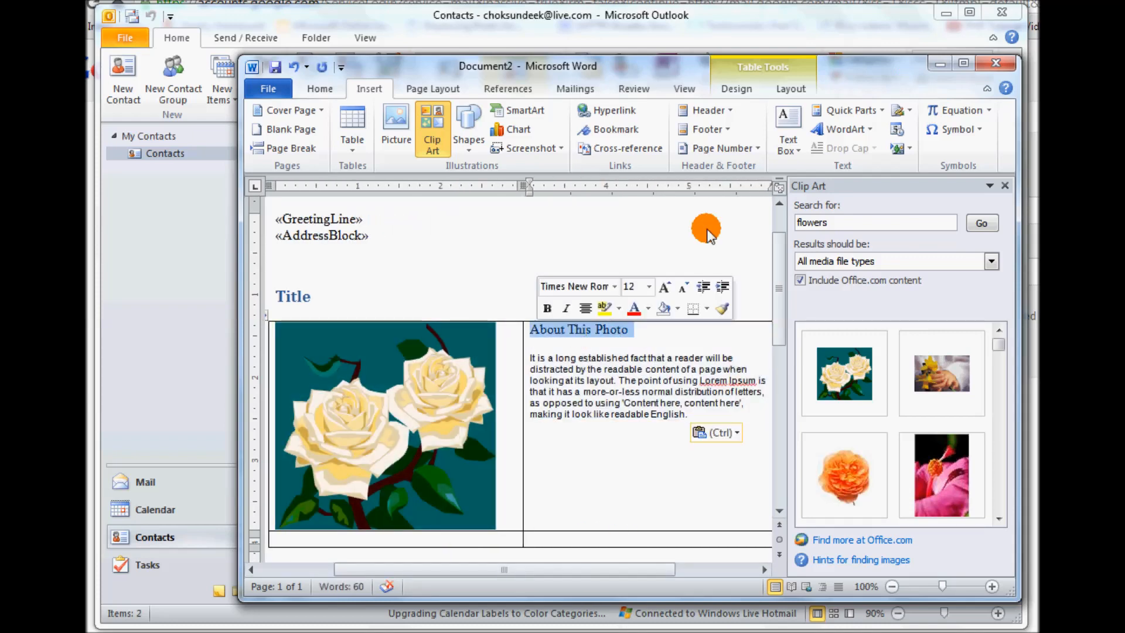
Apply the Intense Reference style to the 'About This Photo' heading, making it red small capitals
left_click(736, 88)
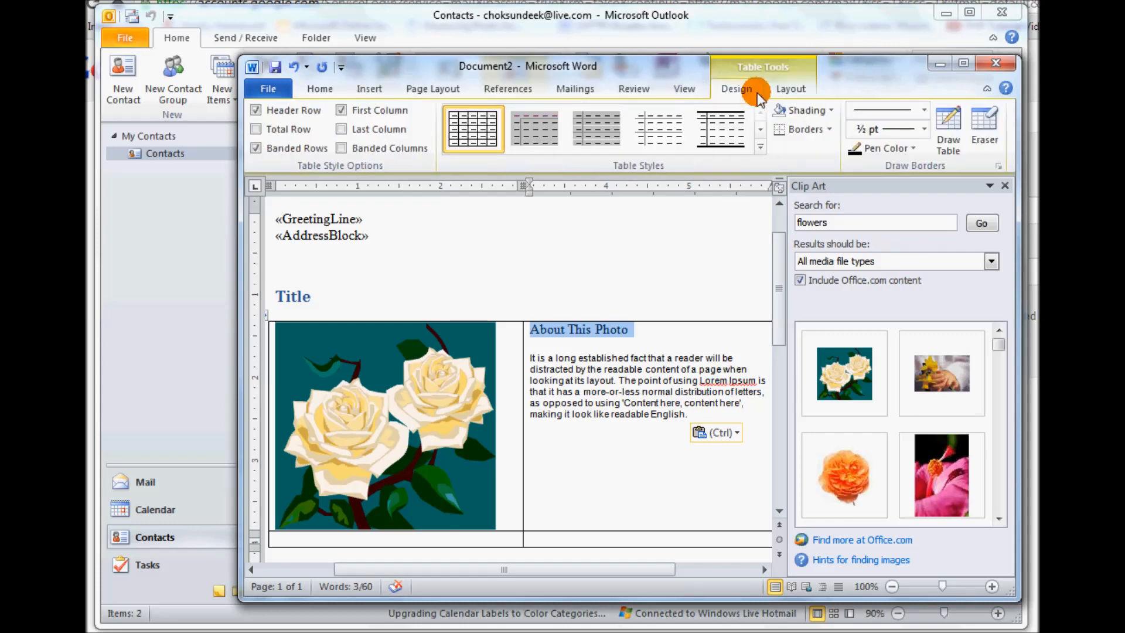
left_click(320, 87)
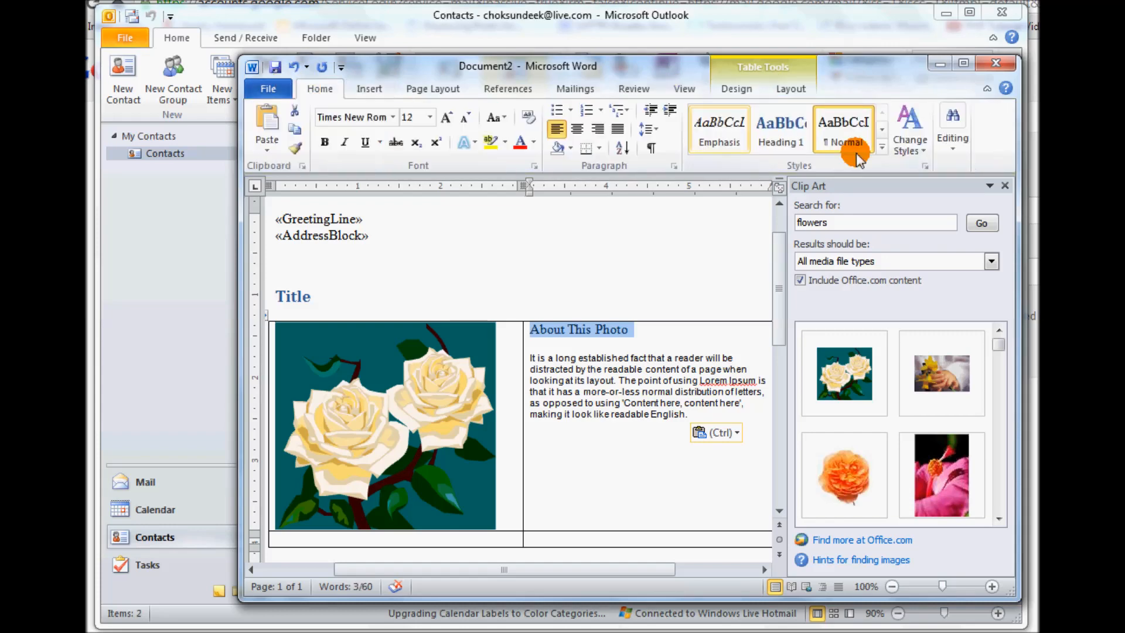
left_click(881, 156)
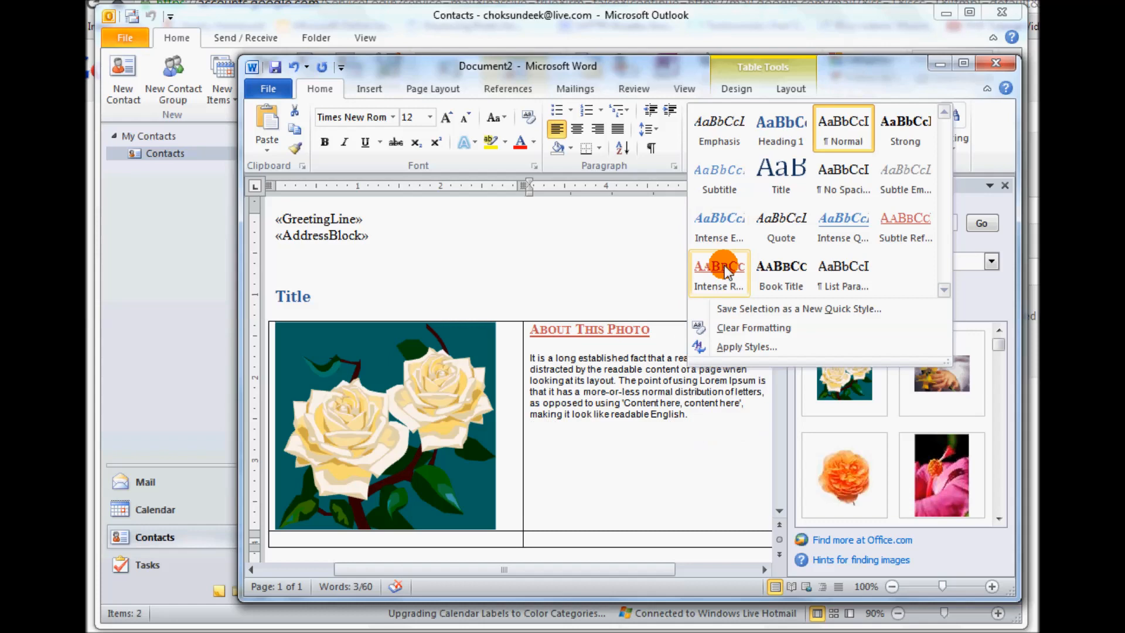
left_click(718, 273)
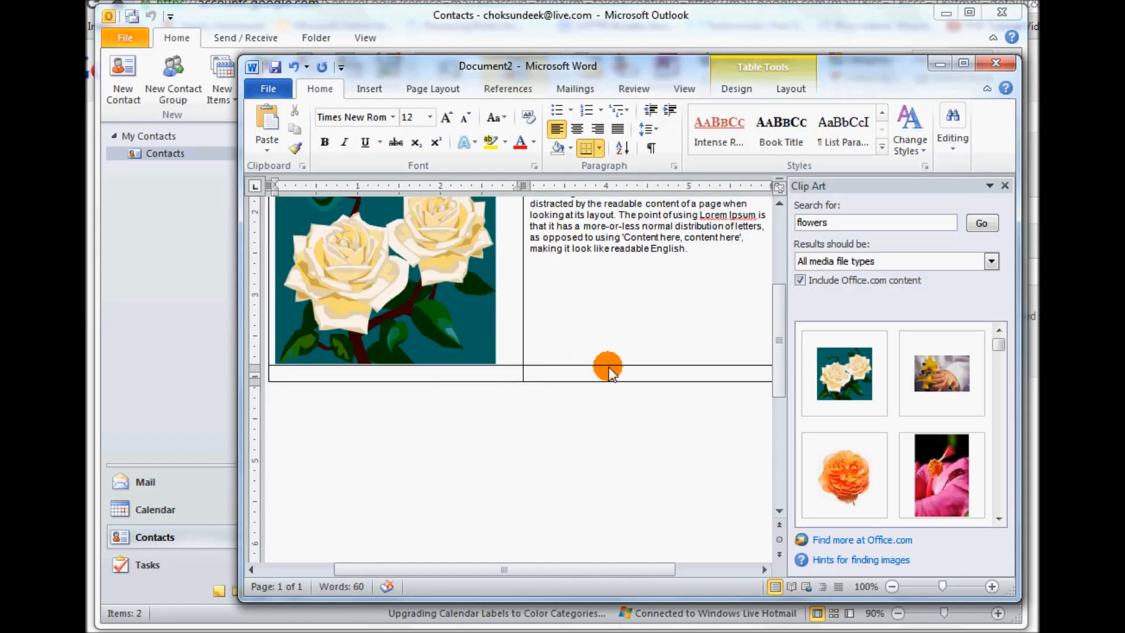
left_click(369, 88)
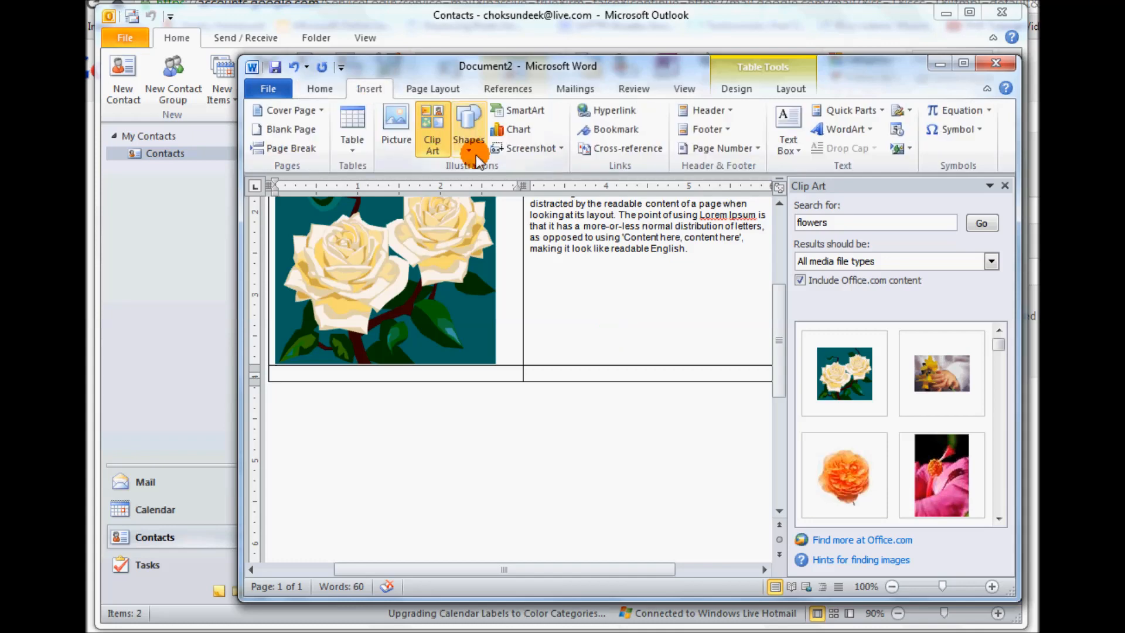
left_click(467, 129)
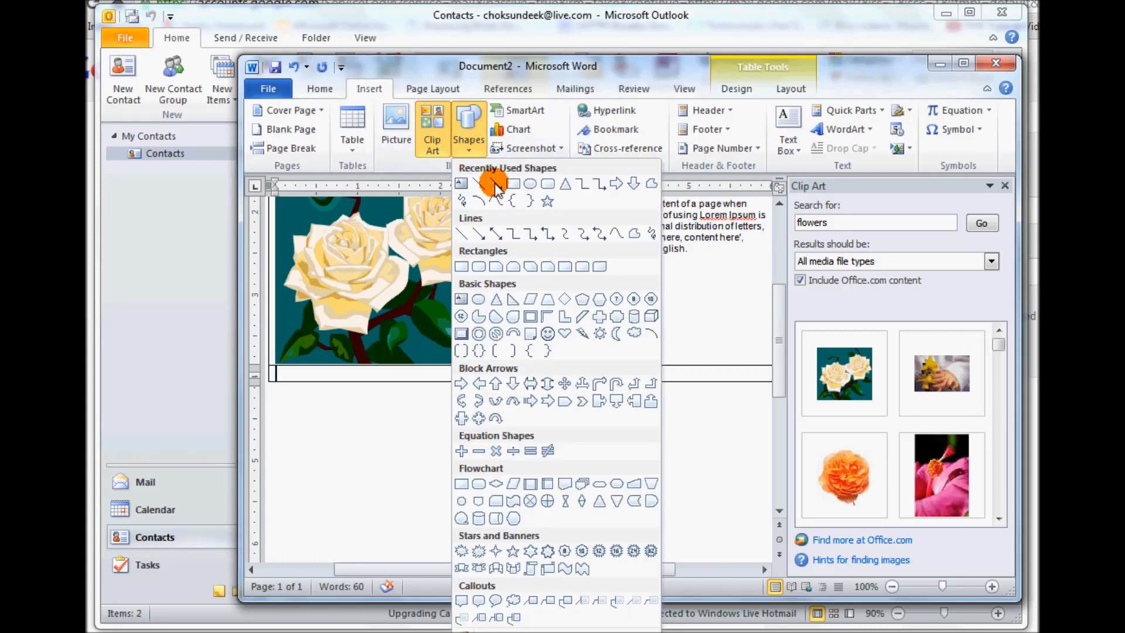
mouse_move(615, 185)
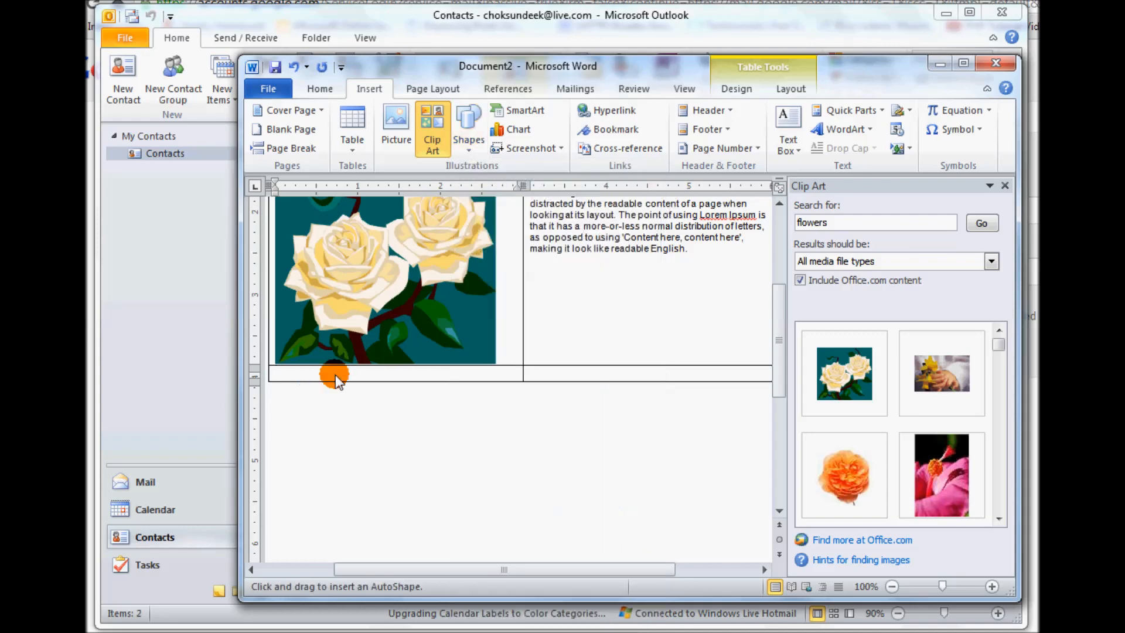
Paste the lorem ipsum paragraph into the bottom-left cell and browse Text Effects briefly
left_click_drag(334, 372, 477, 395)
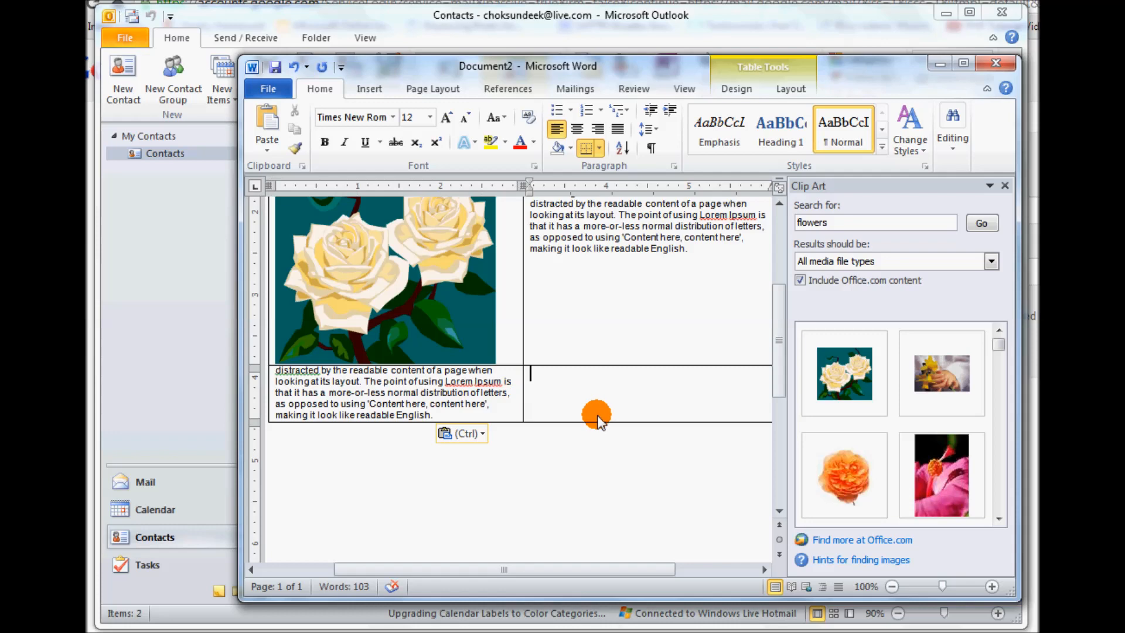
left_click(465, 142)
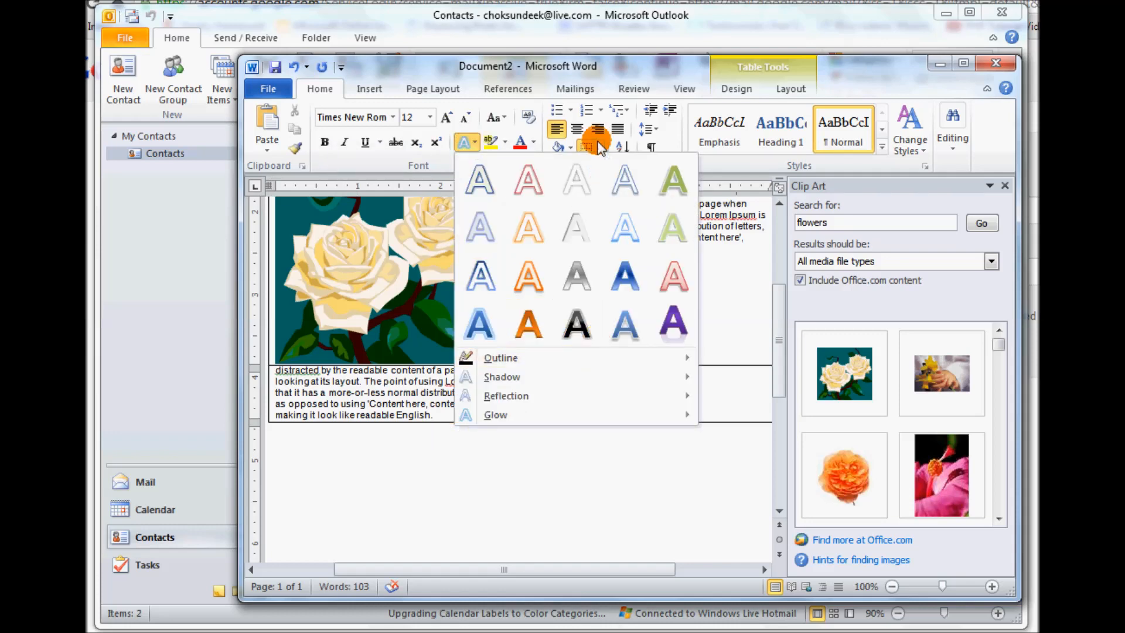
left_click(369, 88)
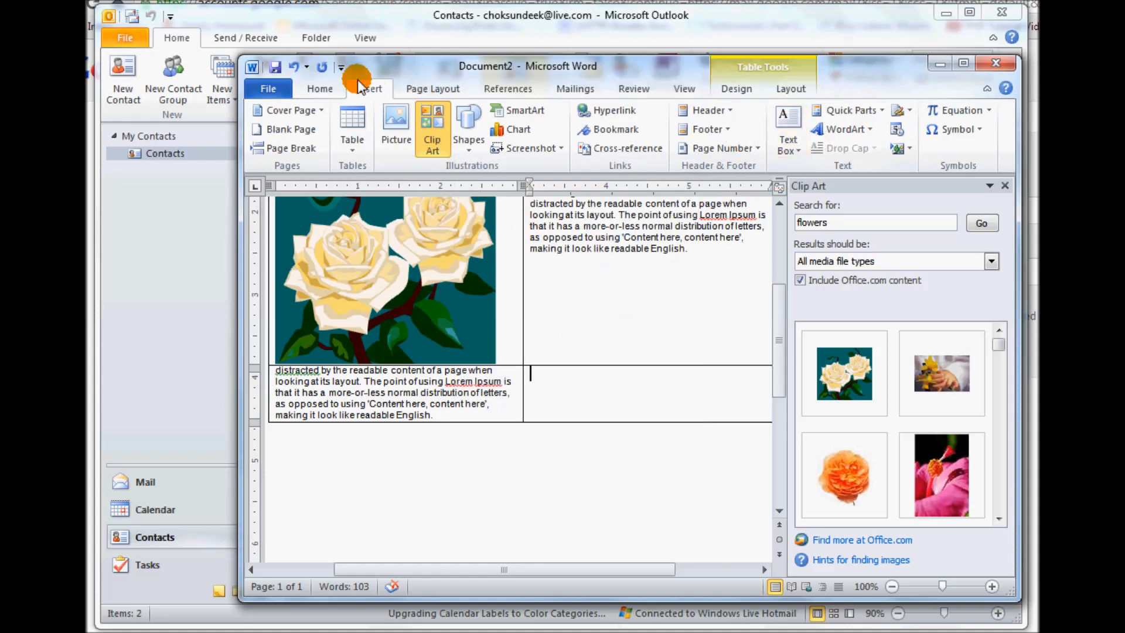
left_click(320, 88)
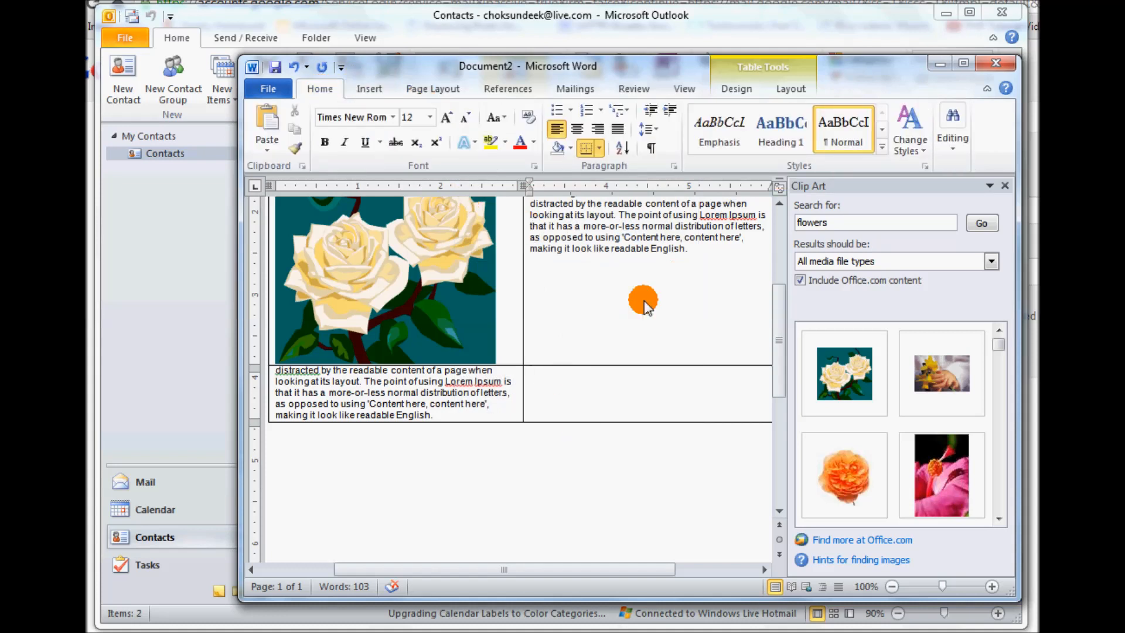
left_click(369, 88)
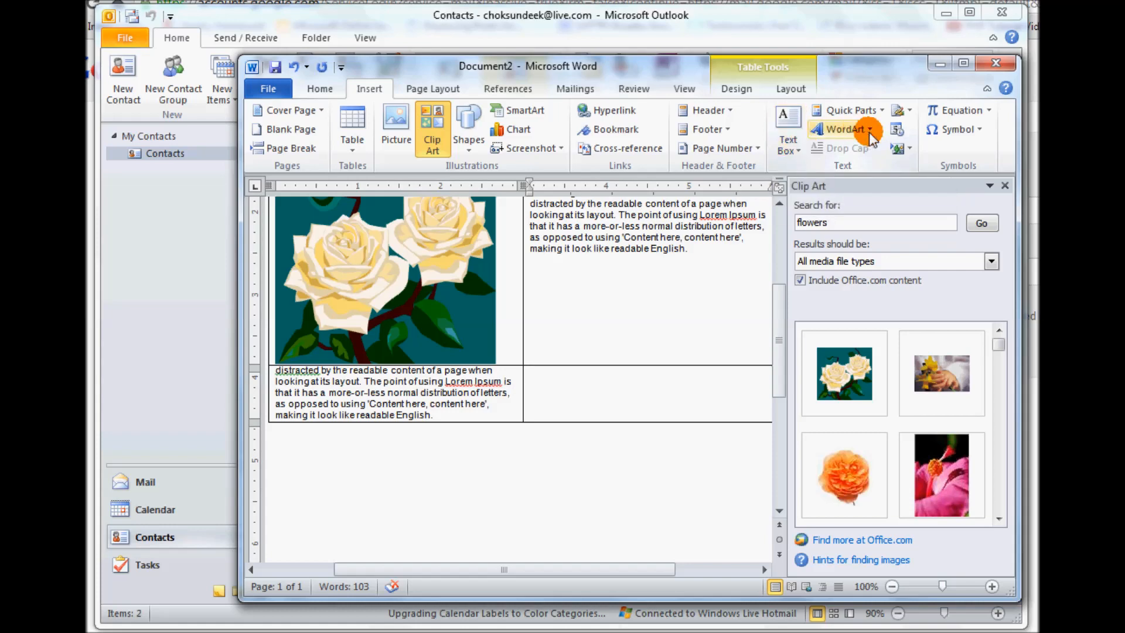
Insert WordArt in the bottom-right cell reading 'Flowers!' in place of the placeholder text
left_click(846, 129)
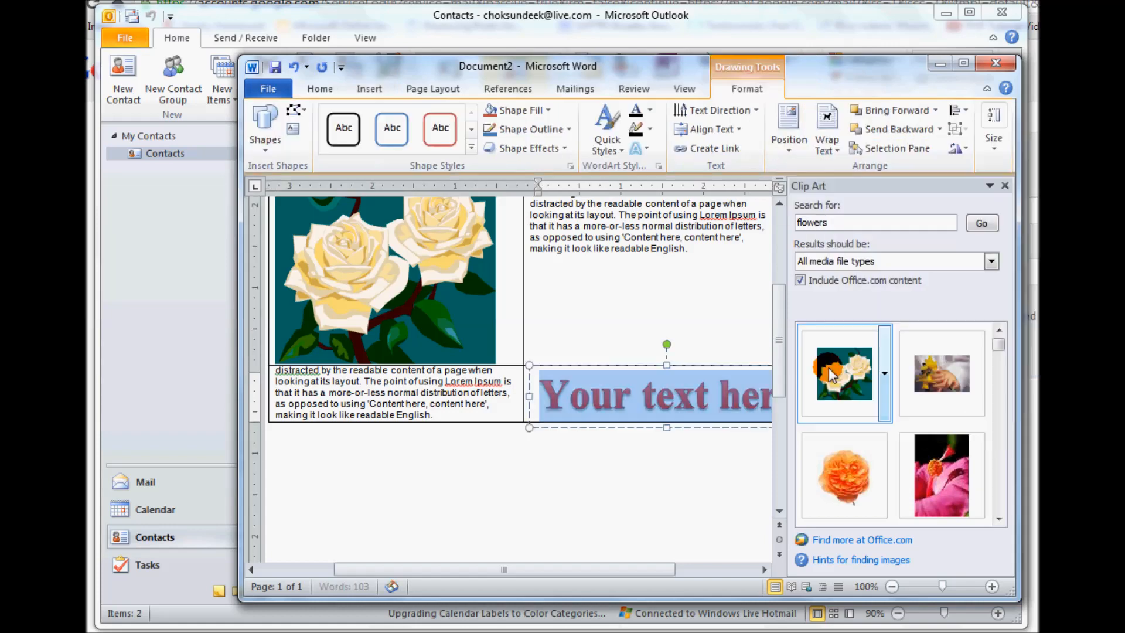
left_click(678, 397)
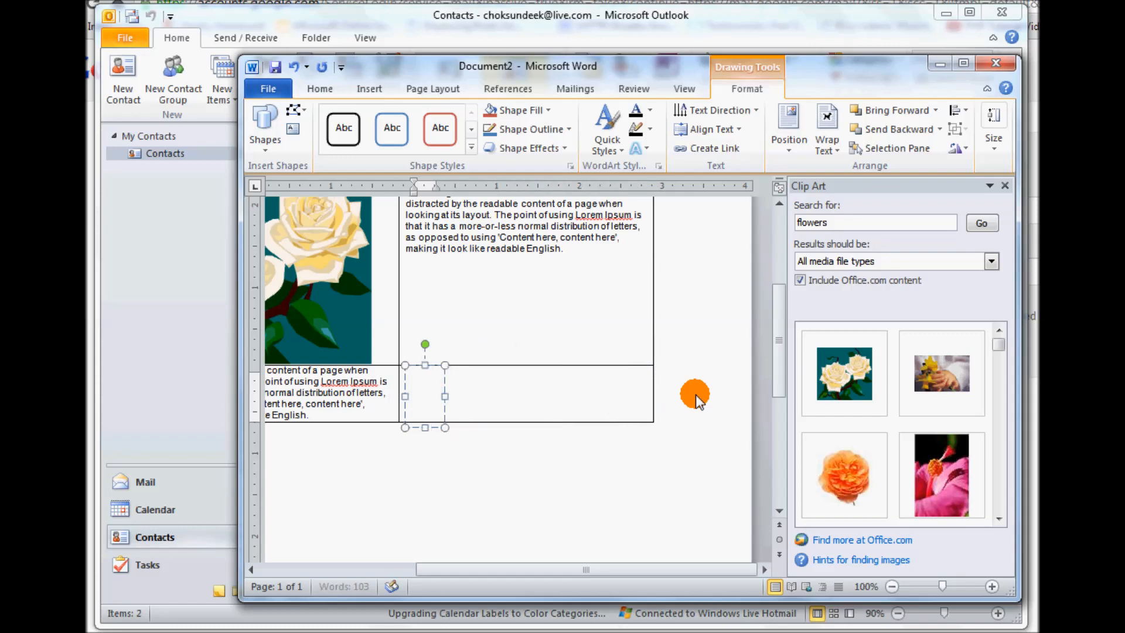
type("Flowers!")
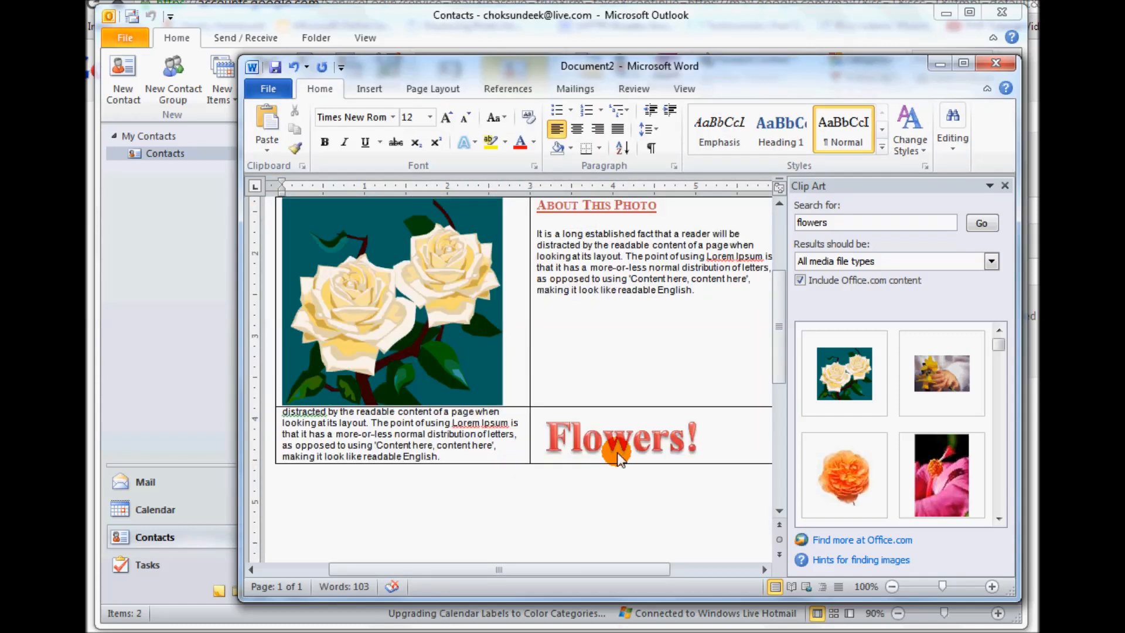
left_click(620, 437)
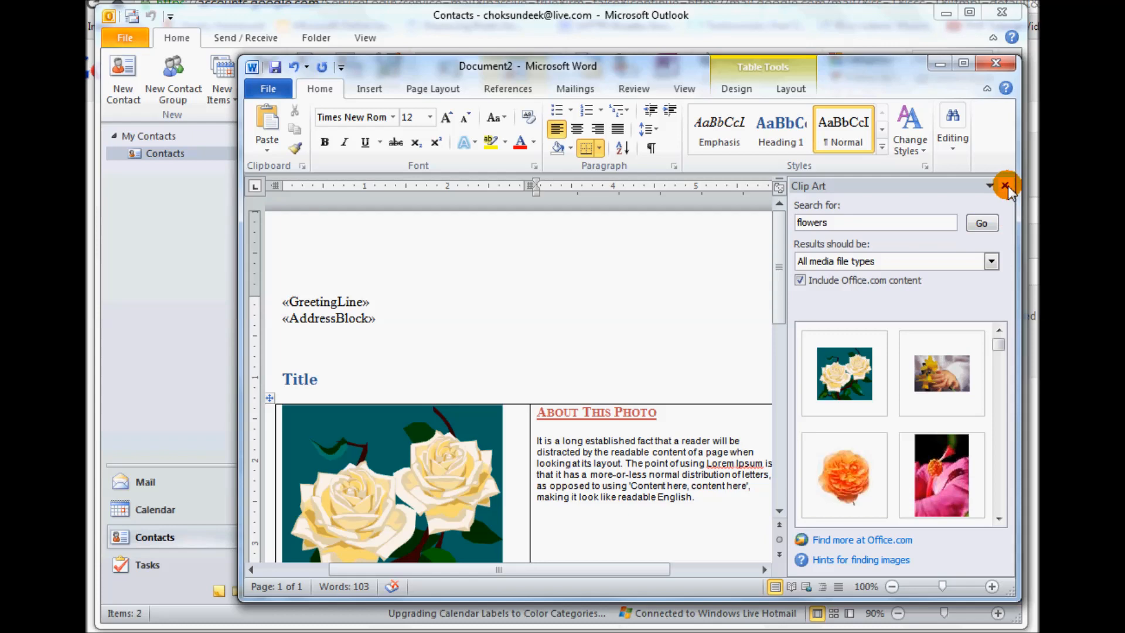
Apply a borderless table style to the roses table from Table Tools Design
left_click(1006, 186)
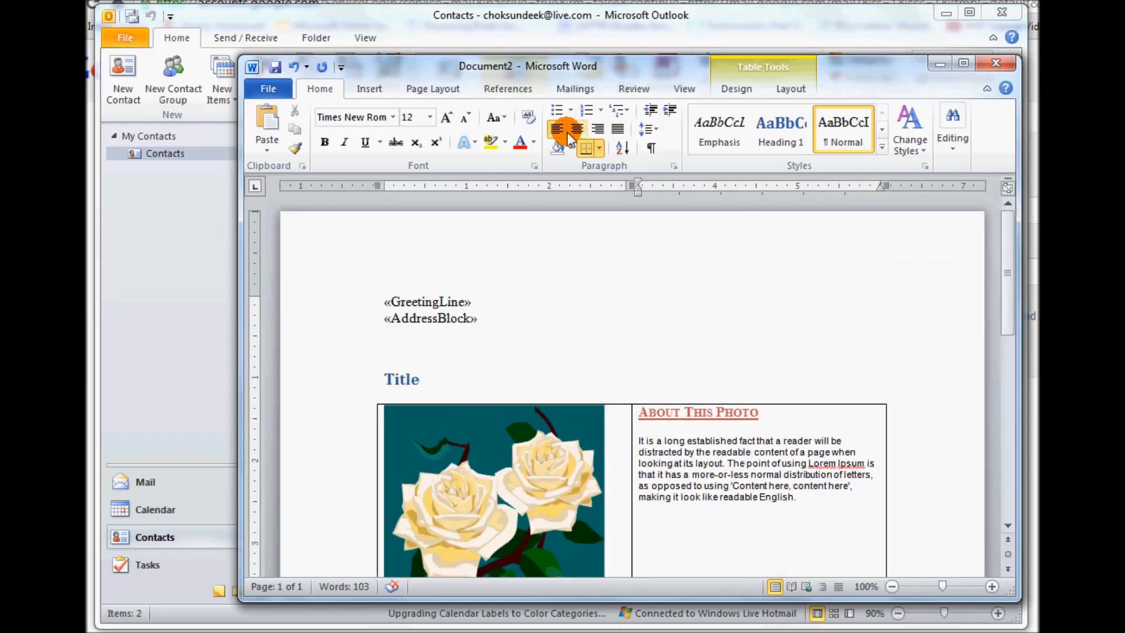
left_click(574, 88)
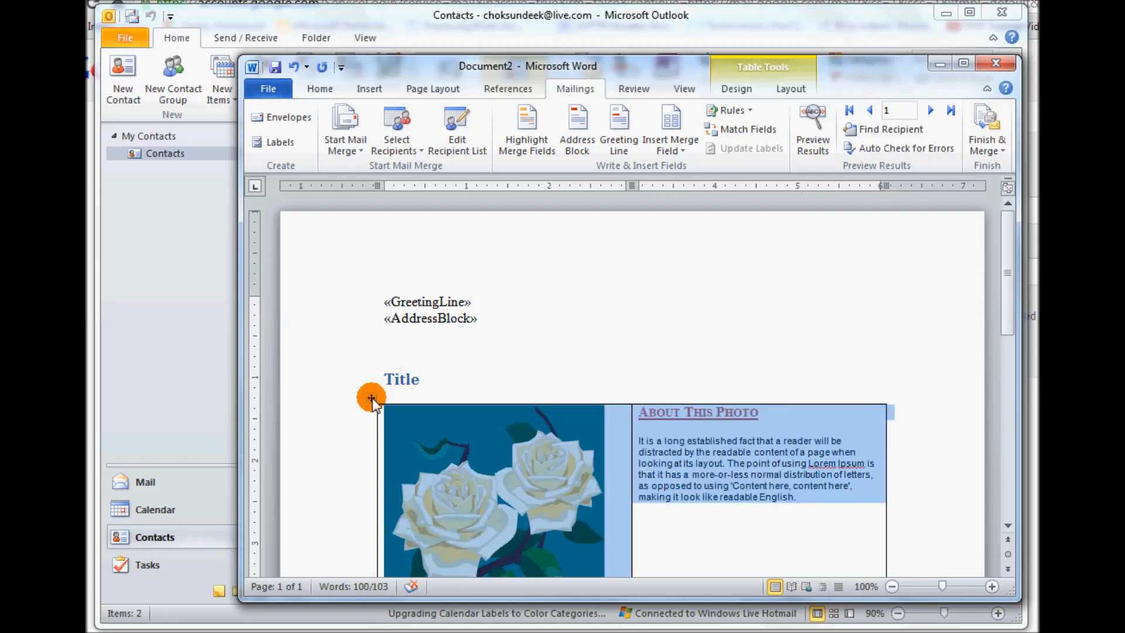
right_click(372, 398)
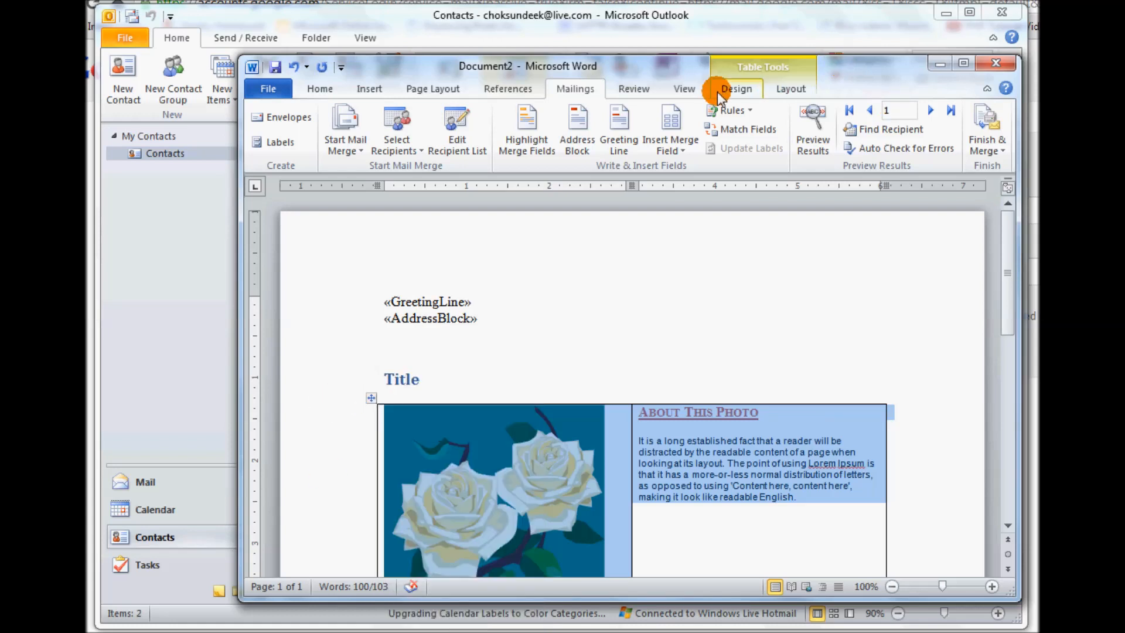
left_click(790, 88)
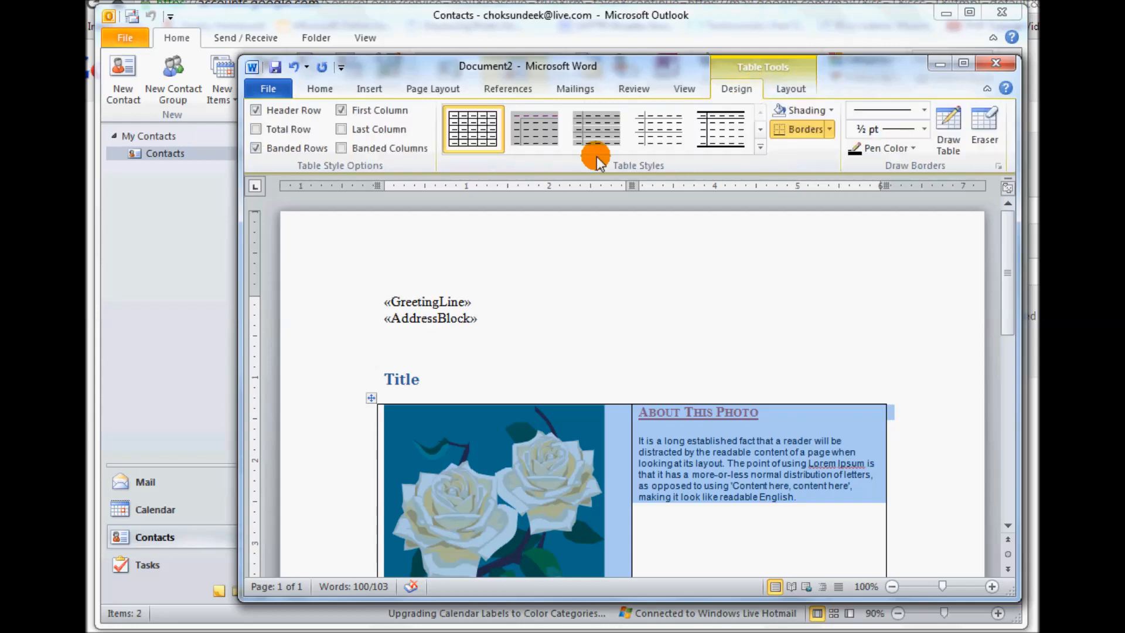
left_click(657, 129)
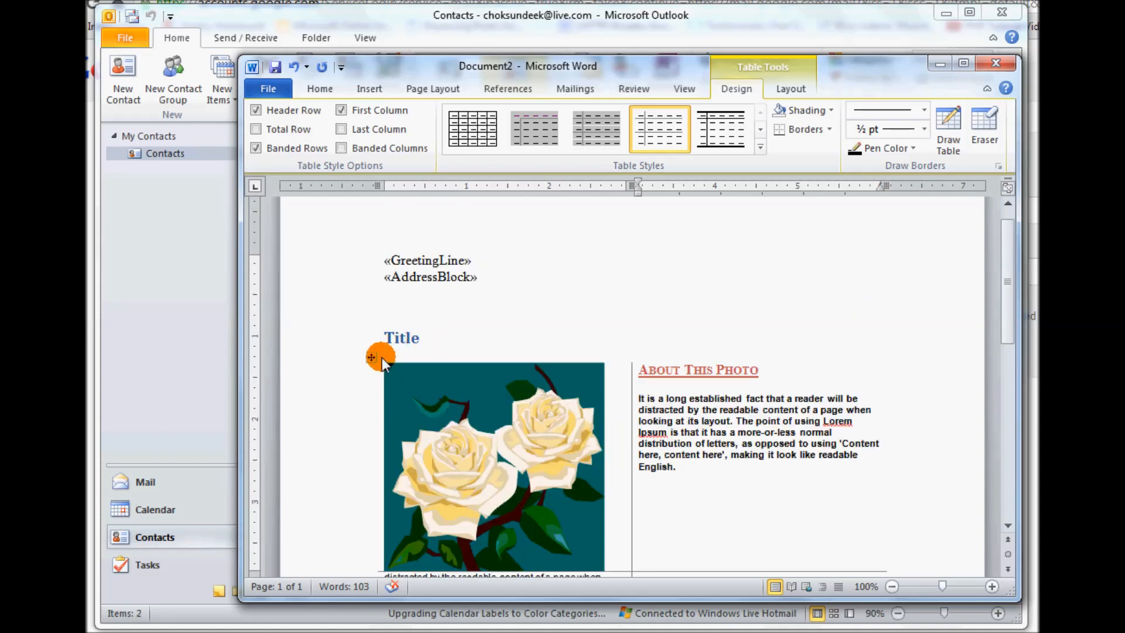
Select the whole roses table, deselect it, and preview the letter with recipient data
left_click(759, 147)
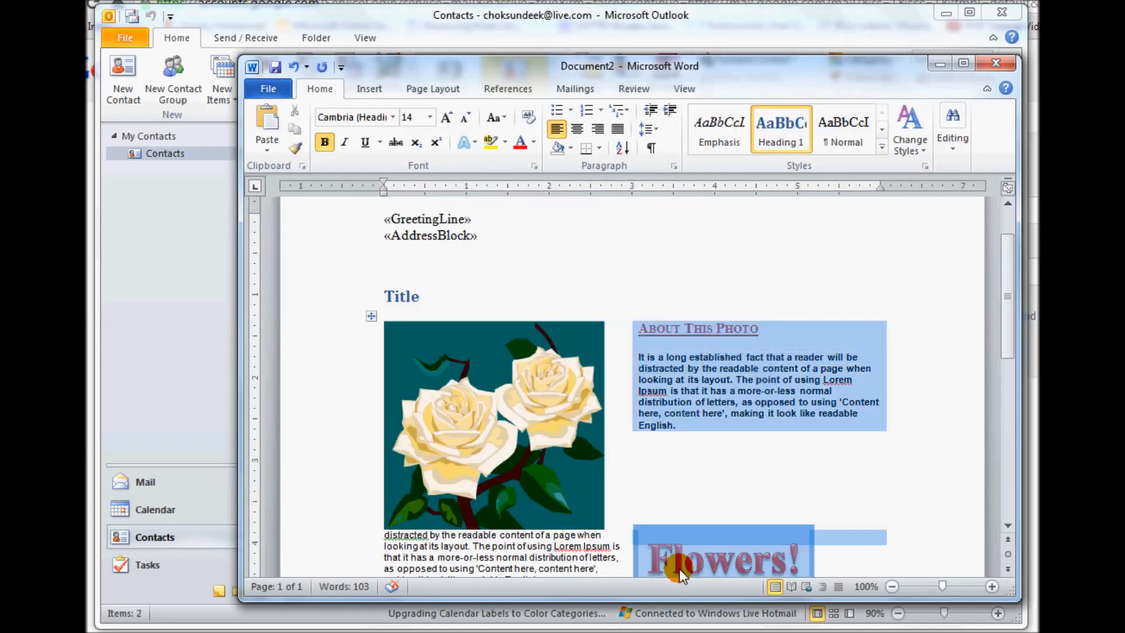
left_click(720, 558)
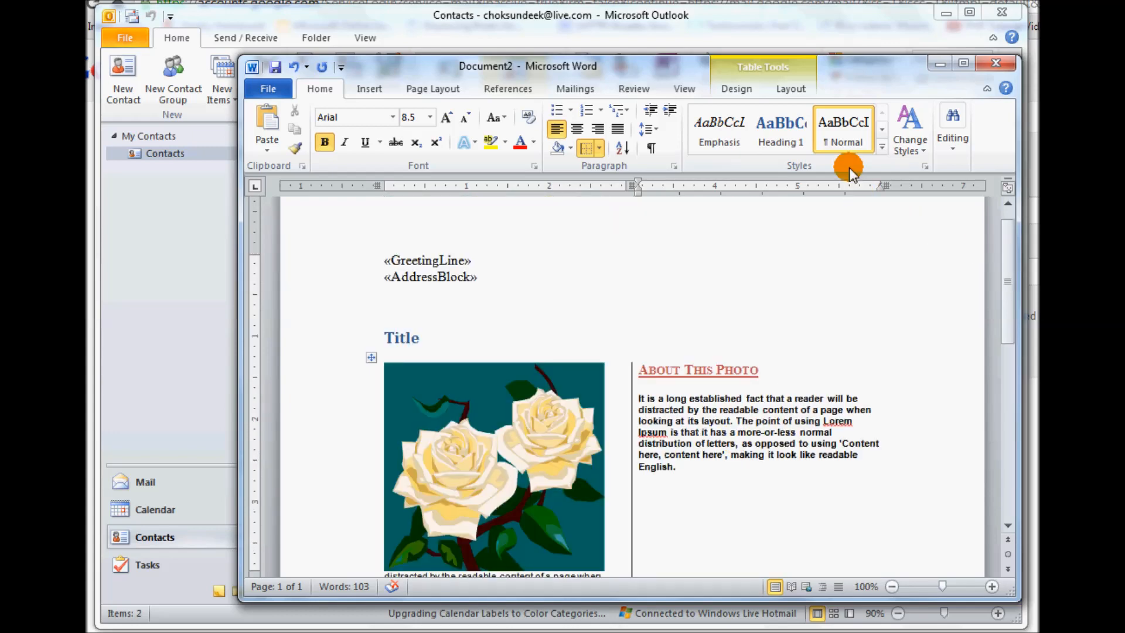
left_click(574, 88)
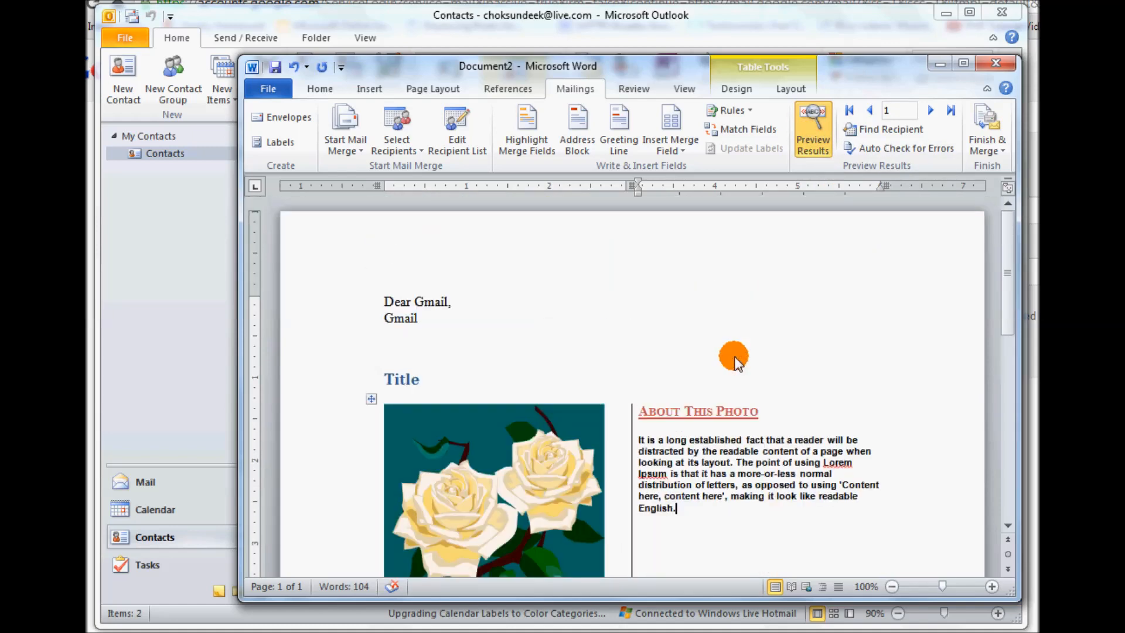
Scroll through the merged preview down to the placeholder paragraph and Flowers! WordArt
scroll("down", 3)
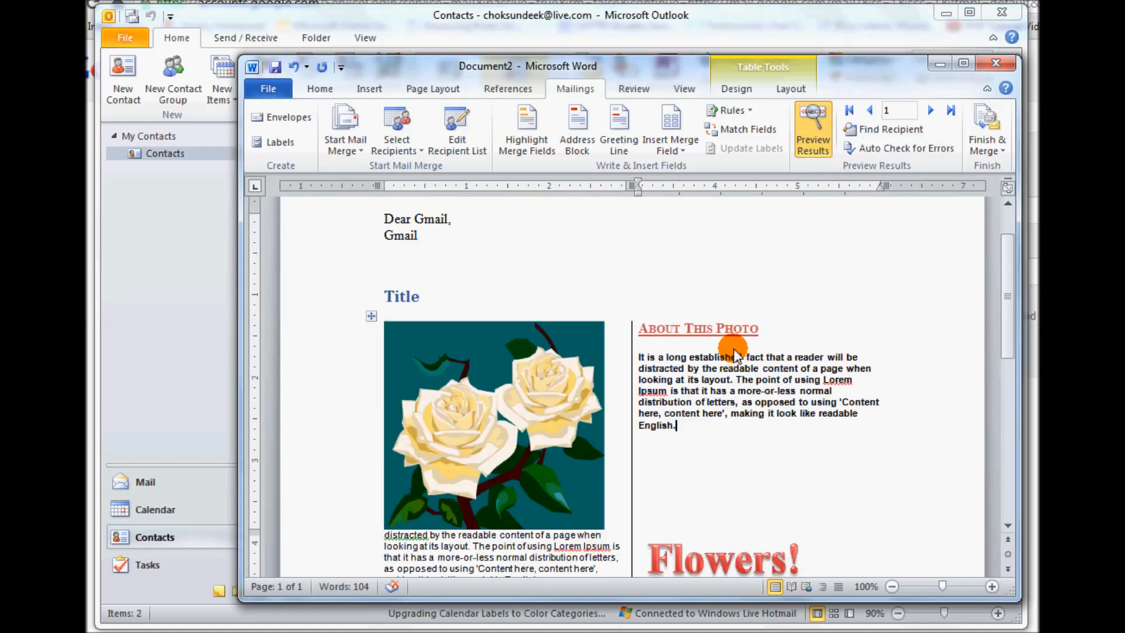
scroll("down", 3)
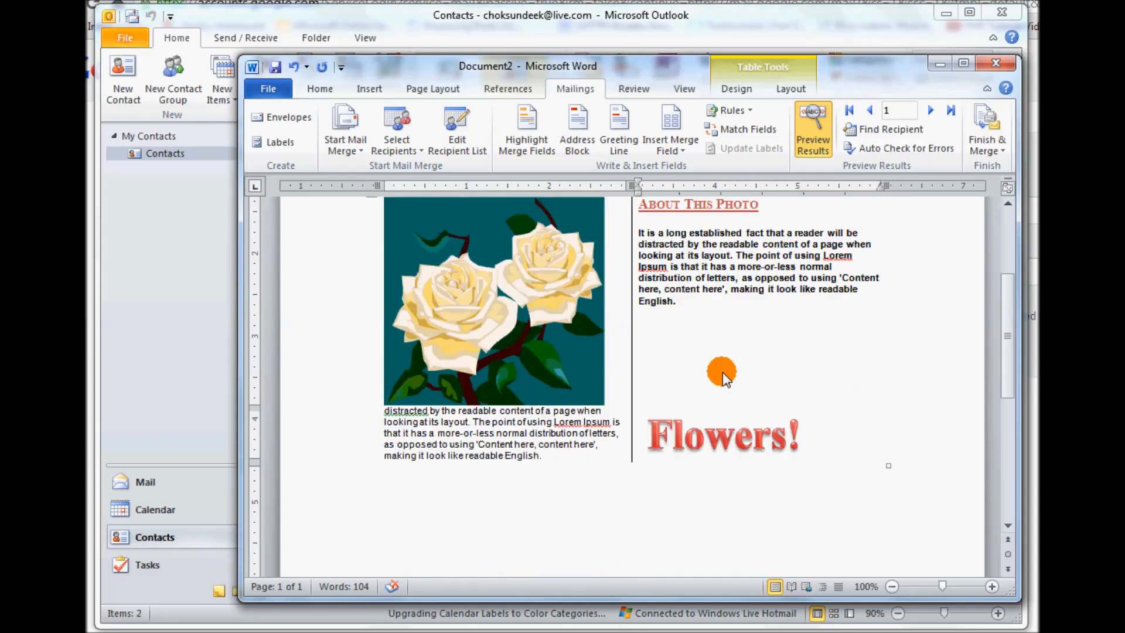
left_click(723, 433)
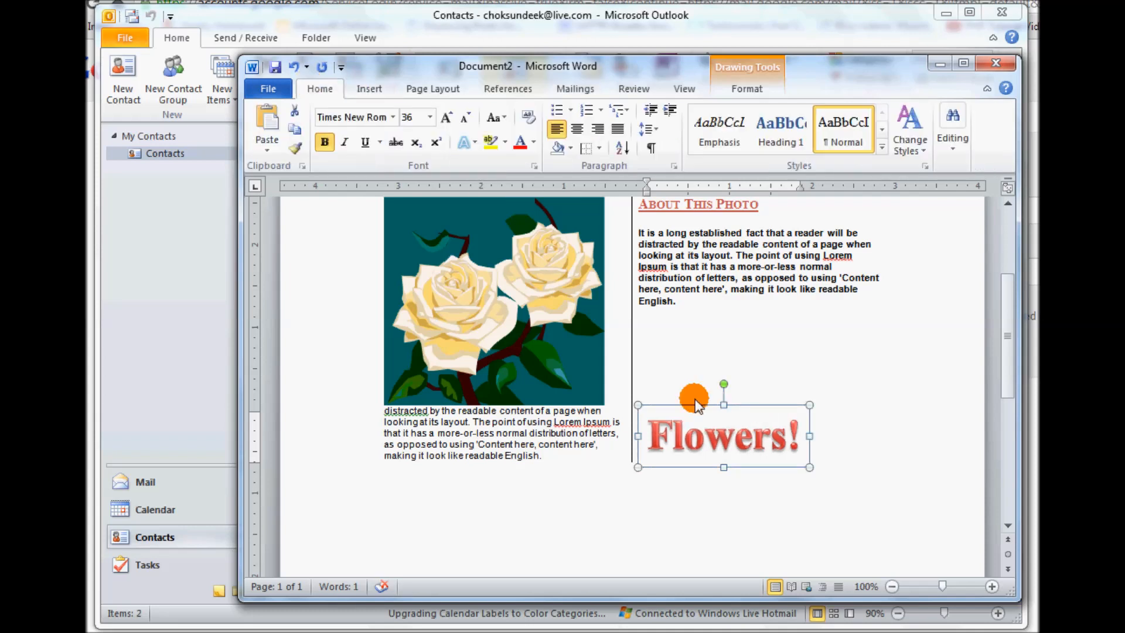
mouse_move(473, 151)
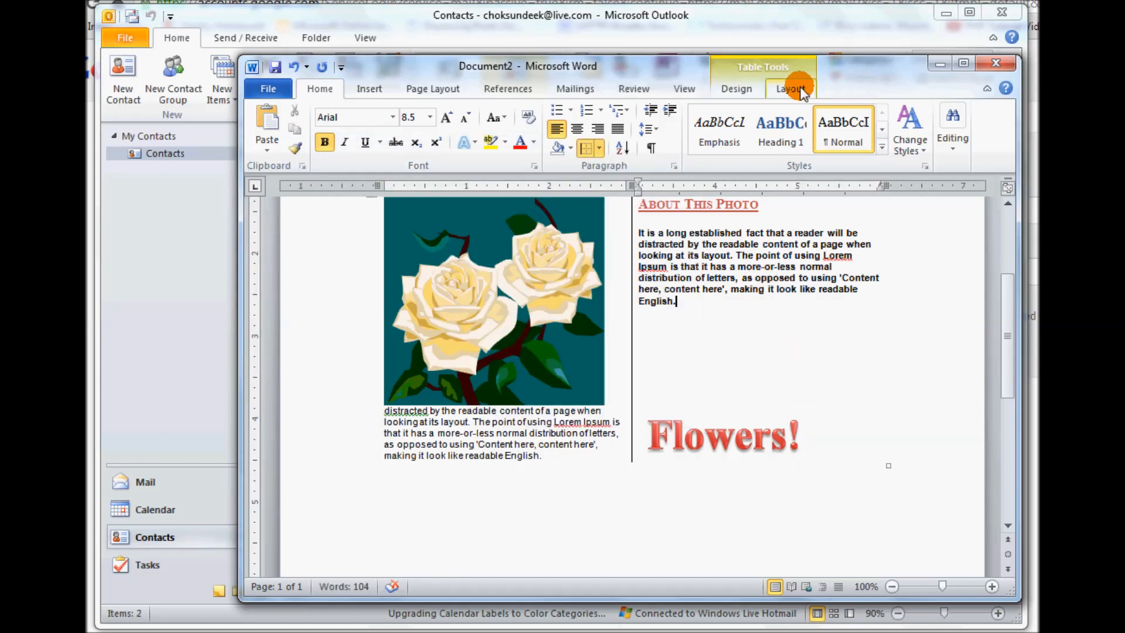
left_click(574, 87)
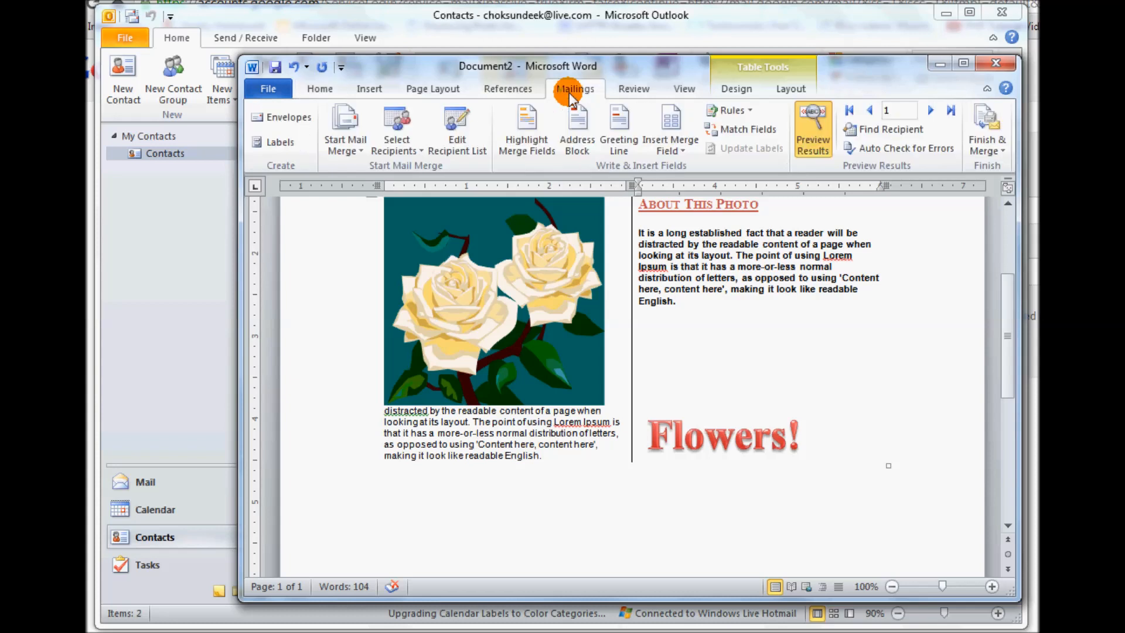
mouse_move(986, 132)
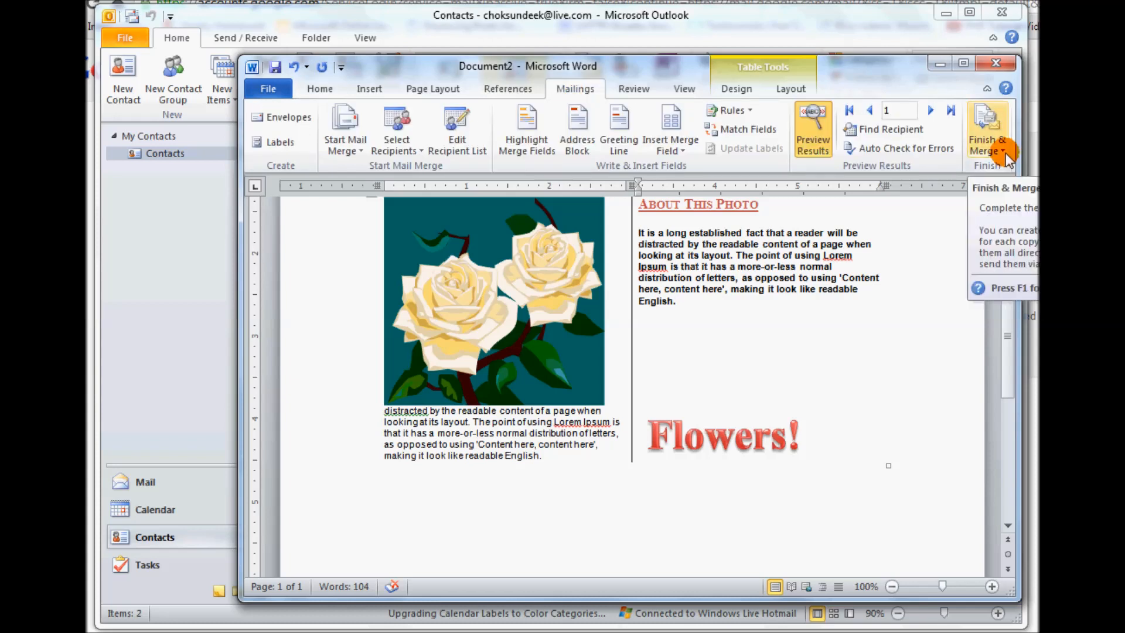
Finish & Merge as HTML e-mail messages to all records, confirming the send
left_click(987, 132)
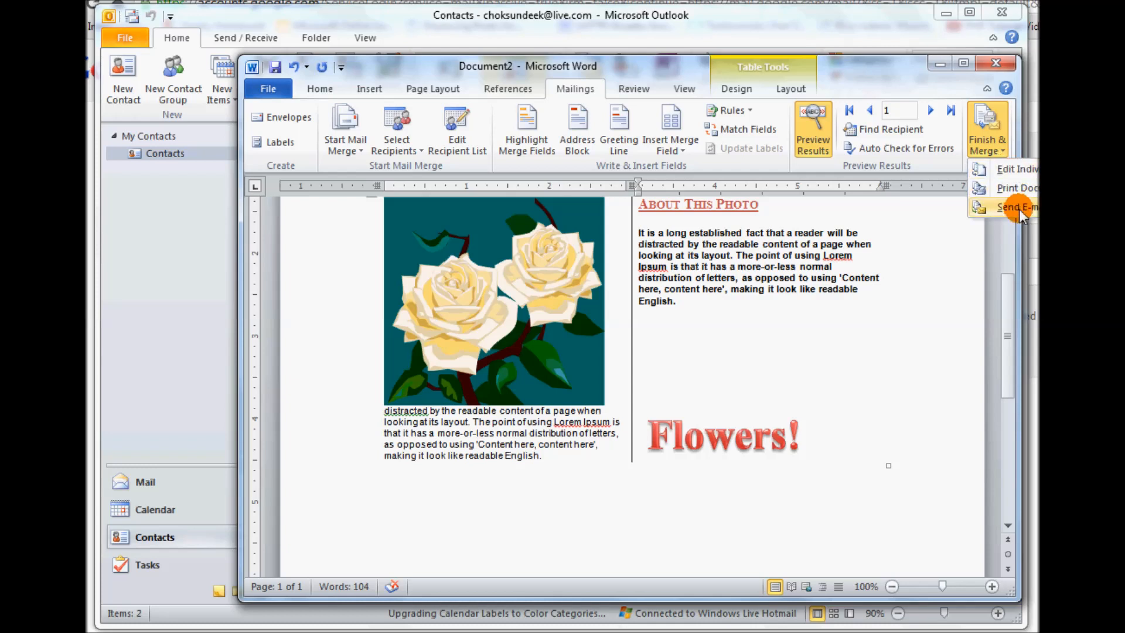
left_click(1011, 206)
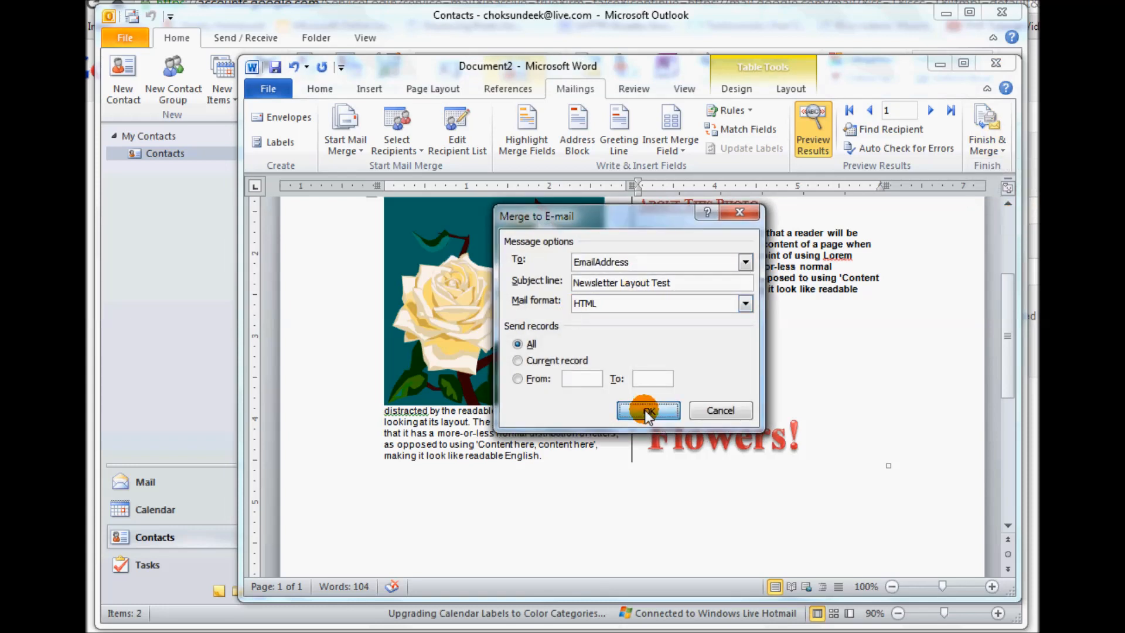
left_click(646, 410)
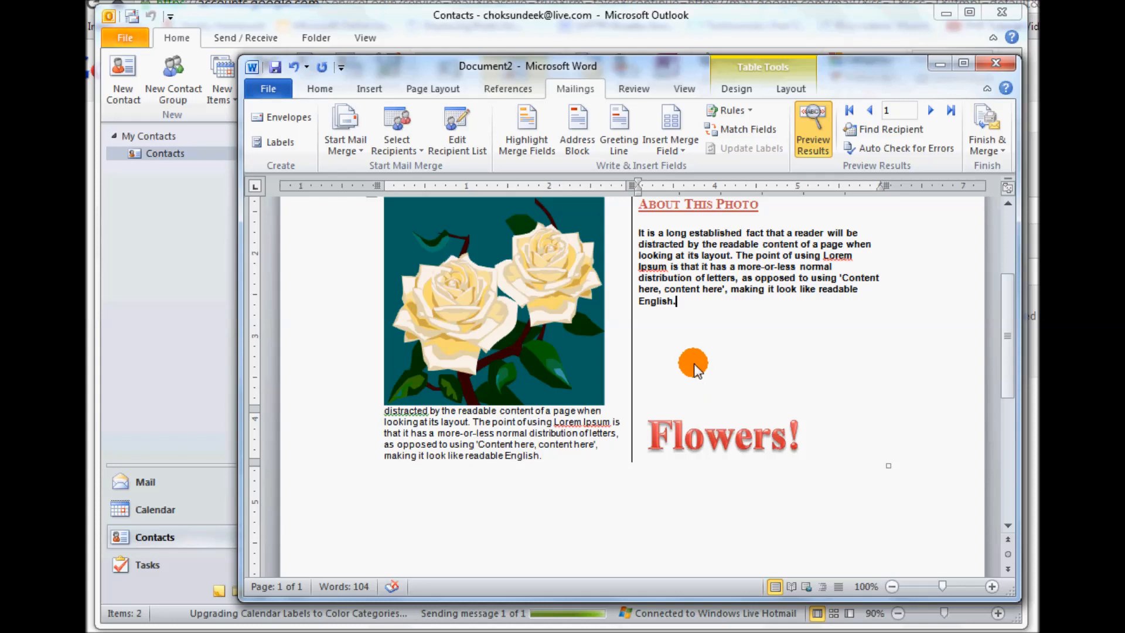
mouse_move(537, 612)
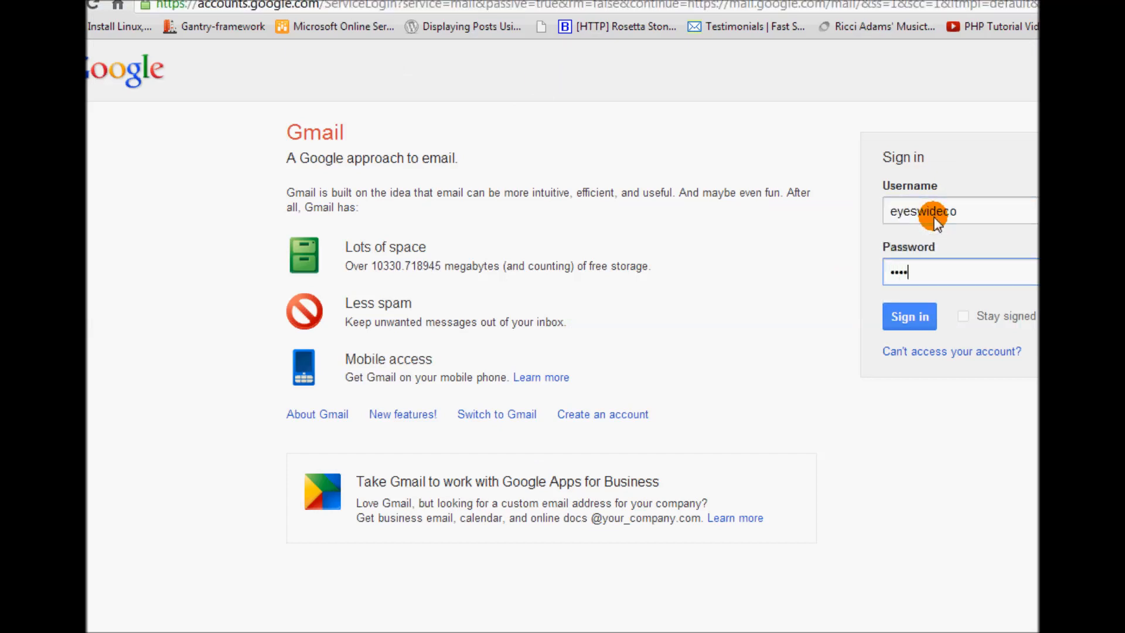
Sign in to Gmail and read the received Newsletter Layout Test message with its roses layout
type("••••")
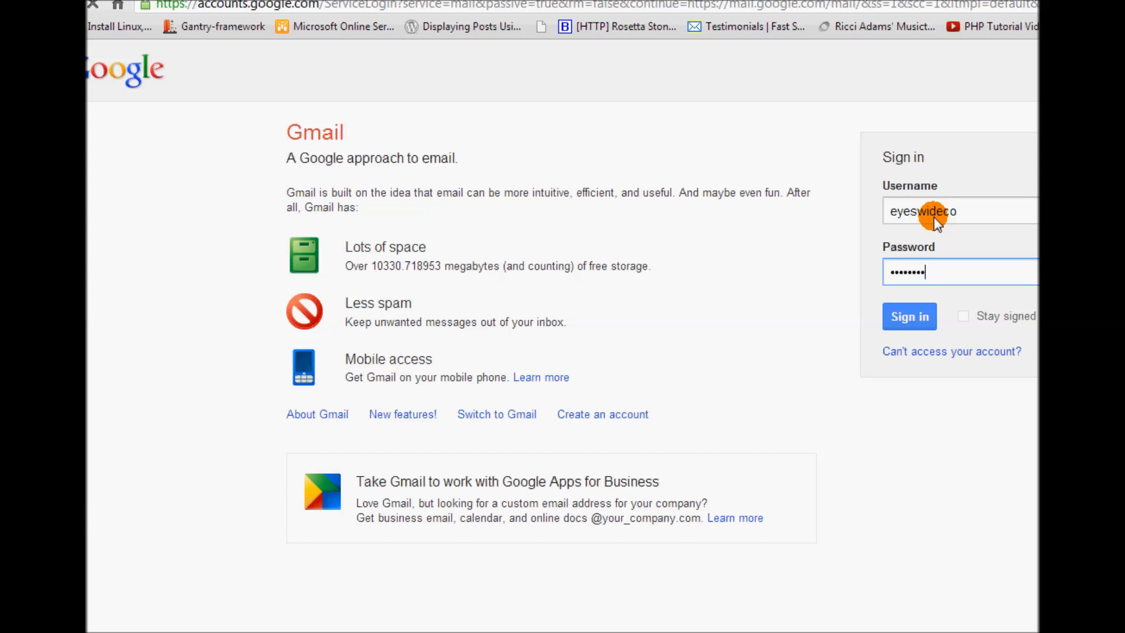
left_click(908, 316)
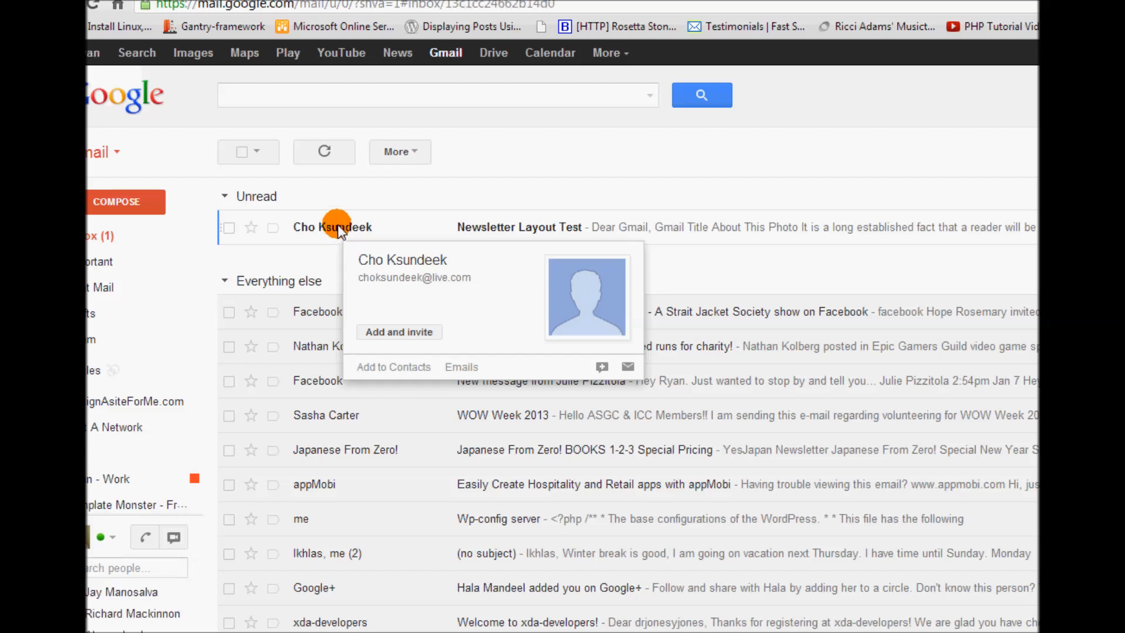
left_click(519, 226)
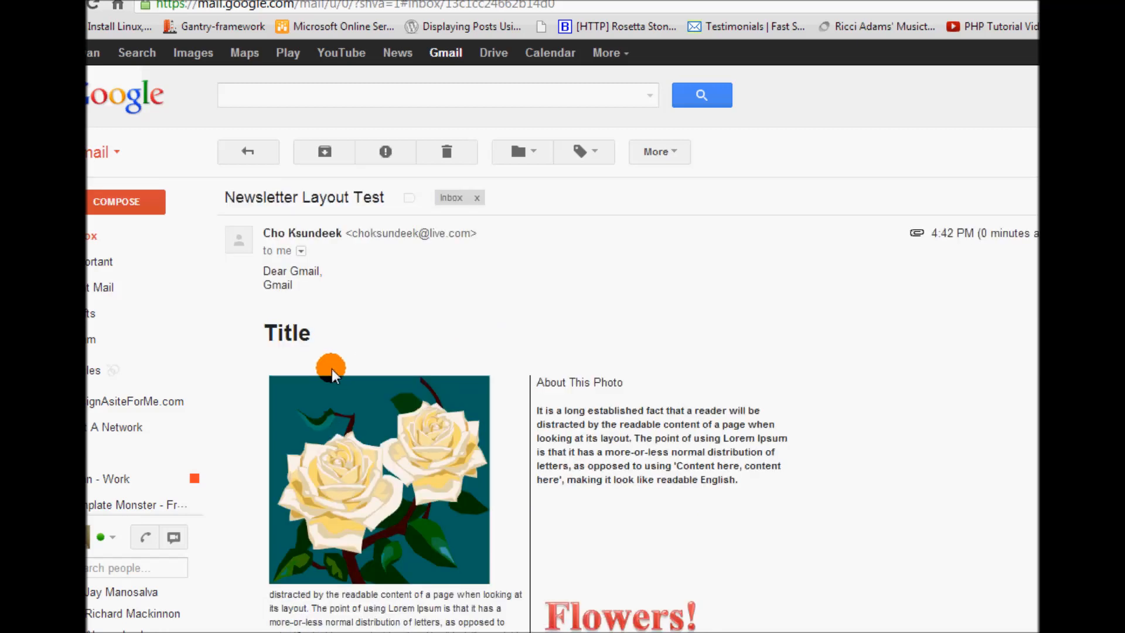
scroll("down", 3)
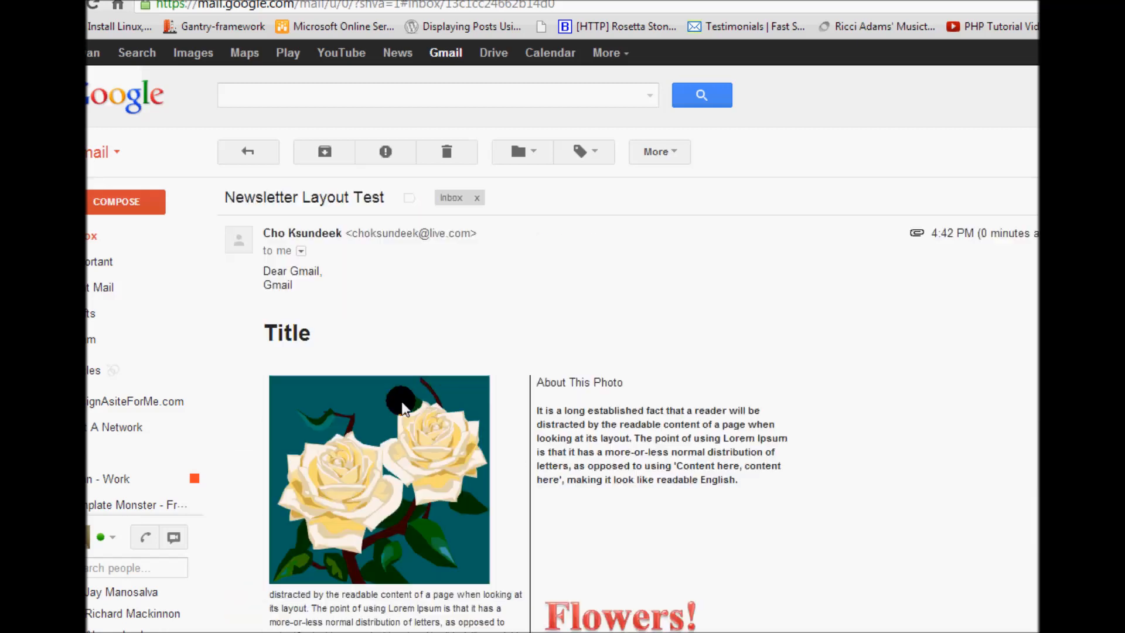
left_click(446, 151)
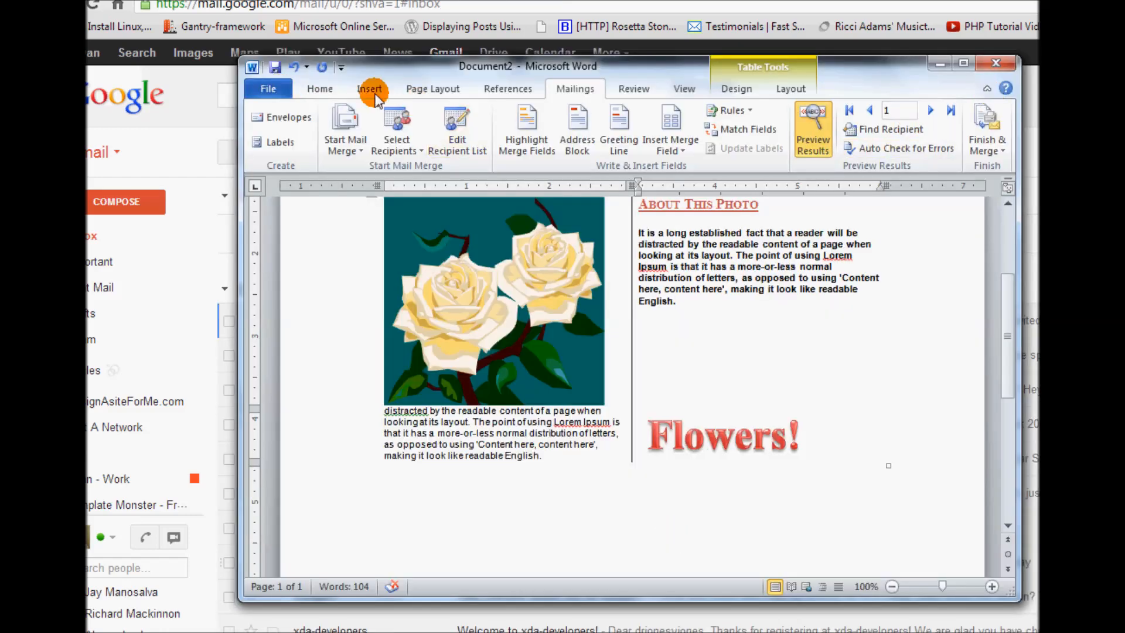
Show the Backstage Info page for the unsaved Document2
left_click(267, 88)
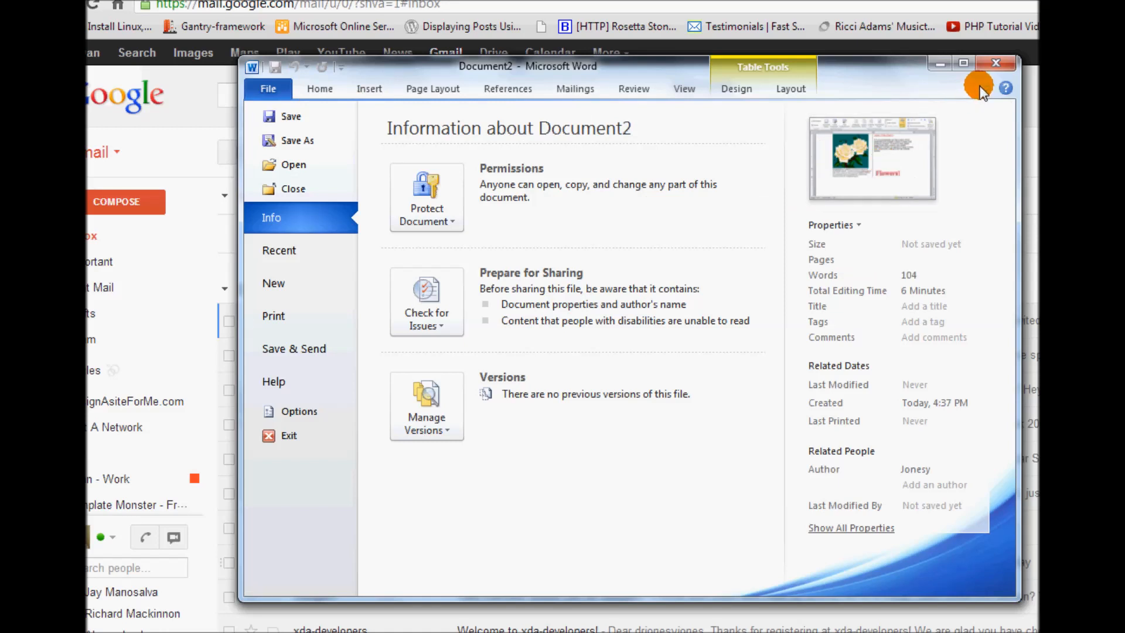